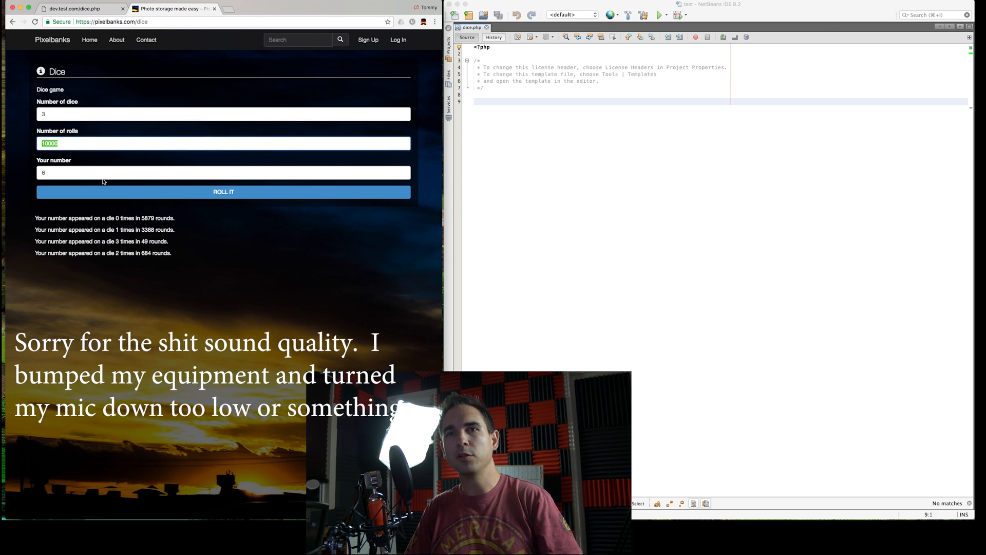
Step: Roll the dice on the Pixelbanks page, then set 1000000 rolls and roll again
{"action": "left_click", "coordinate": [222, 172]}
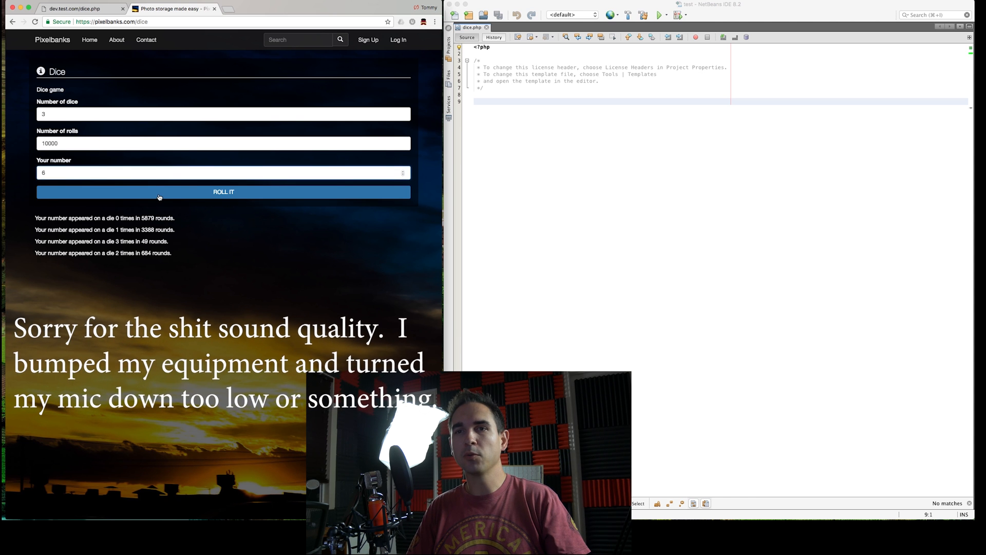
{"action": "left_click", "coordinate": [223, 192]}
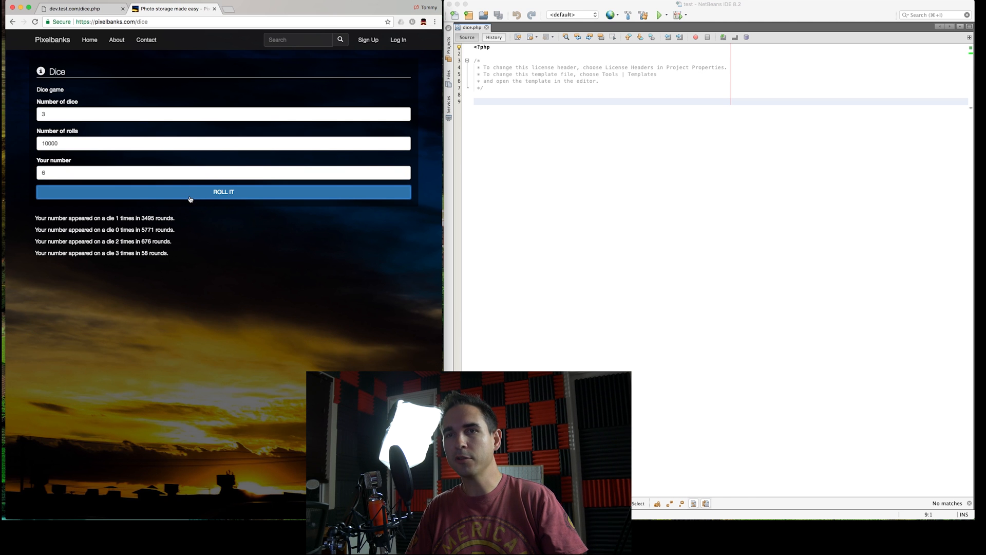
{"action": "left_click", "coordinate": [223, 191]}
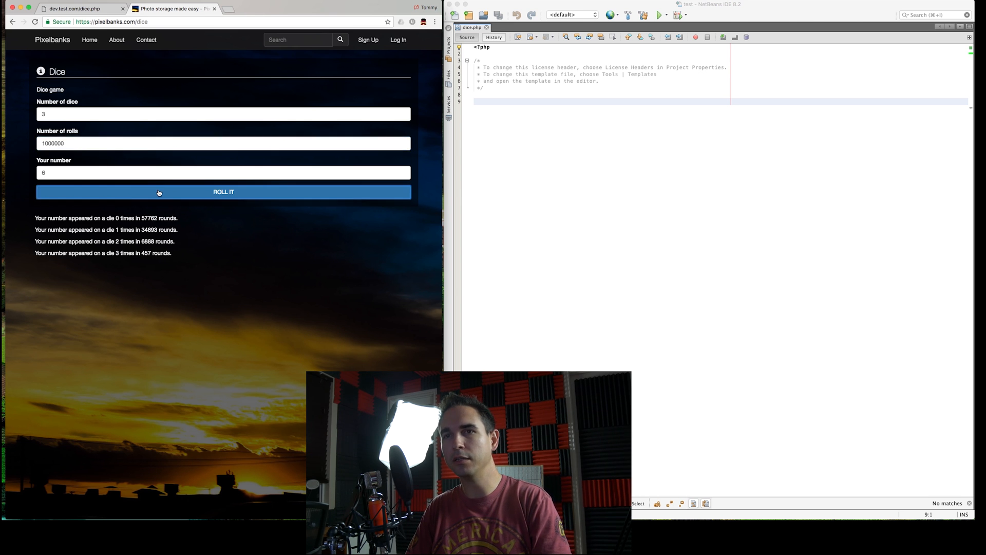
{"action": "left_click", "coordinate": [223, 193]}
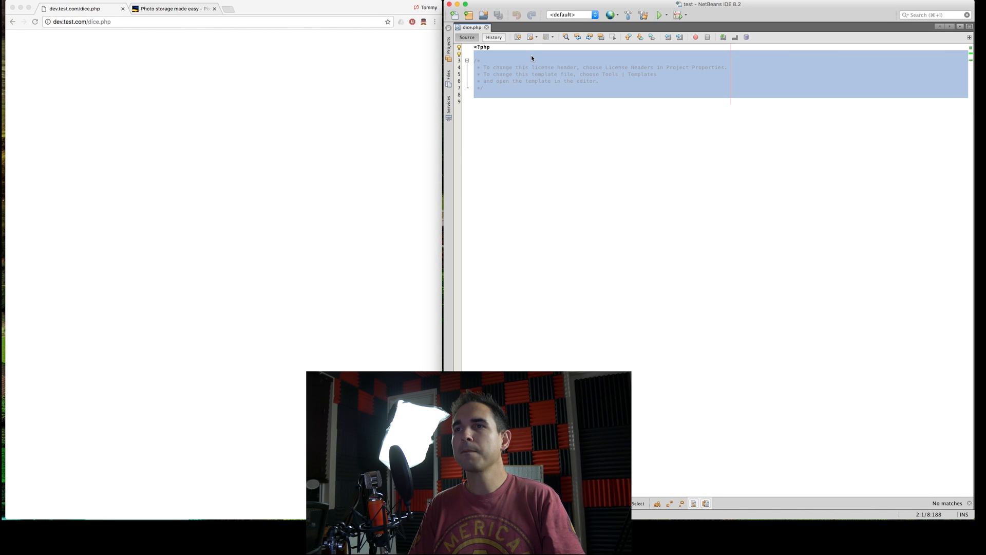
Step: Delete the license comment and define $rolls from $_POST['rolls'] defaulting to 10
{"action": "key", "text": "delete"}
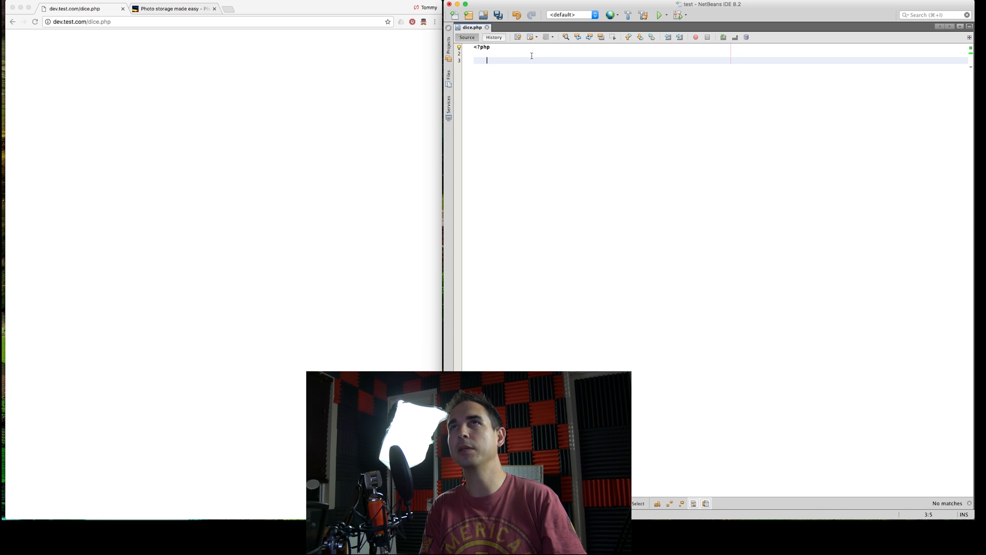
{"action": "type", "text": "$rolls"}
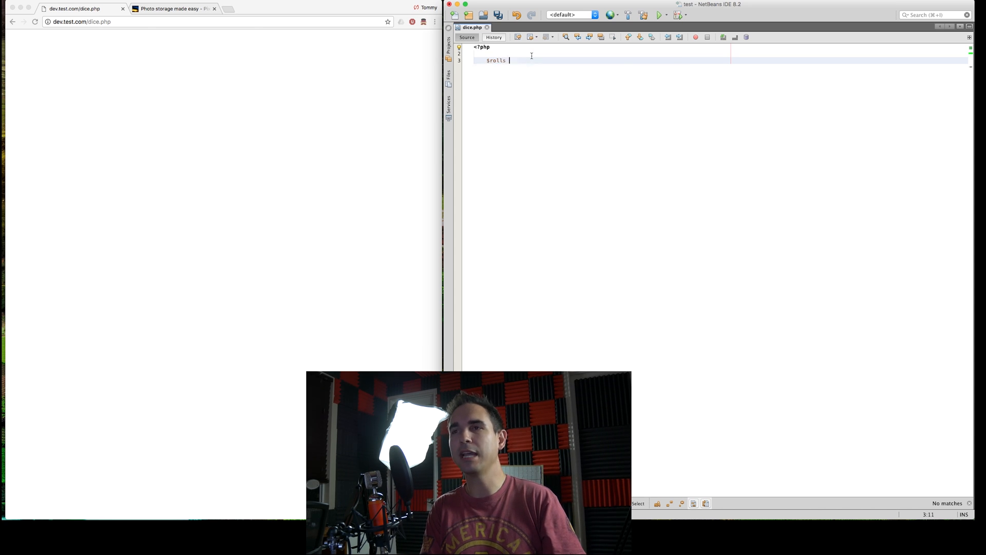
{"action": "type", "text": "= $_POST['rolls']"}
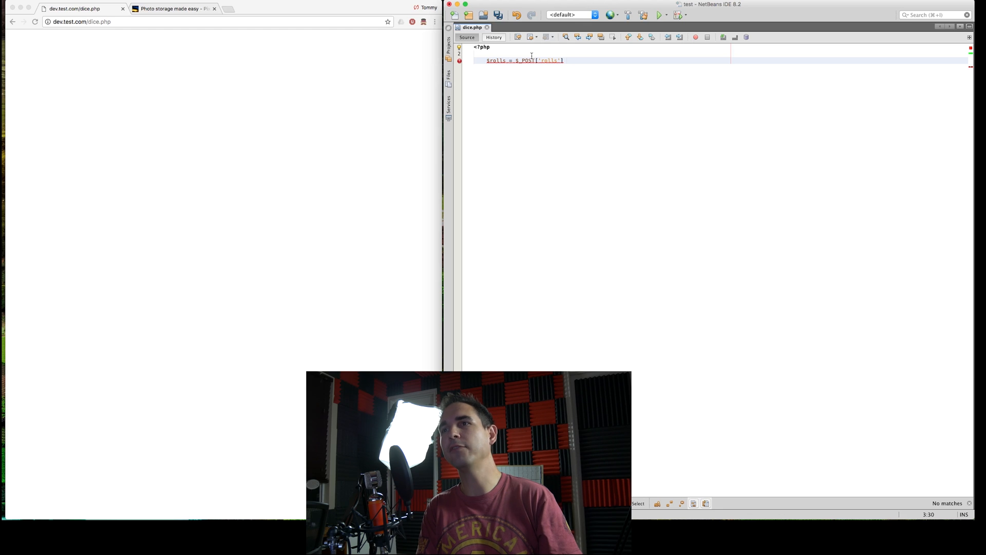
{"action": "type", "text": "?? 10"}
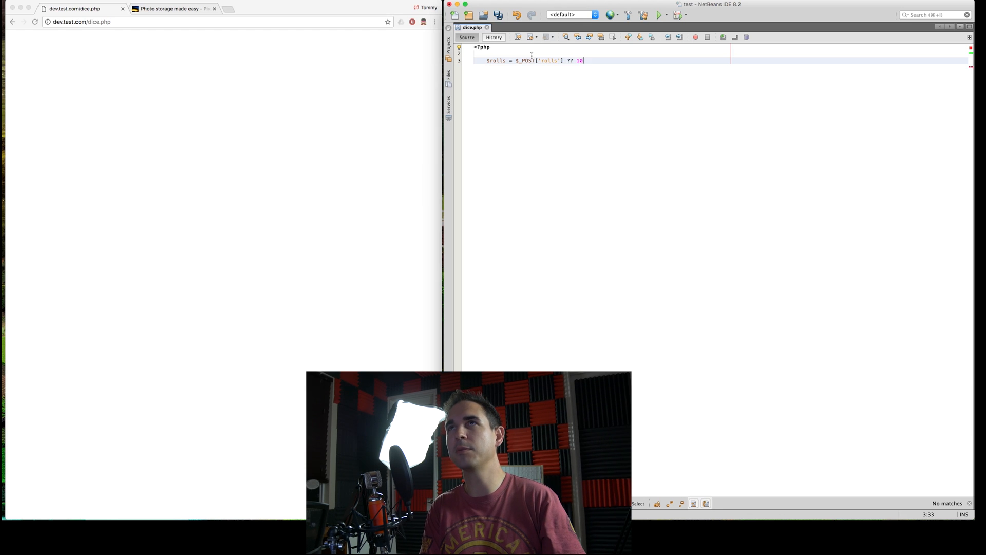
{"action": "type", "text": ";"}
{"action": "type", "text": "$dice"}
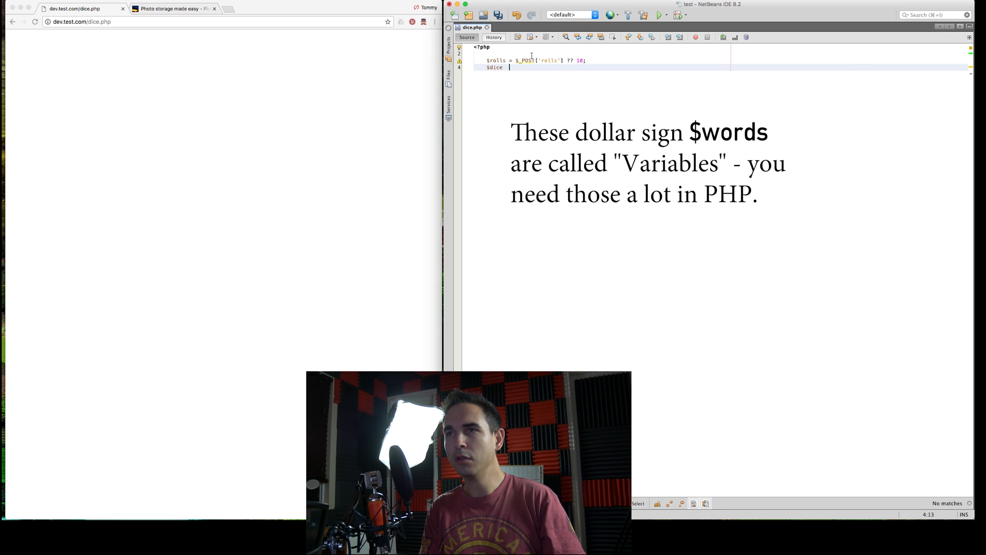
Step: Define $dice and $number from $_POST with defaults 3 and 6, then close the PHP block with ?>
{"action": "type", "text": "$_POST"}
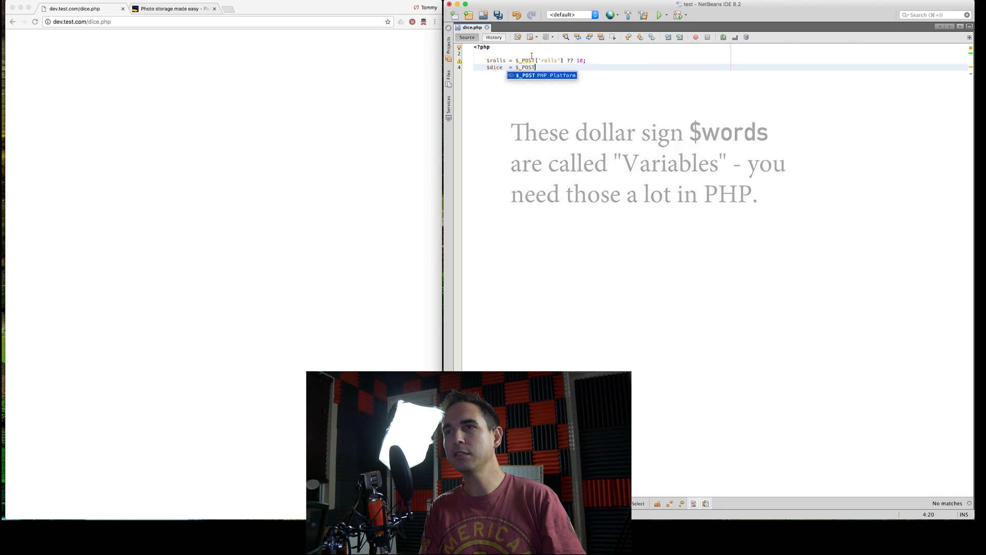
{"action": "type", "text": "['dice']"}
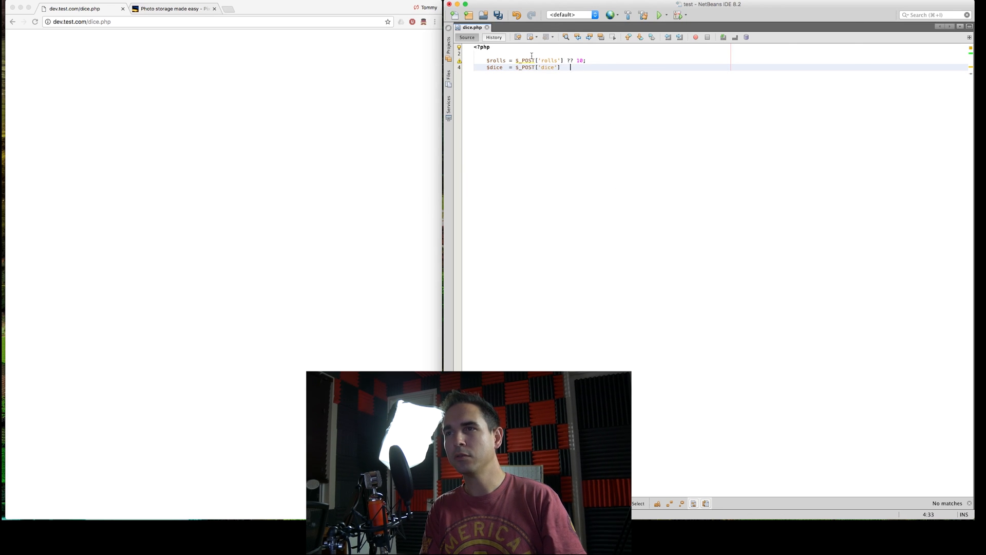
{"action": "type", "text": "?? 3;"}
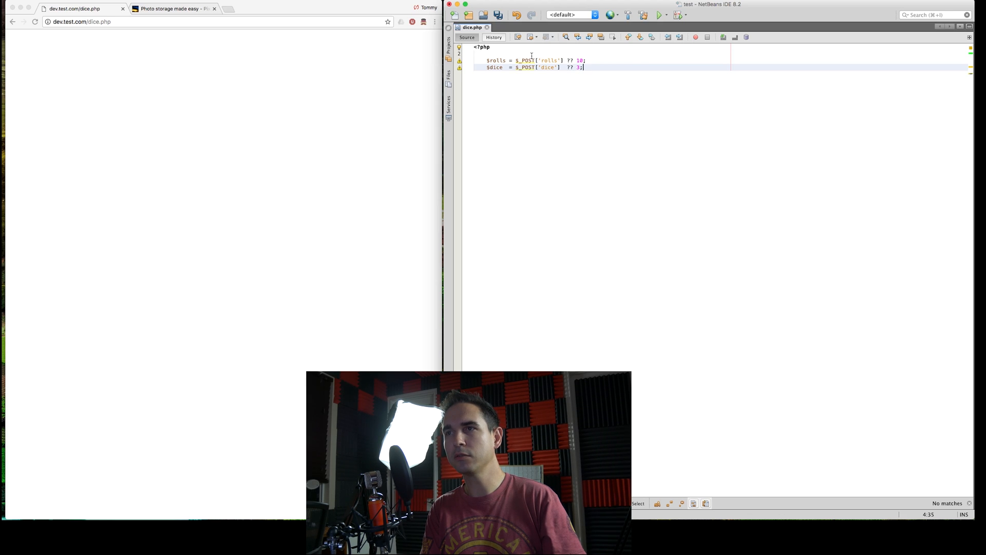
{"action": "type", "text": "$number = $_POST['"}
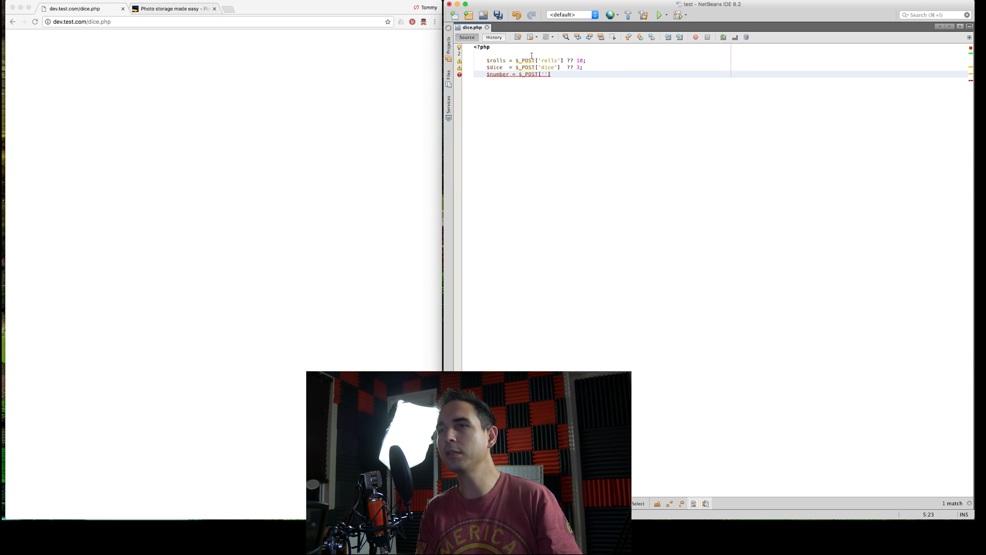
{"action": "type", "text": "number'"}
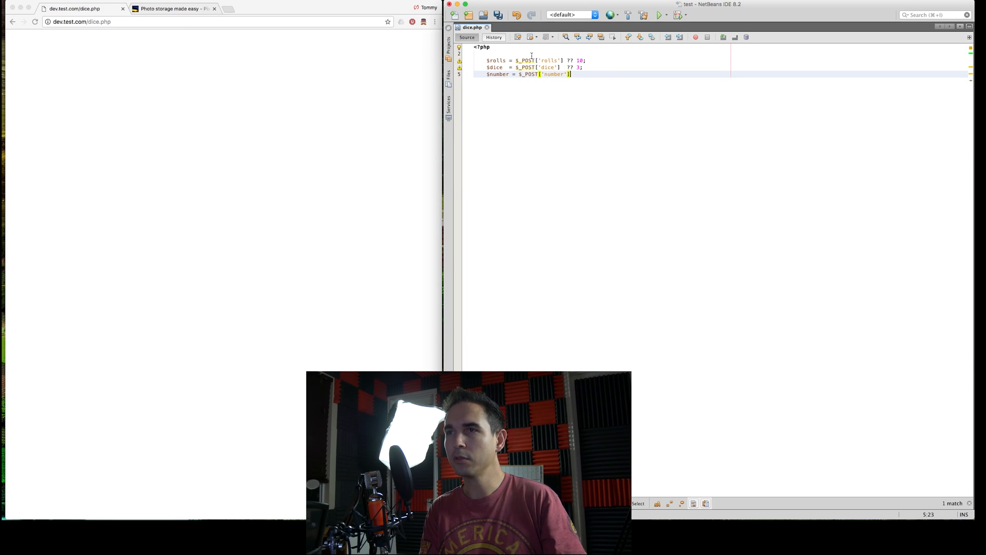
{"action": "type", "text": "?? 6"}
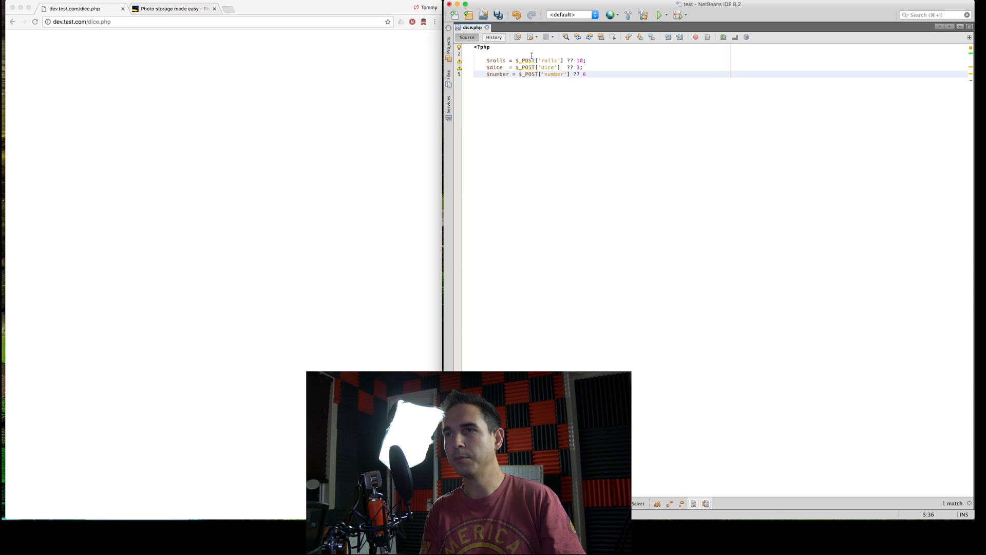
{"action": "type", "text": ";"}
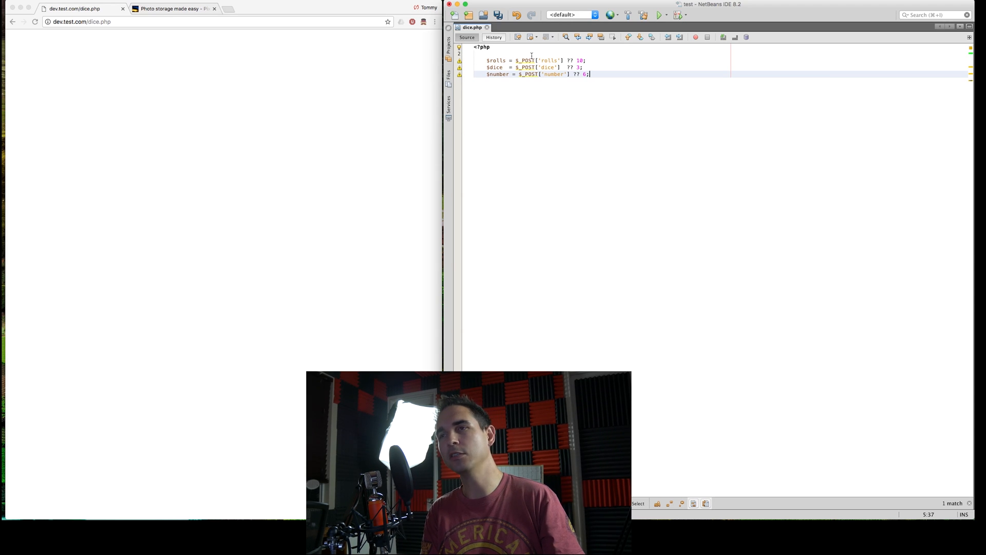
{"action": "key", "text": "Return"}
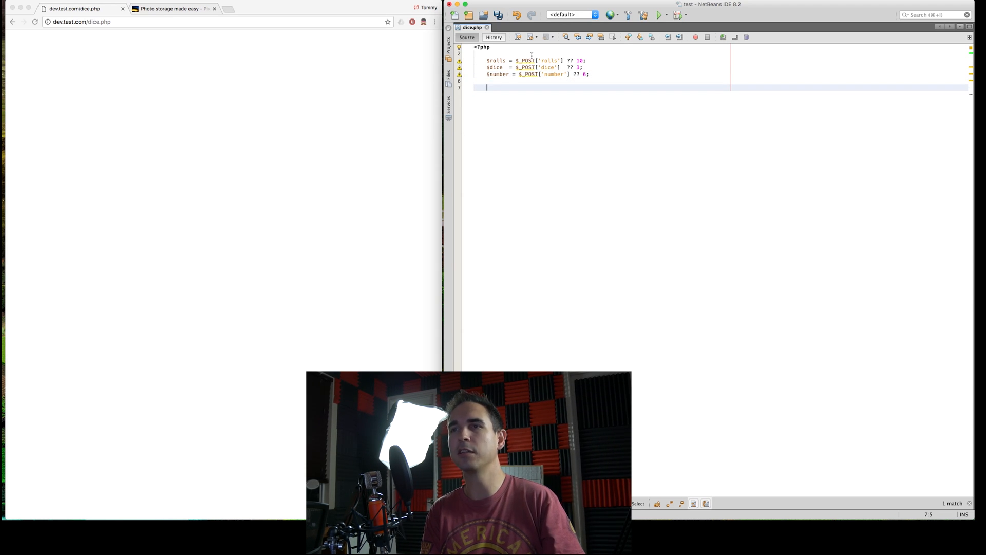
{"action": "type", "text": "?>"}
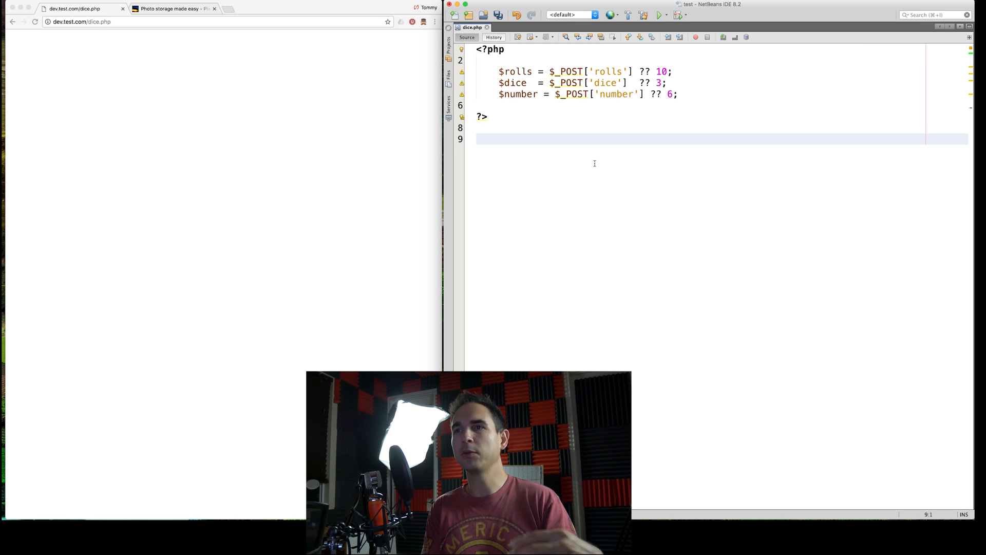
Step: Begin a <form> tag on a new line below the ?> closing tag
{"action": "left_click", "coordinate": [75, 8]}
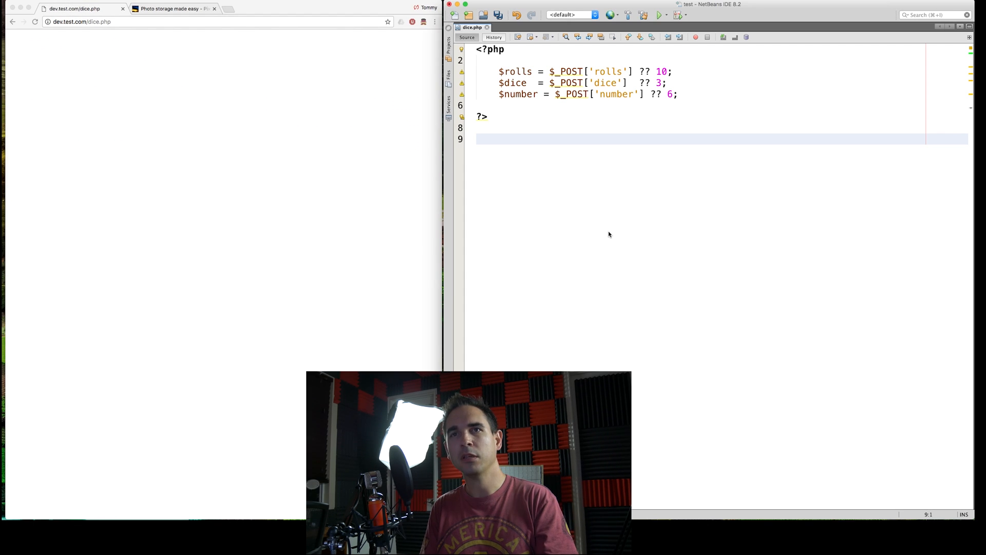
{"action": "left_click", "coordinate": [478, 139]}
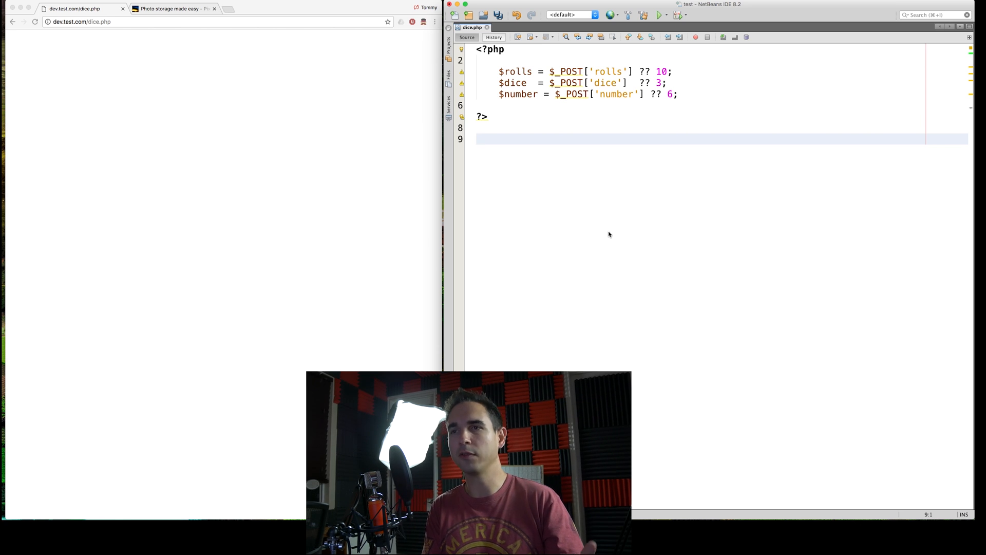
{"action": "type", "text": "<form>"}
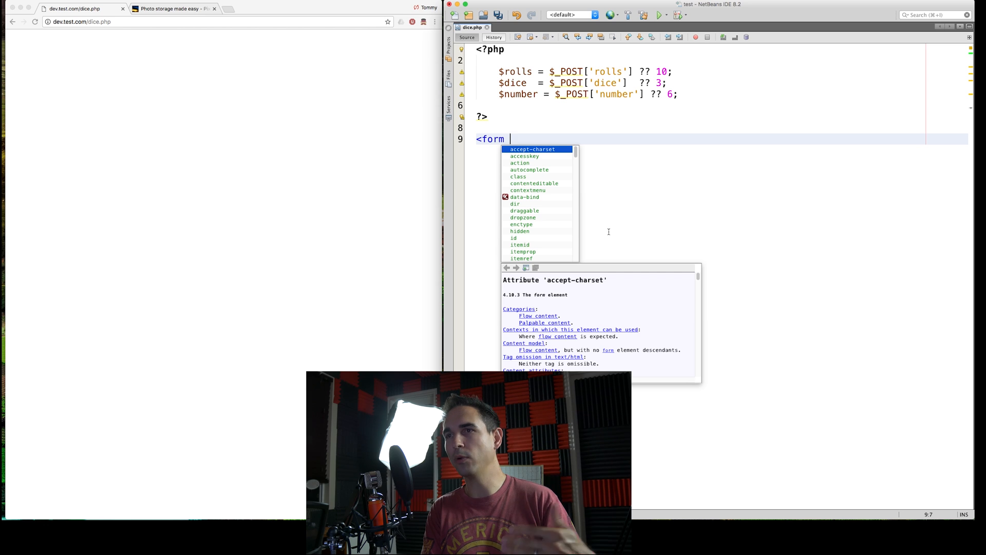
Step: Give the form method="POST" and action="/dice.php"
{"action": "type", "text": "method=\""}
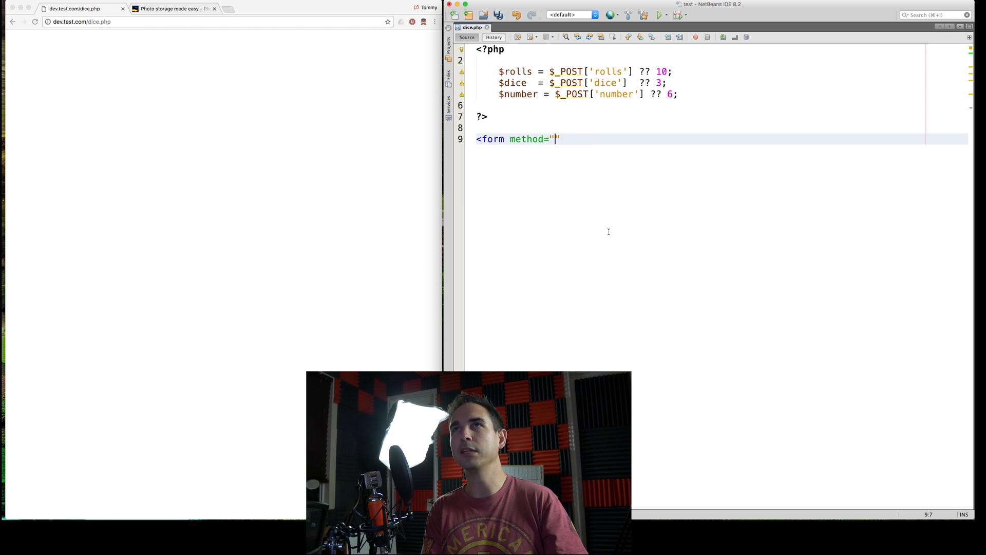
{"action": "type", "text": "POST"}
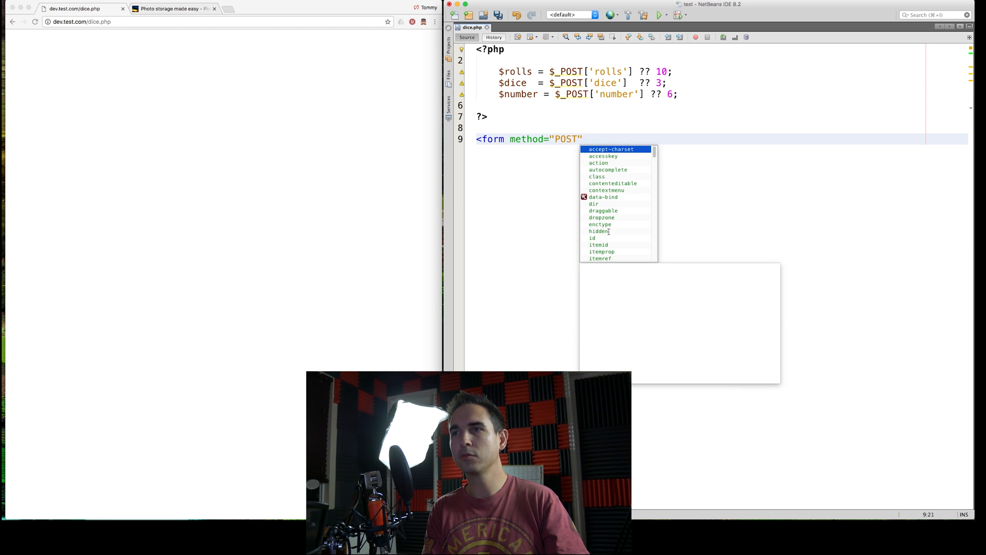
{"action": "type", "text": "action=\"\""}
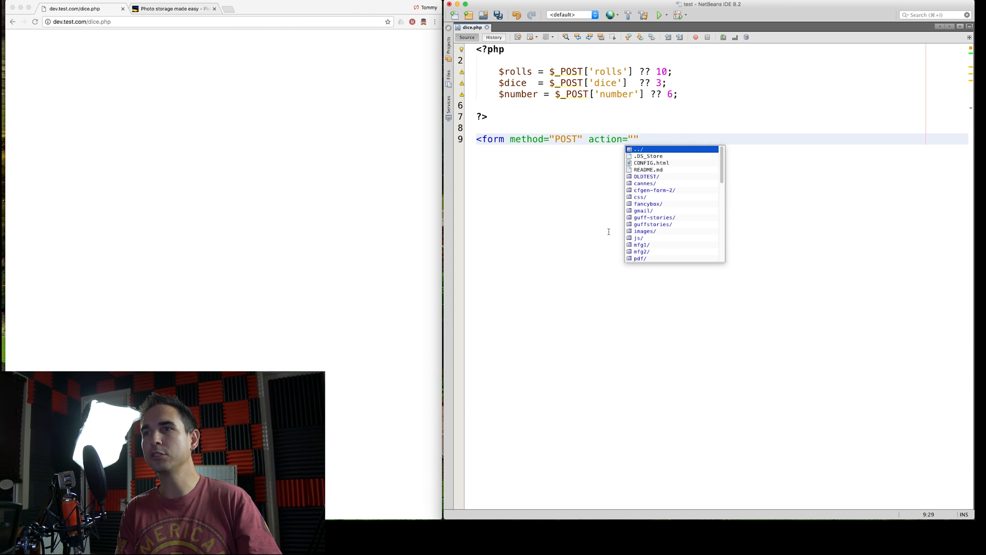
{"action": "type", "text": "/dice.p"}
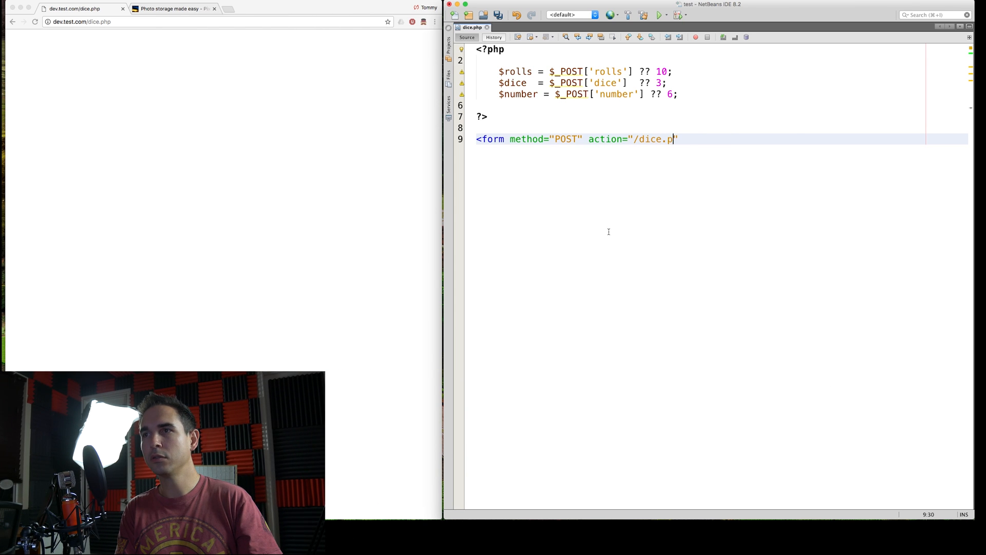
{"action": "type", "text": "hp\">"}
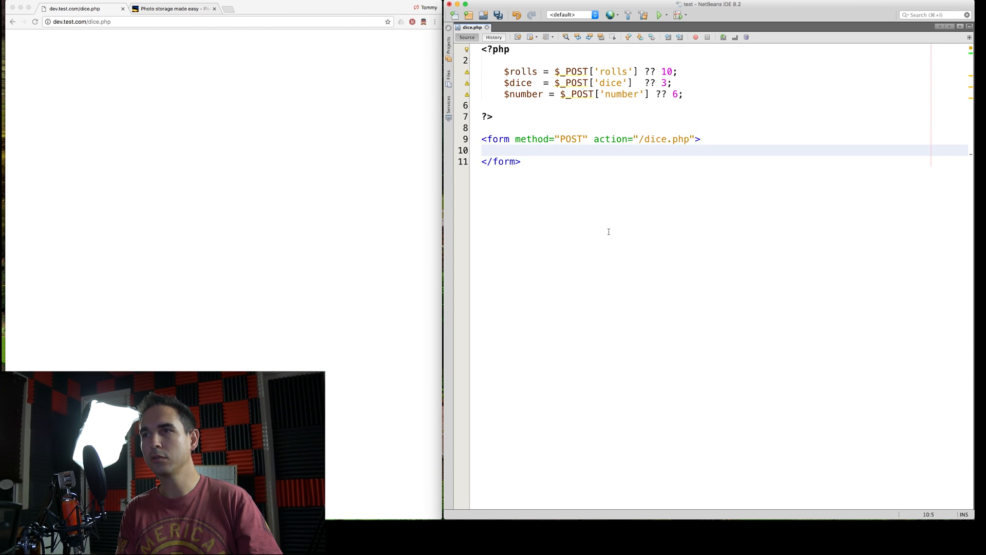
{"action": "key", "text": "enter"}
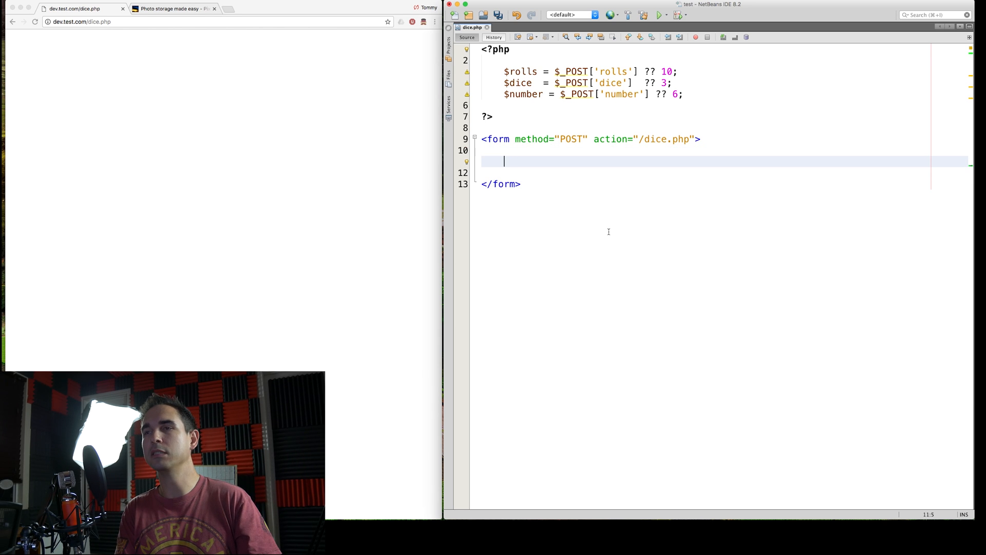
Step: Add <input type="text" name="rolls" value="<?=$rolls?>"> inside the form
{"action": "type", "text": "<i"}
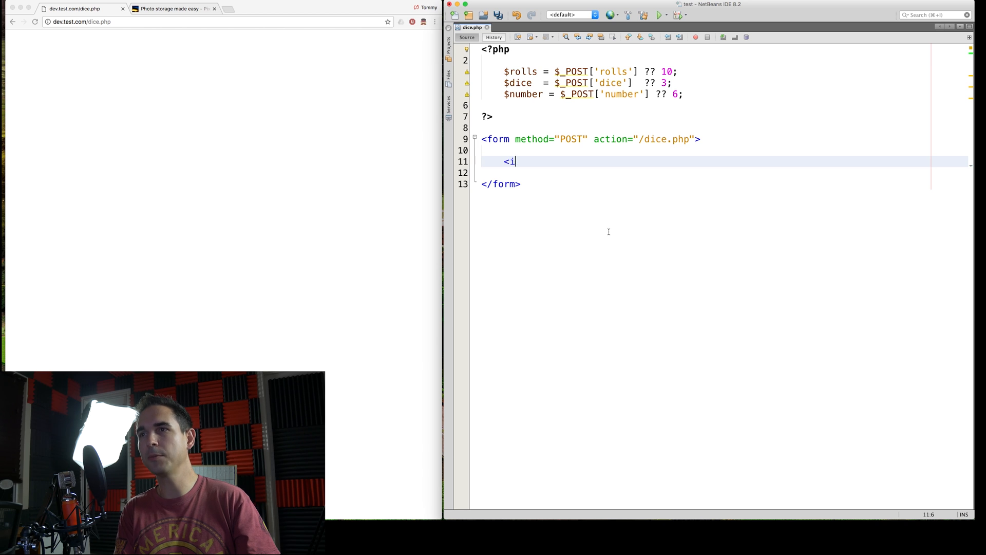
{"action": "type", "text": "nput"}
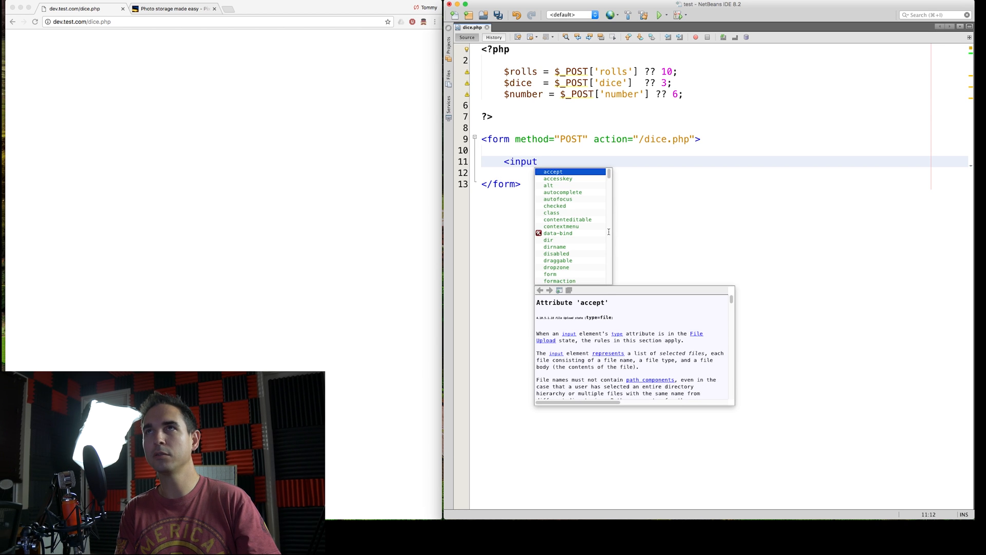
{"action": "type", "text": "type=\"text"}
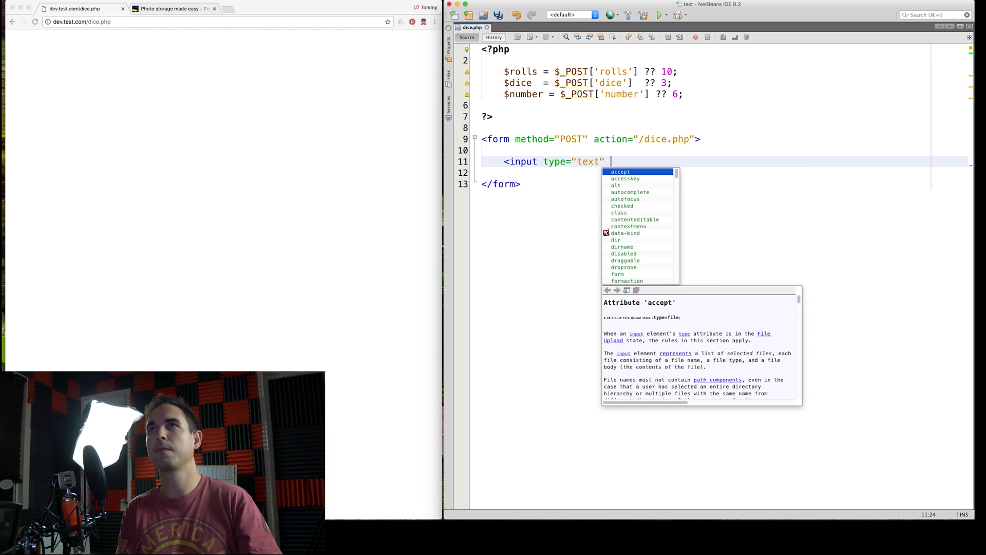
{"action": "type", "text": "name=\"dice\""}
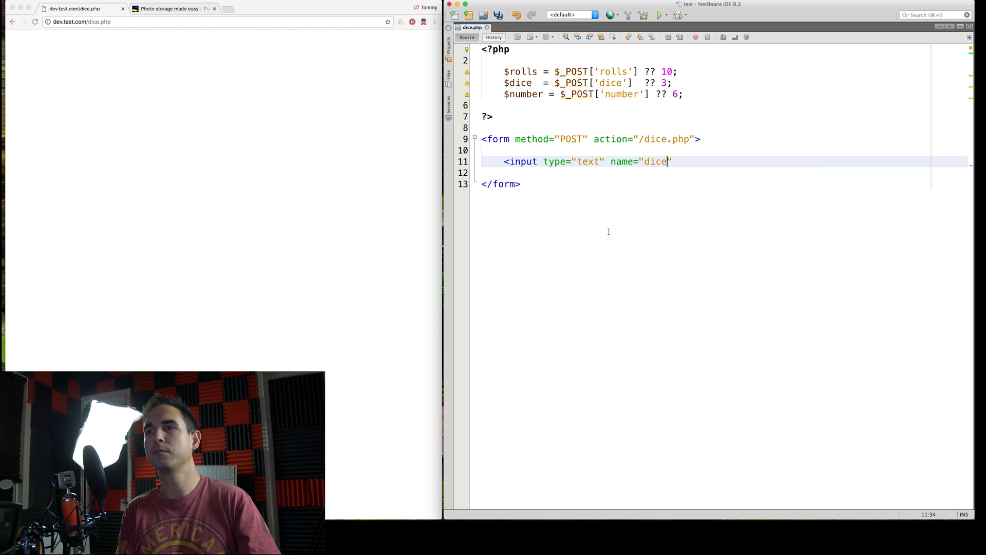
{"action": "type", "text": "\""}
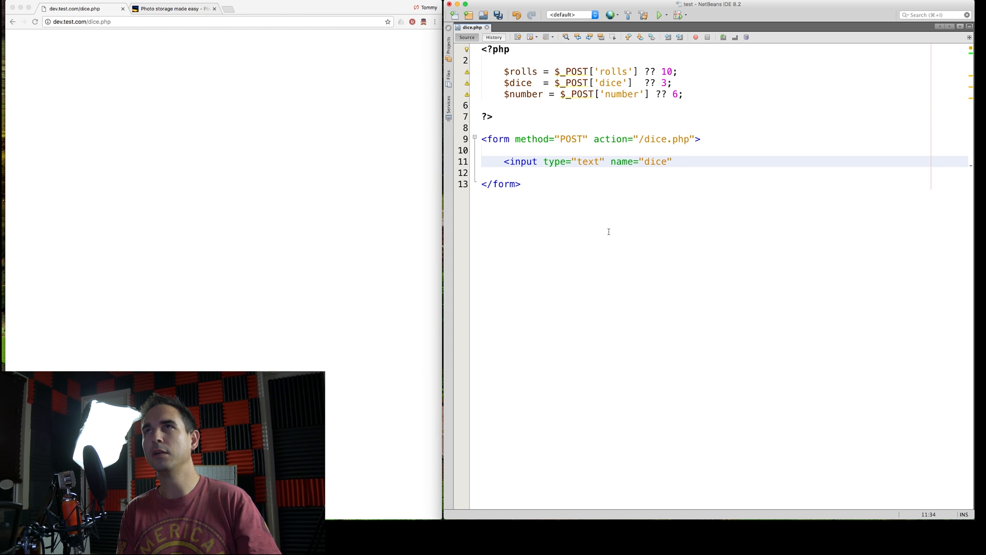
{"action": "type", "text": "rolls"}
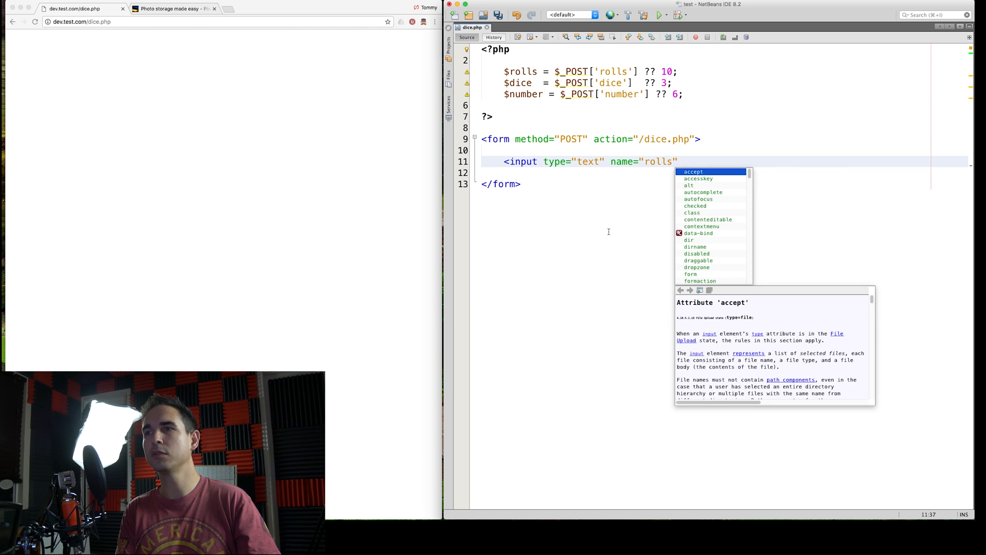
{"action": "type", "text": "value=\"<?\""}
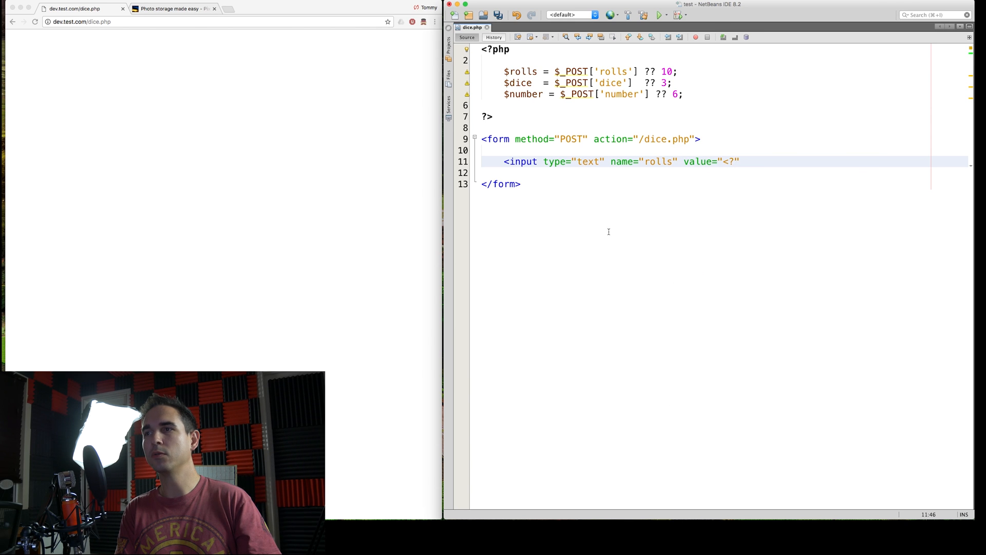
{"action": "type", "text": "="}
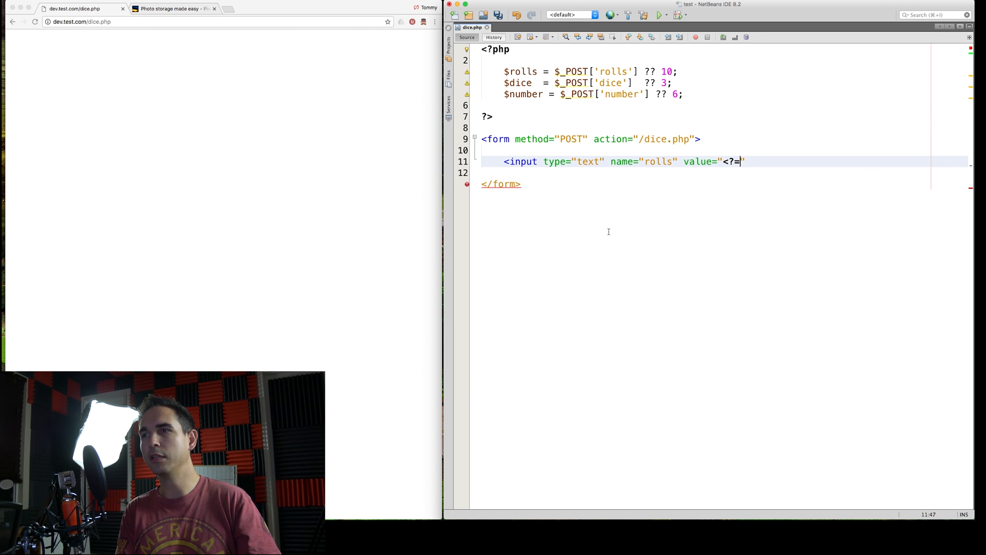
{"action": "type", "text": "$roo"}
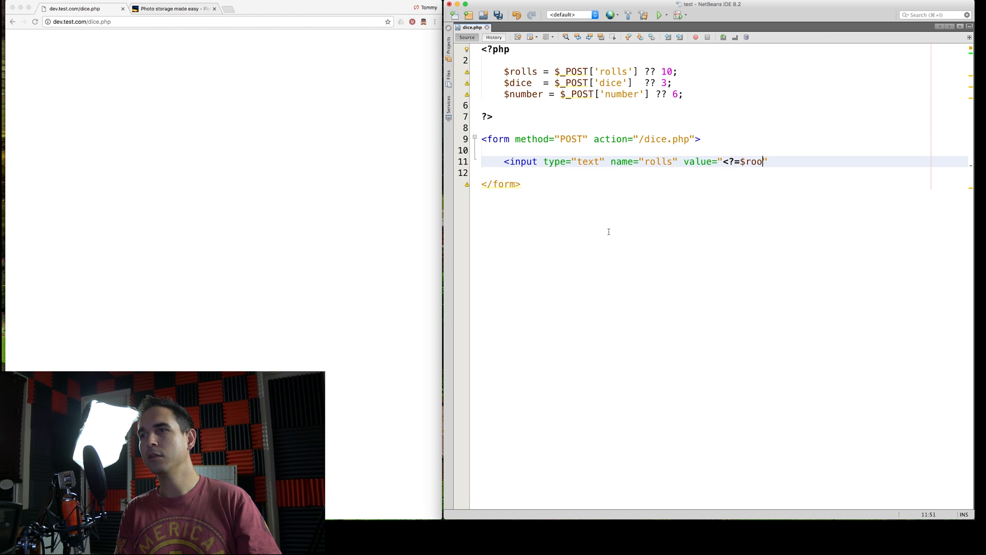
{"action": "type", "text": "lls;\""}
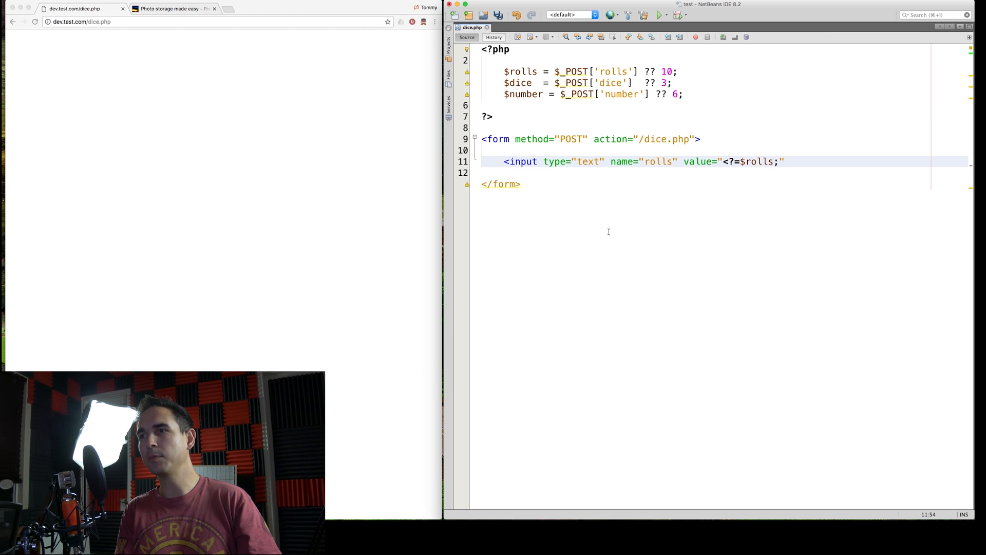
{"action": "type", "text": "?>"}
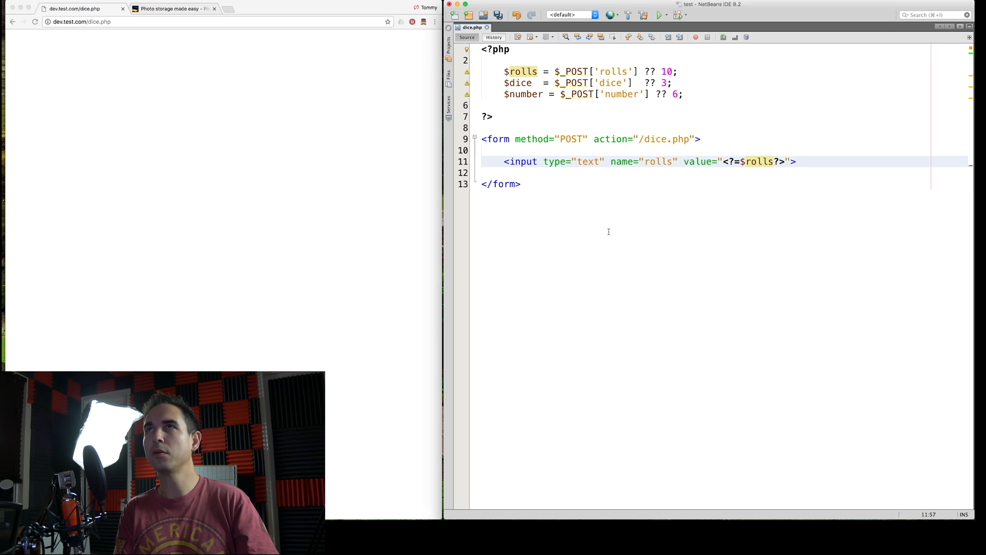
Step: Follow the rolls input with a <br /> line break
{"action": "left_click", "coordinate": [797, 161]}
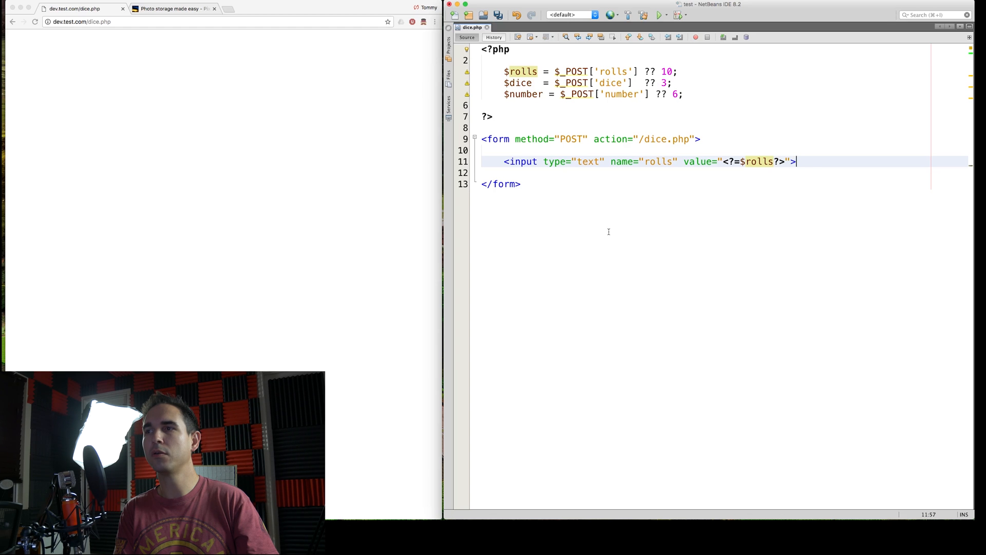
{"action": "type", "text": "<br />"}
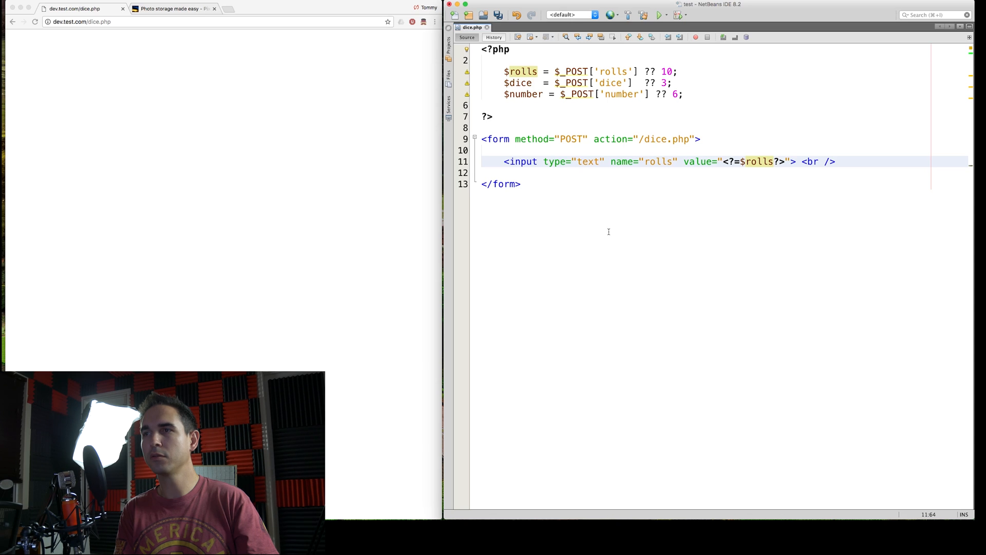
{"action": "type", "text": "<br />"}
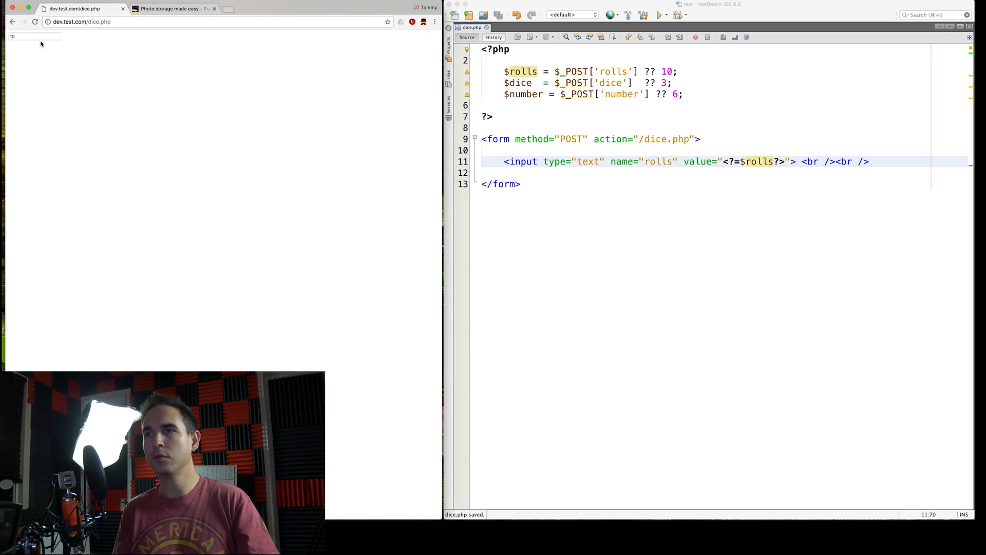
{"action": "mouse_move", "coordinate": [139, 82]}
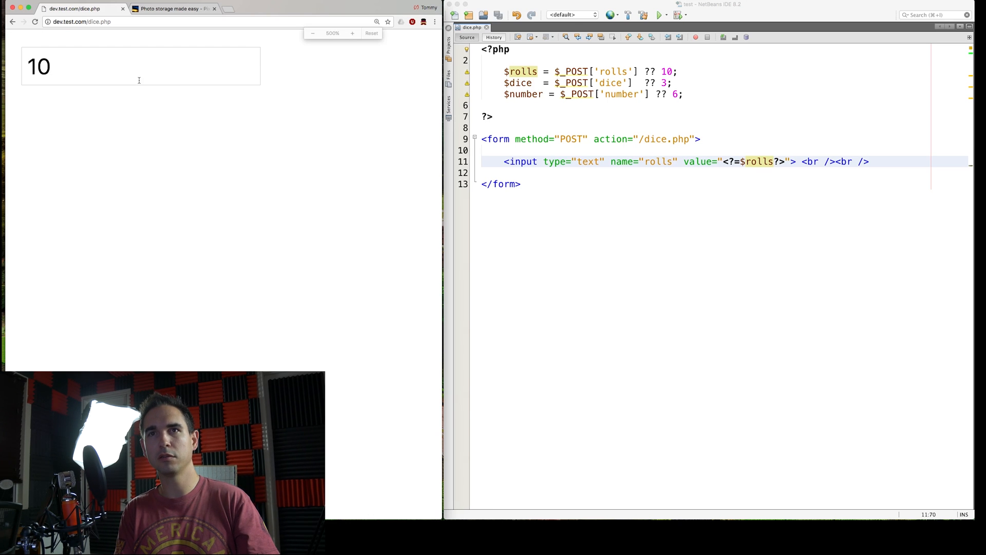
Step: Reload dev.test/dice.php in Chrome to show the text field containing 10
{"action": "left_click", "coordinate": [313, 33]}
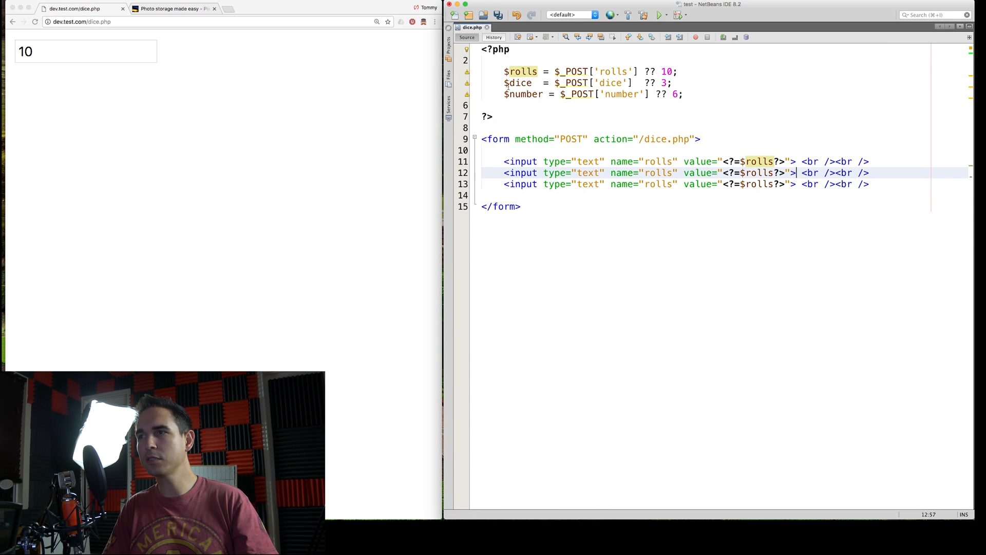
Step: Rename the duplicated inputs to dice/$dice and number/$number
{"action": "left_click", "coordinate": [520, 82]}
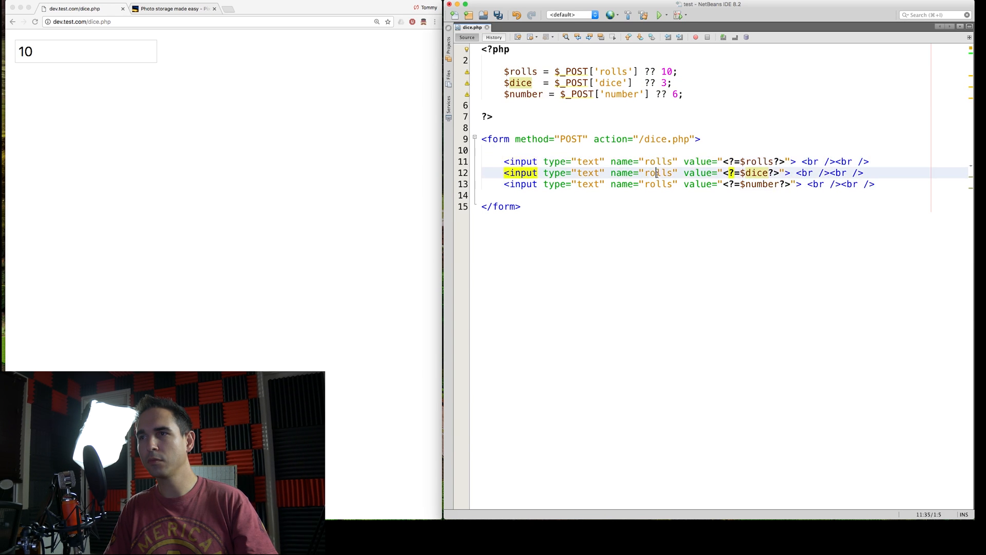
{"action": "type", "text": "dice"}
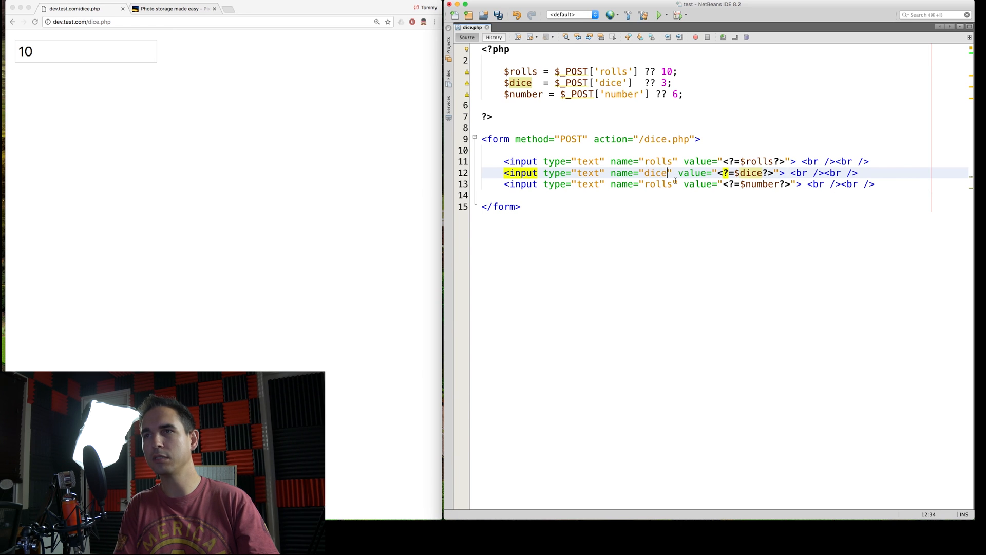
{"action": "double_click", "coordinate": [622, 94]}
{"action": "type", "text": "numbe"}
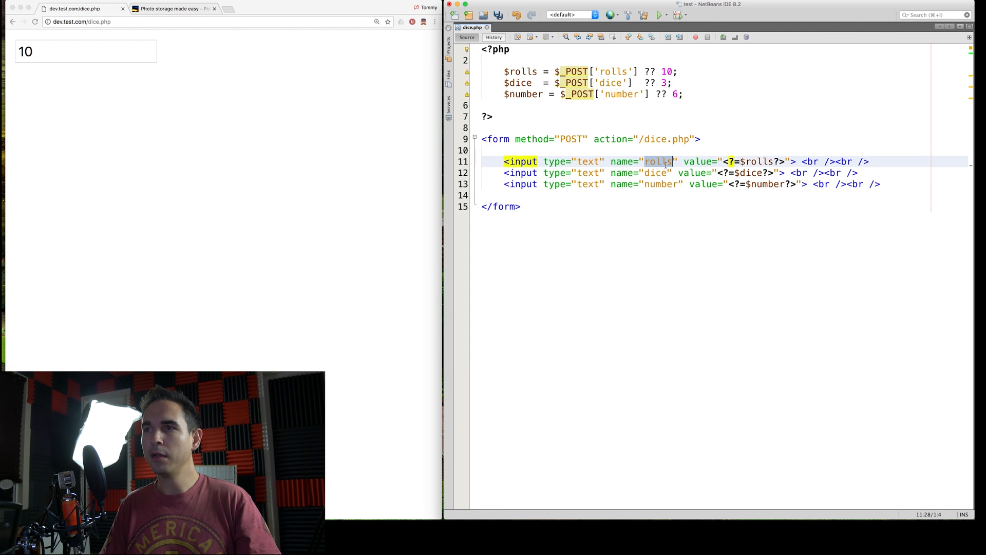
{"action": "left_click", "coordinate": [612, 71]}
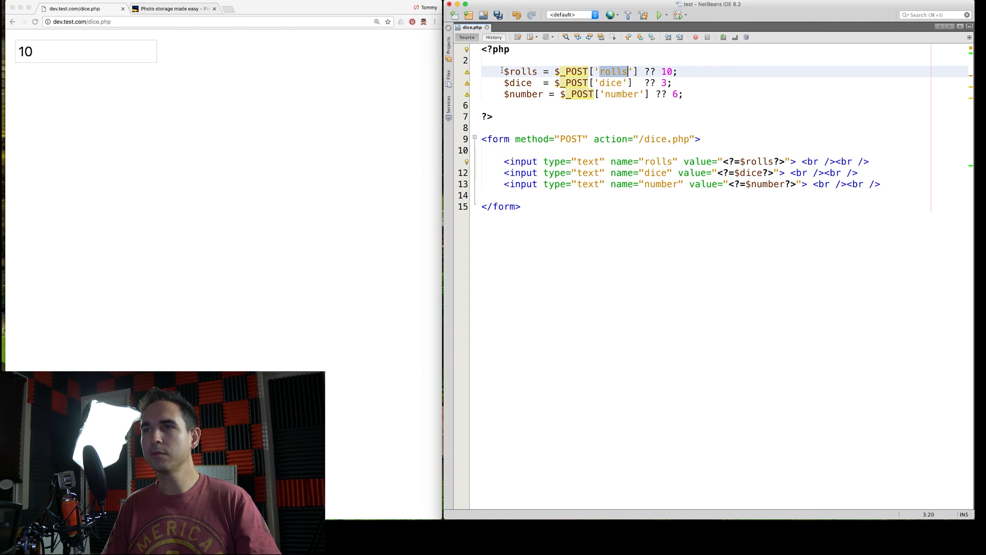
{"action": "left_click", "coordinate": [610, 71]}
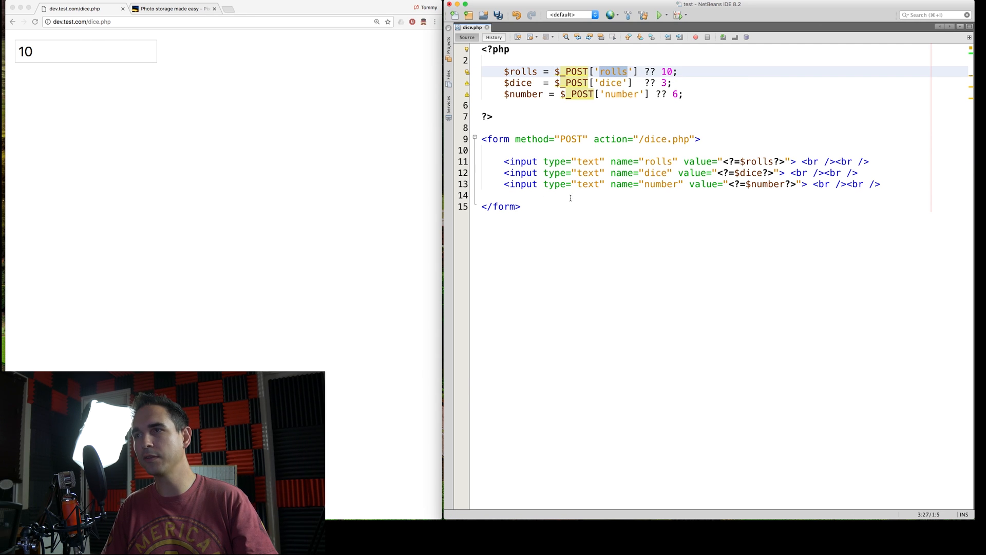
Step: Save and reload to show fields 10, 3 and 6, then open a blank line above the rolls input
{"action": "left_click", "coordinate": [773, 162]}
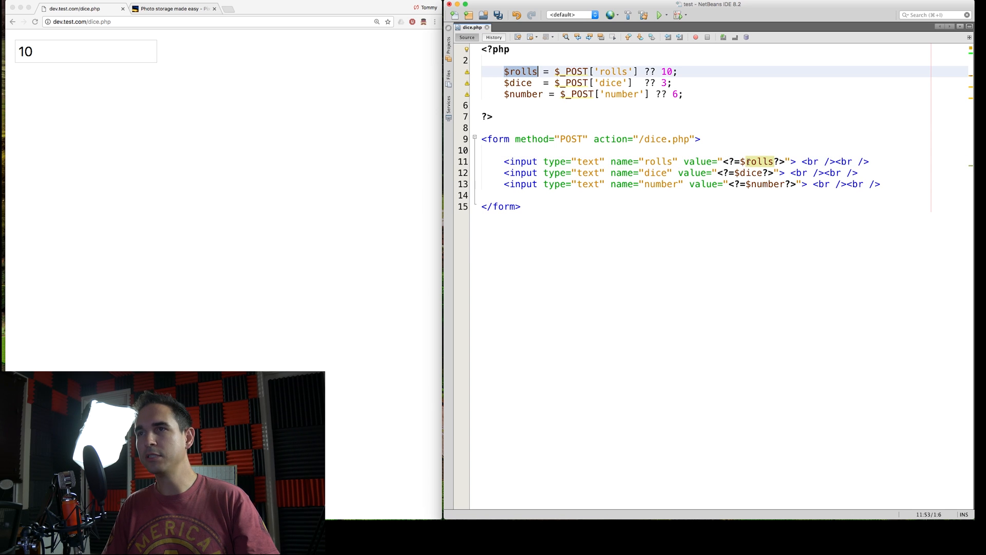
{"action": "left_click", "coordinate": [761, 161]}
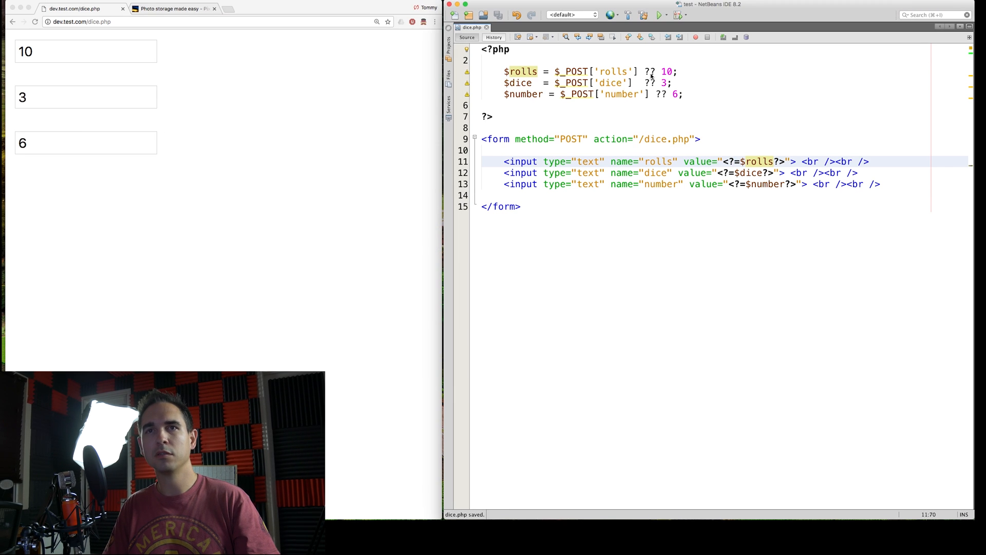
{"action": "left_click", "coordinate": [85, 142]}
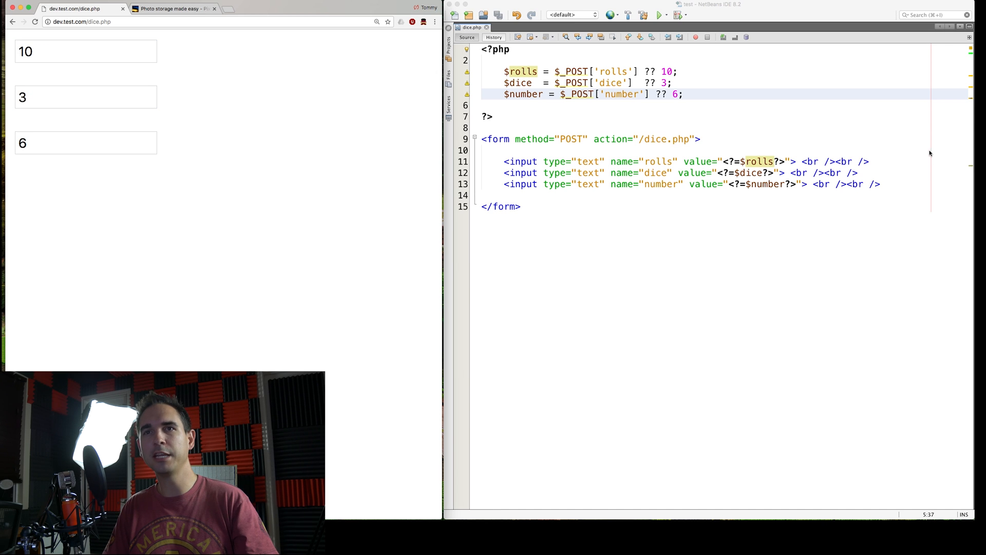
{"action": "key", "text": "enter"}
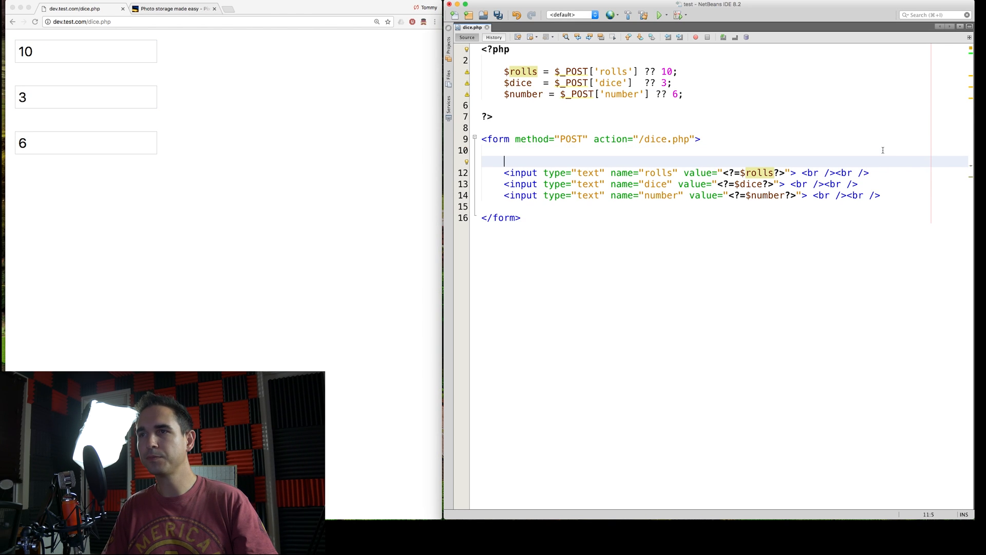
Step: Add <label for="rolls">Number of rolls</label> and id="rolls" on the input
{"action": "type", "text": "<labe"}
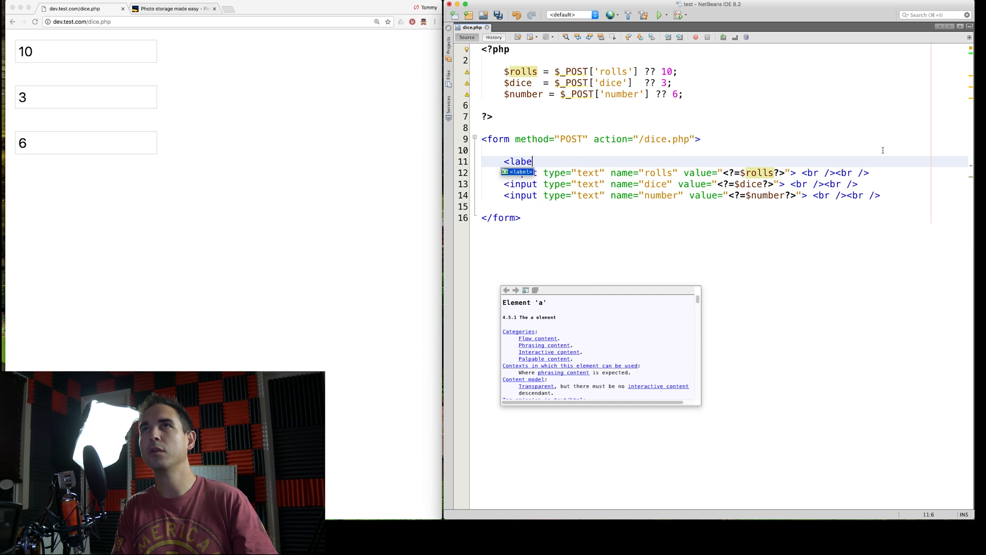
{"action": "type", "text": "for"}
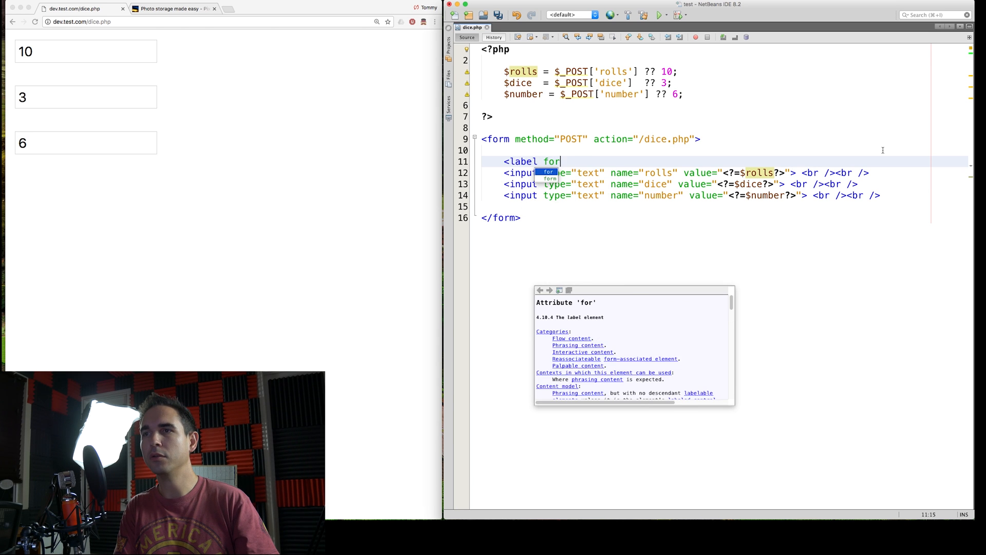
{"action": "type", "text": "=\"rolls\">"}
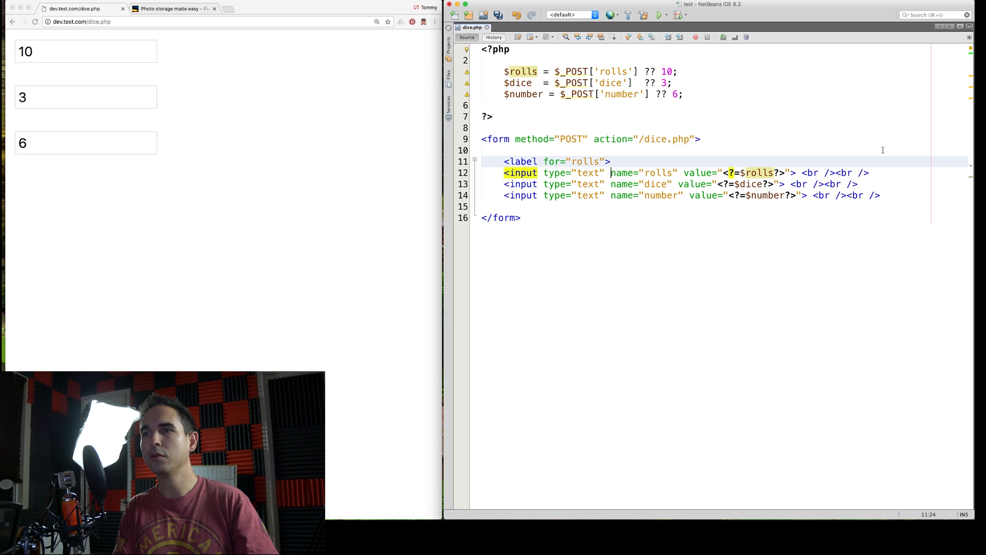
{"action": "type", "text": "id=\"rolls"}
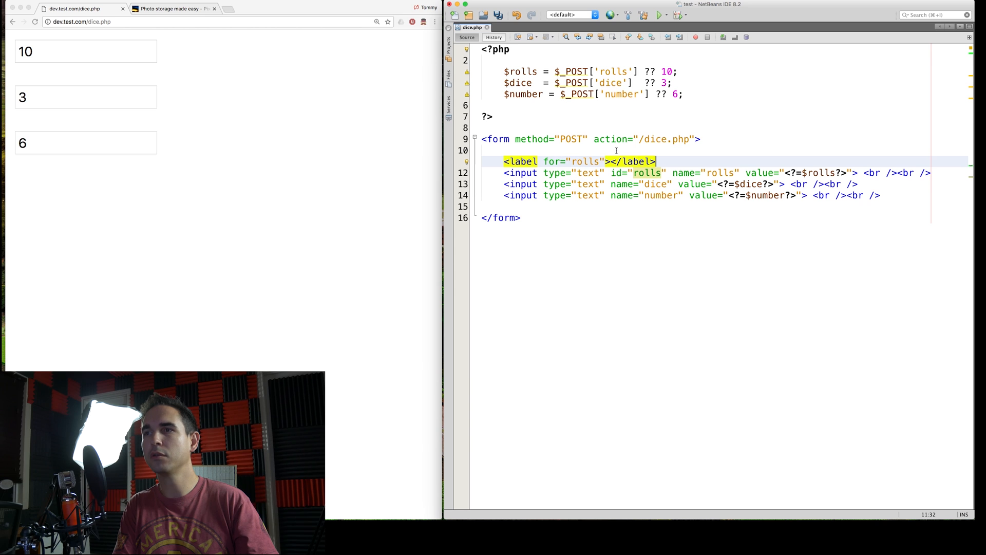
{"action": "type", "text": "Number of rolls"}
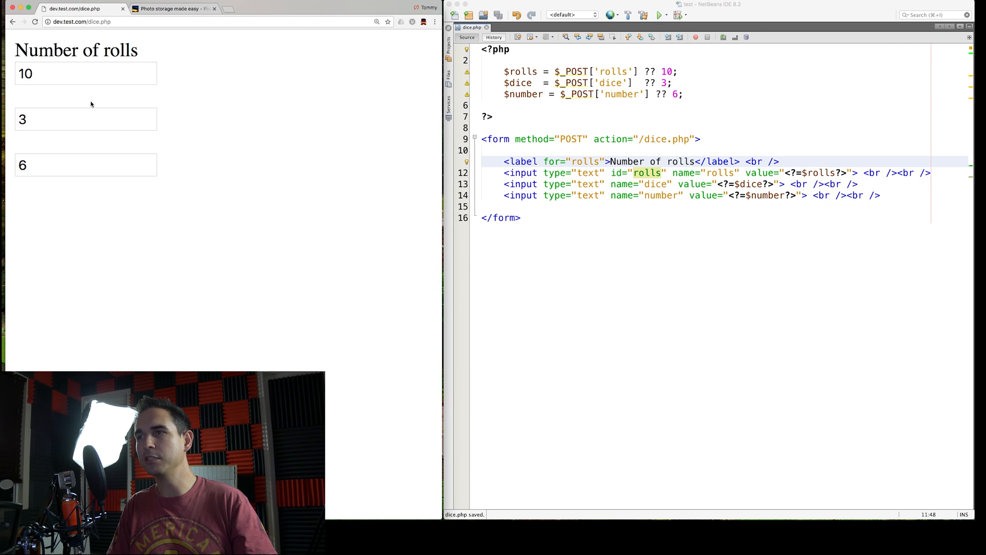
Step: Test that the label focuses the rolls field, with and without its for attribute
{"action": "left_click", "coordinate": [87, 73]}
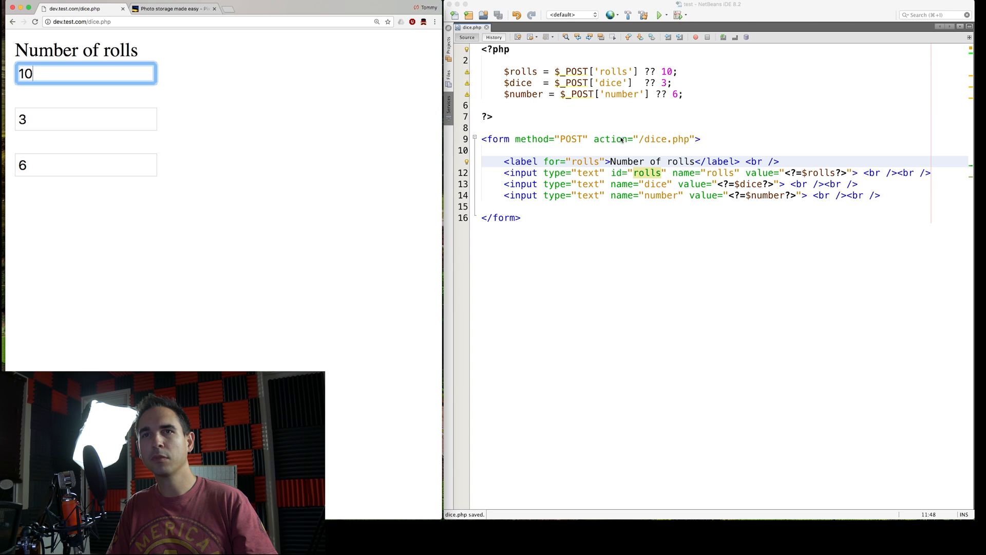
{"action": "left_click", "coordinate": [589, 162]}
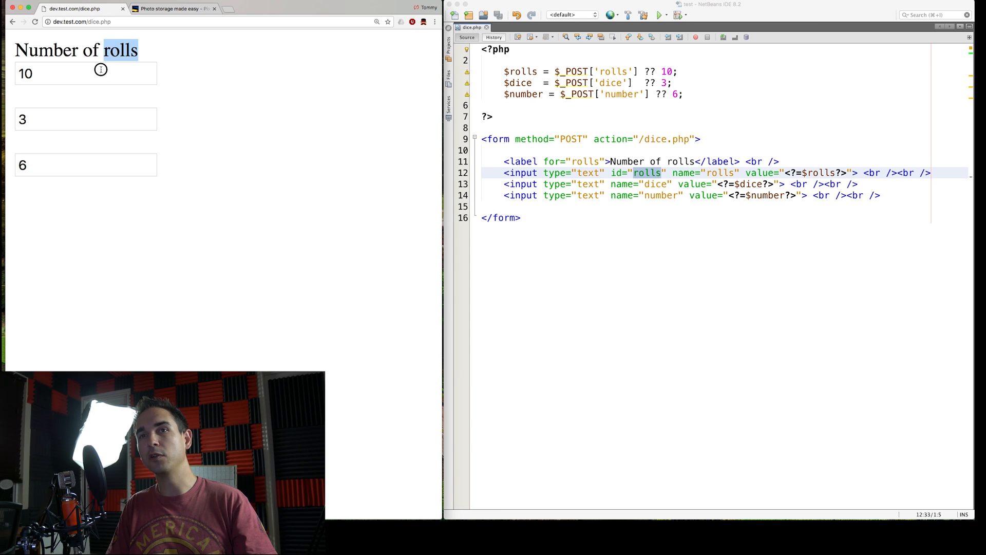
{"action": "left_click", "coordinate": [86, 73]}
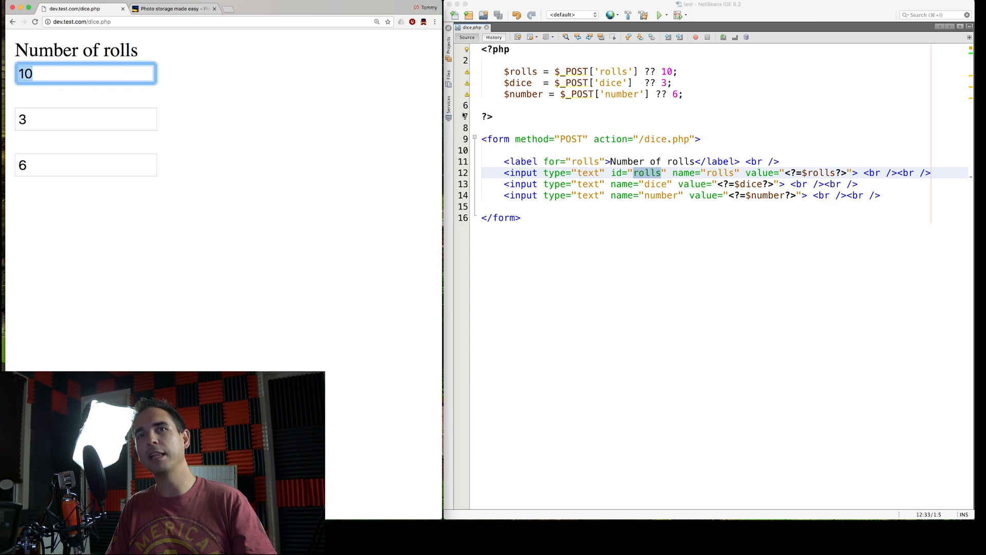
{"action": "left_click", "coordinate": [602, 162]}
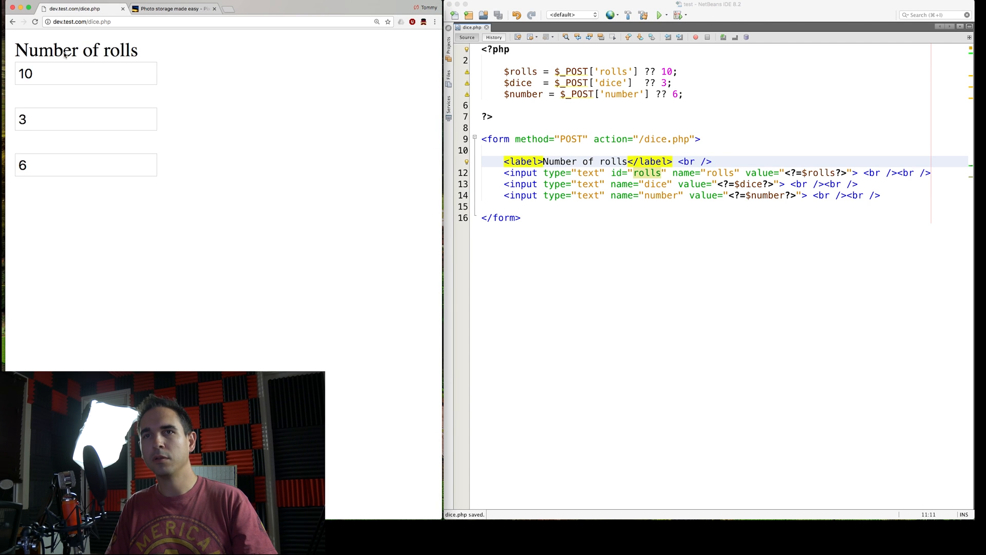
{"action": "left_click", "coordinate": [509, 150]}
{"action": "type", "text": " for=\"rolls"}
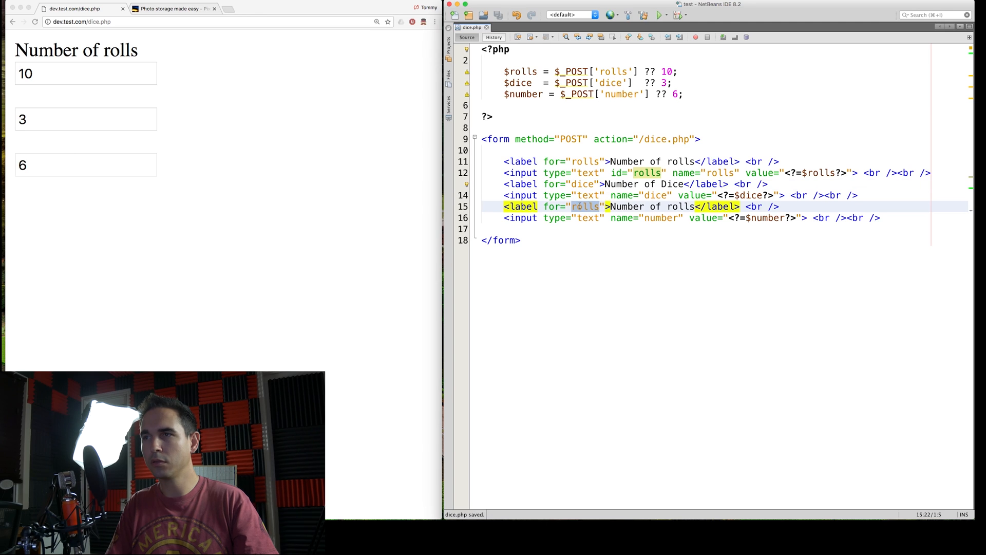
Step: Set the third label to for="number" reading Your number (1-6) and add matching input ids
{"action": "type", "text": "number"}
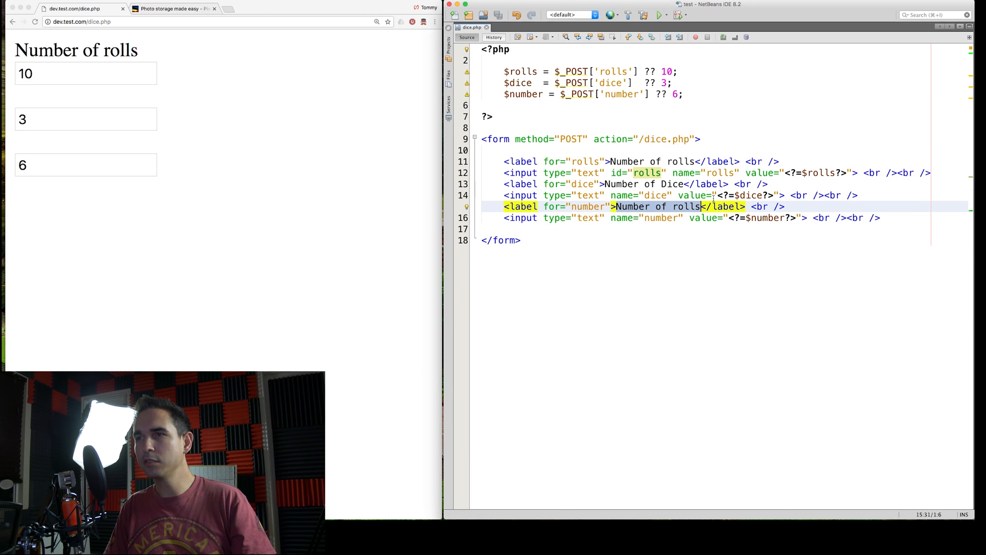
{"action": "type", "text": "Your number ("}
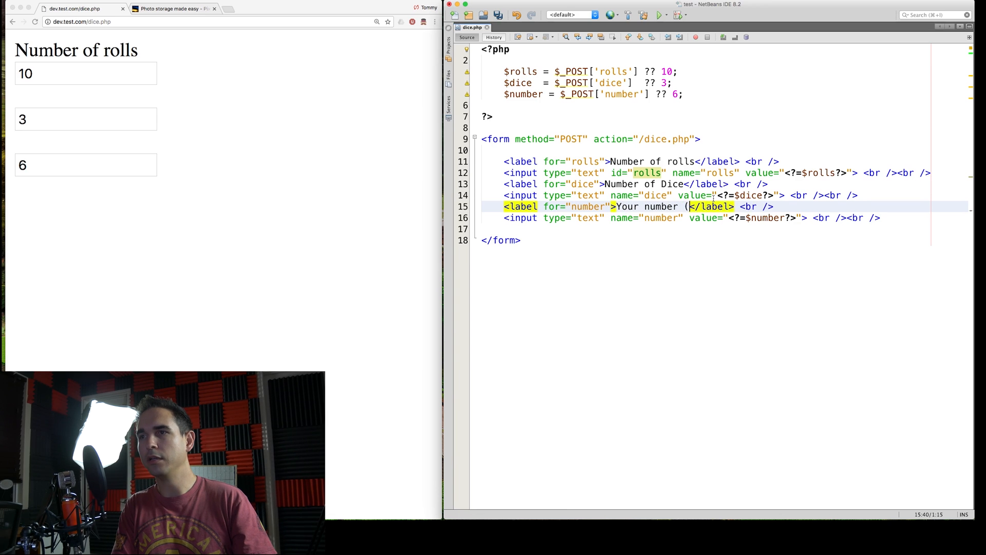
{"action": "type", "text": "1-6)"}
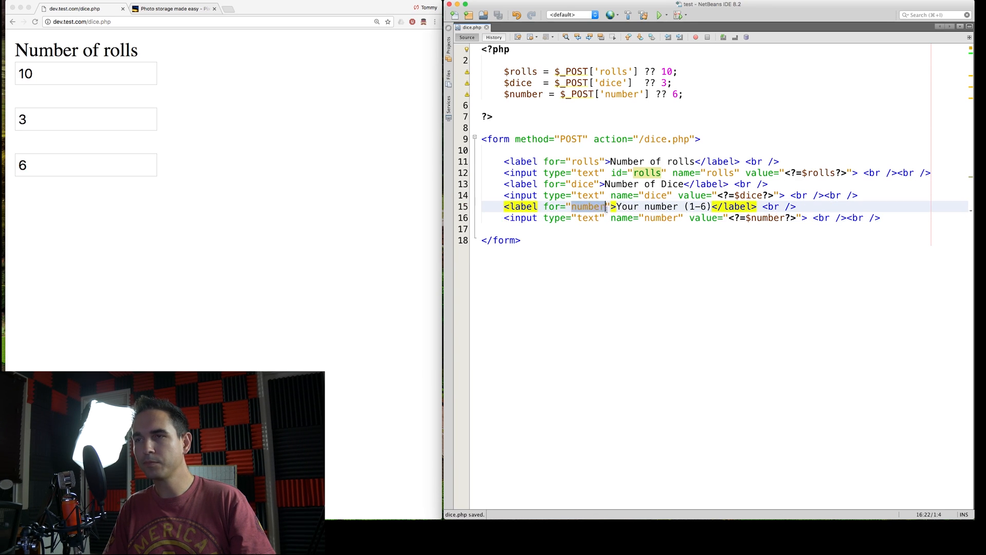
{"action": "type", "text": "id=\"u"}
{"action": "left_click", "coordinate": [726, 194]}
{"action": "type", "text": "\" id=\"dice"}
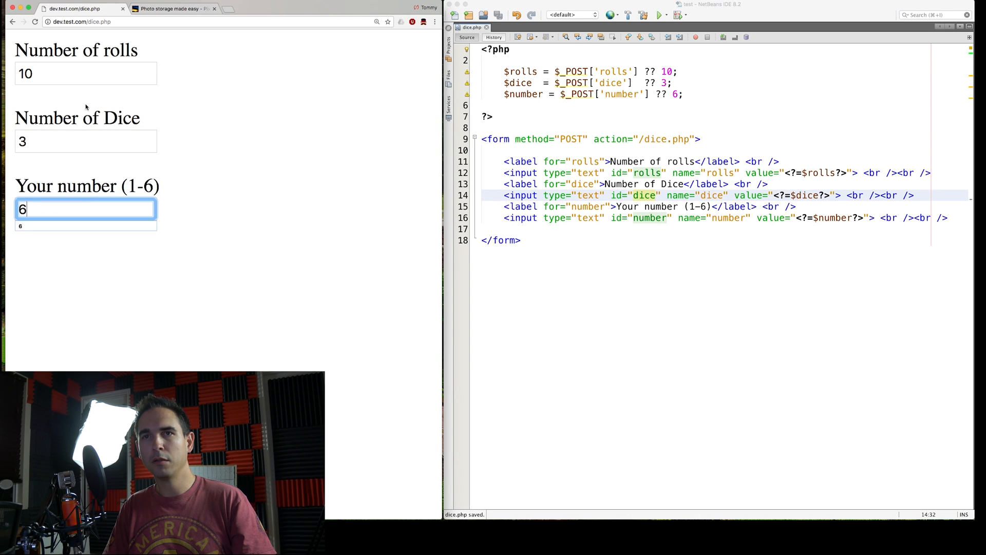
{"action": "left_click", "coordinate": [595, 229]}
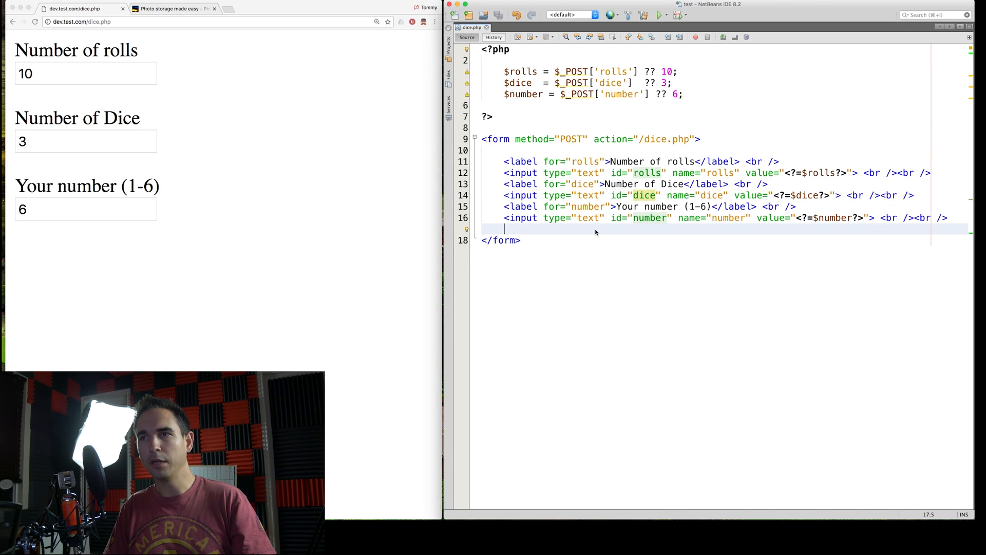
Step: Add <button type="submit">Roll the dice!</button> before </form>
{"action": "type", "text": "<submi"}
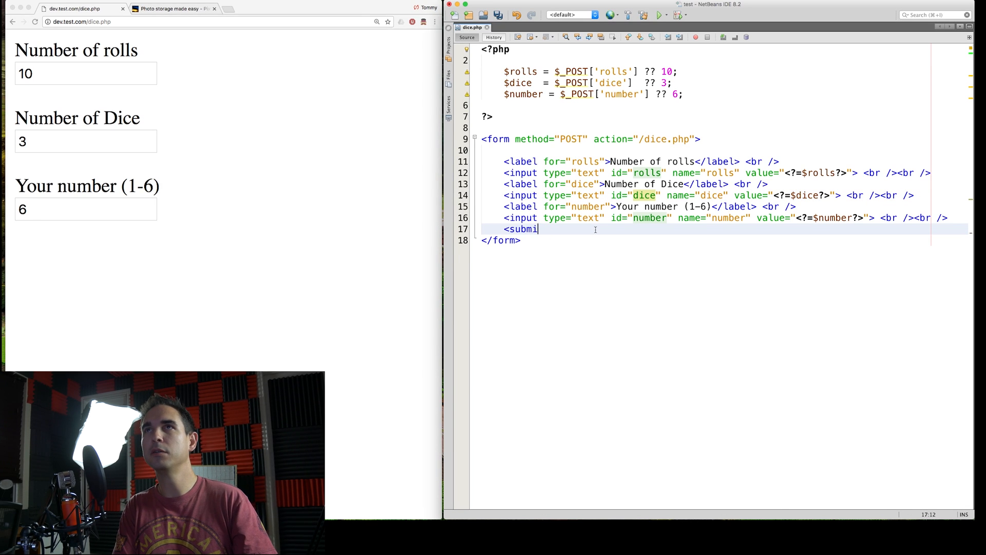
{"action": "type", "text": "button"}
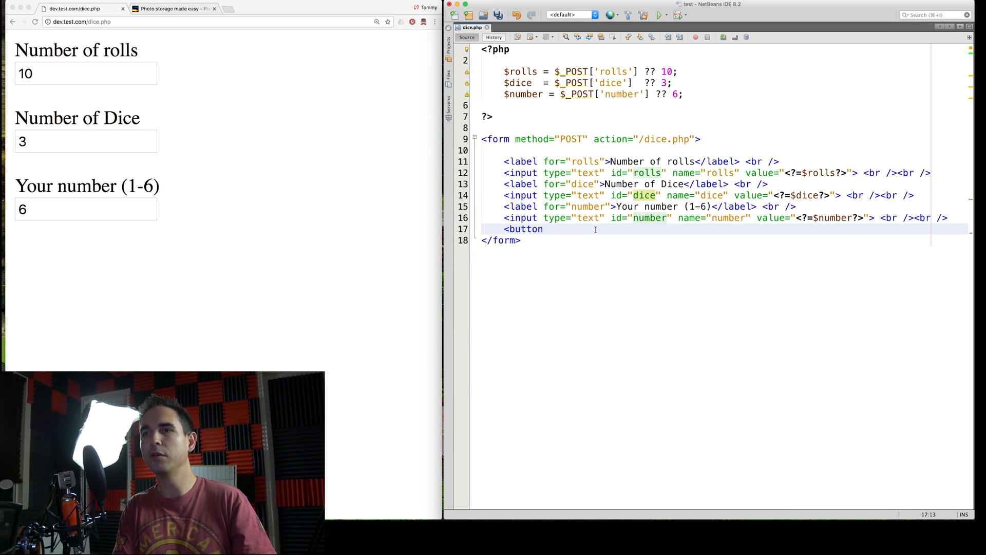
{"action": "type", "text": "type=\"submit\">"}
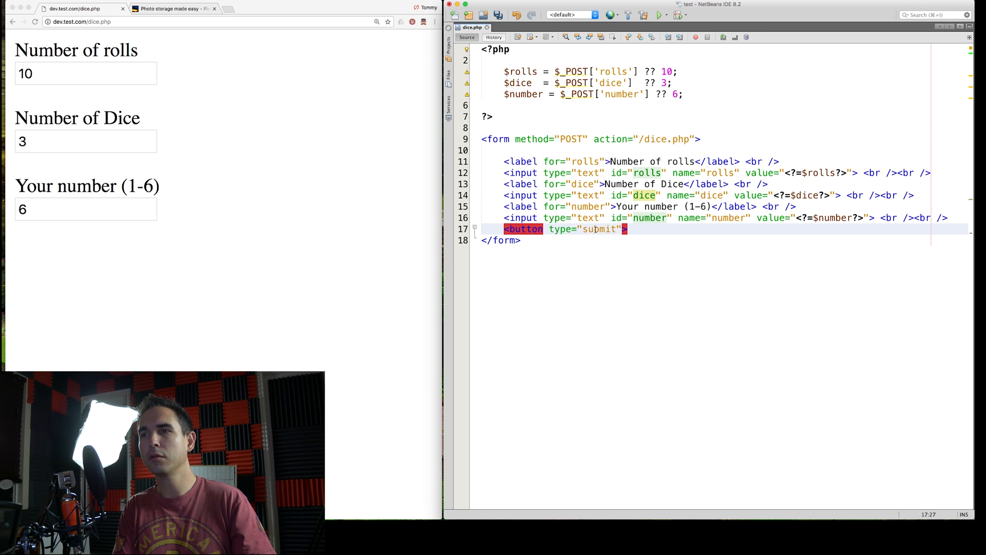
{"action": "type", "text": "Roll the dice!</"}
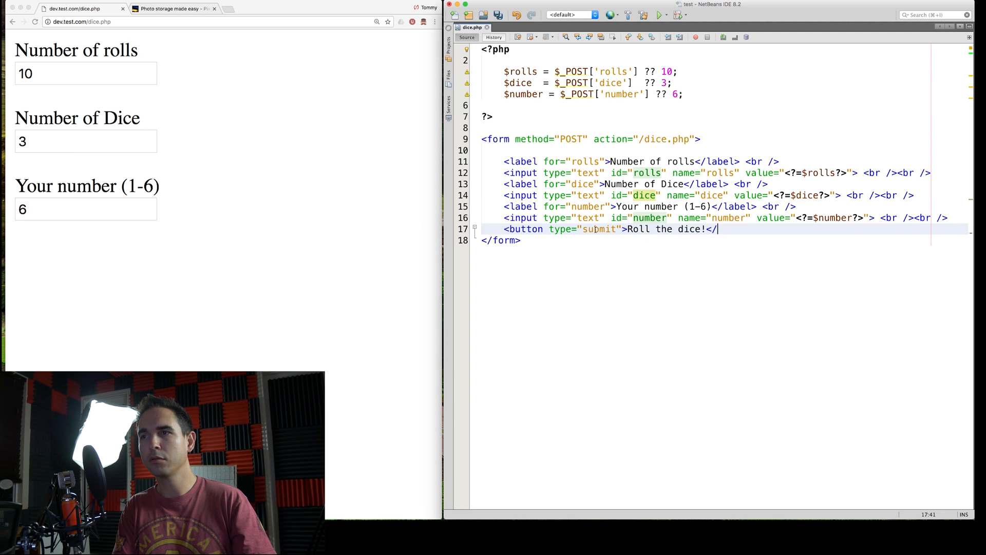
{"action": "type", "text": "button>"}
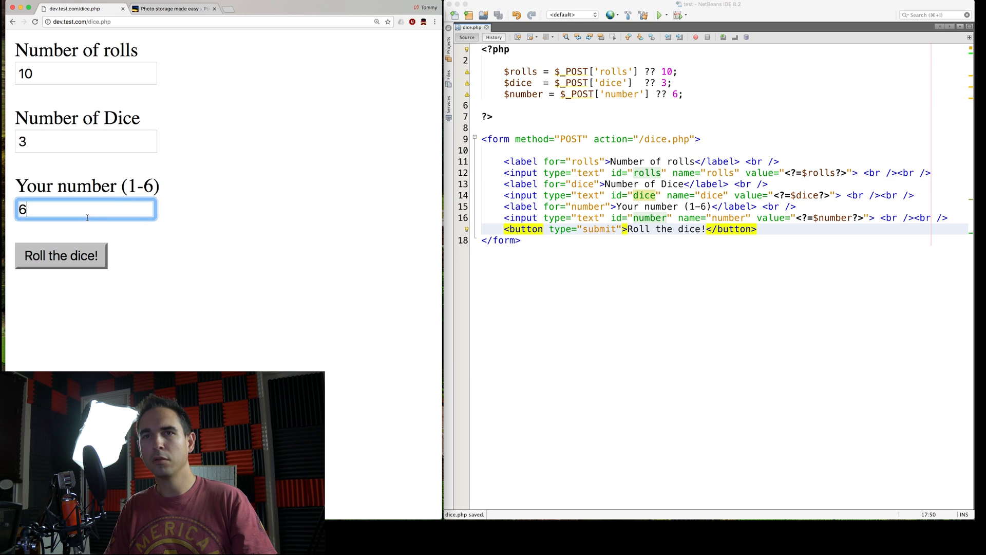
Step: On the reloaded page, change the form values, setting Number of Dice to 3
{"action": "type", "text": "1"}
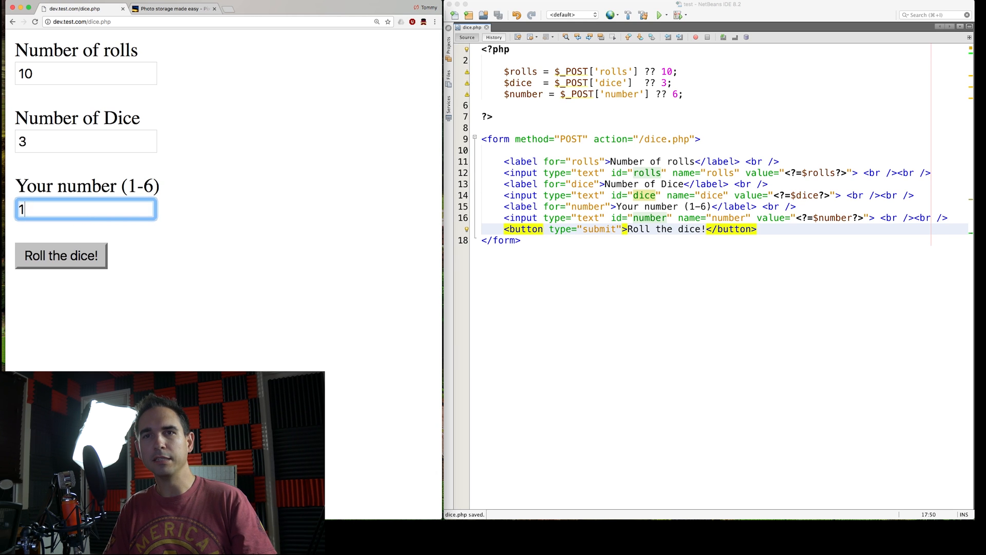
{"action": "left_click", "coordinate": [85, 141]}
{"action": "type", "text": "4"}
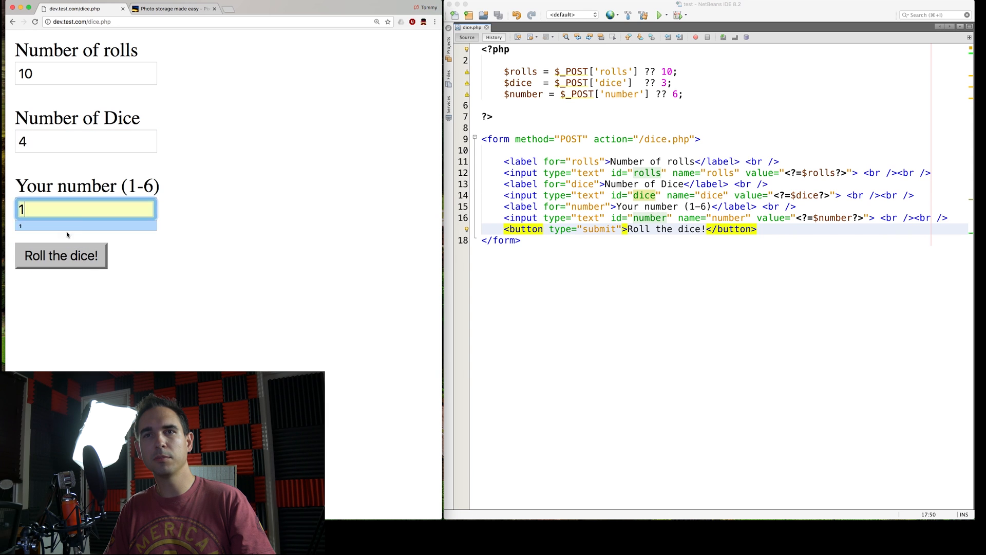
{"action": "type", "text": "3"}
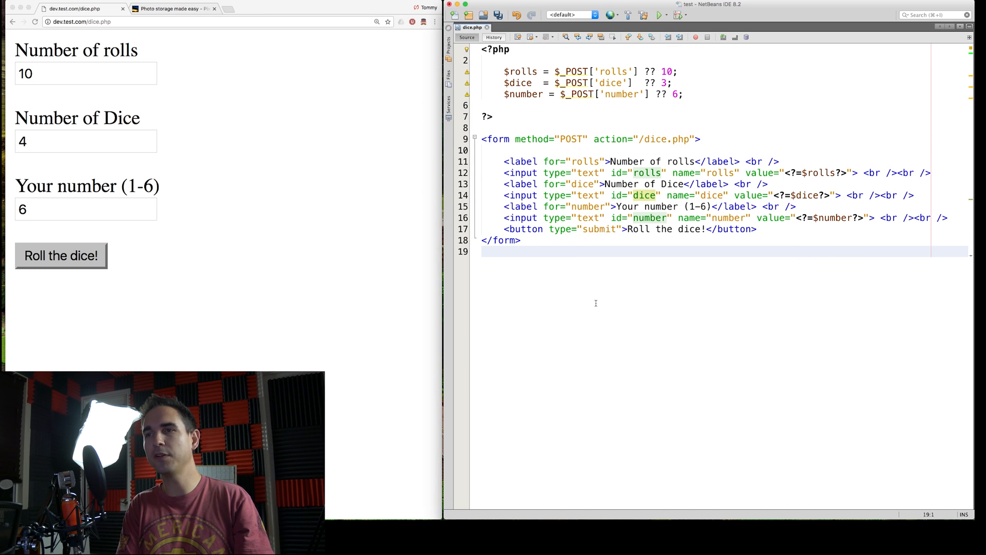
Step: Begin a <?php block with if($_POST) { and an empty $total_hits array
{"action": "type", "text": "<?php"}
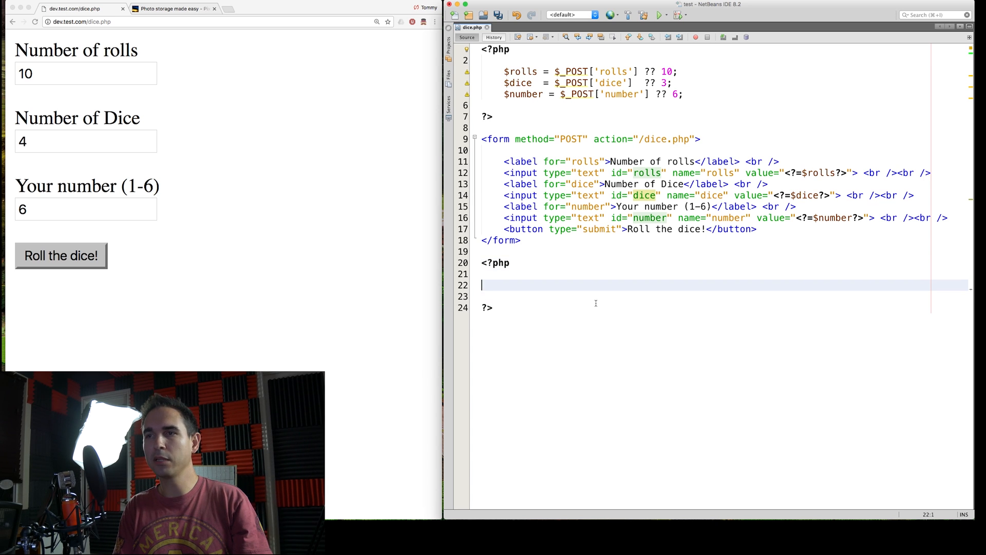
{"action": "type", "text": "$_POST) {"}
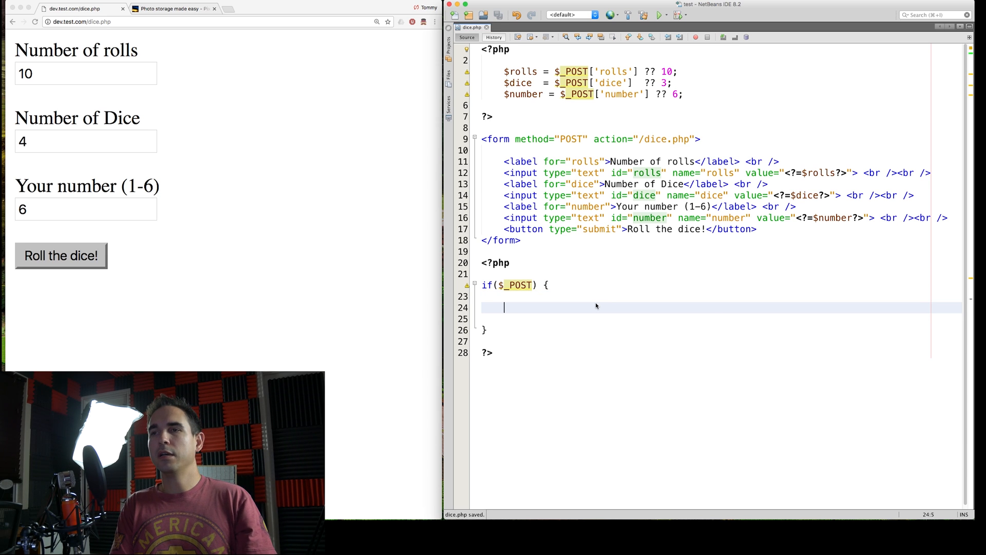
{"action": "type", "text": "$"}
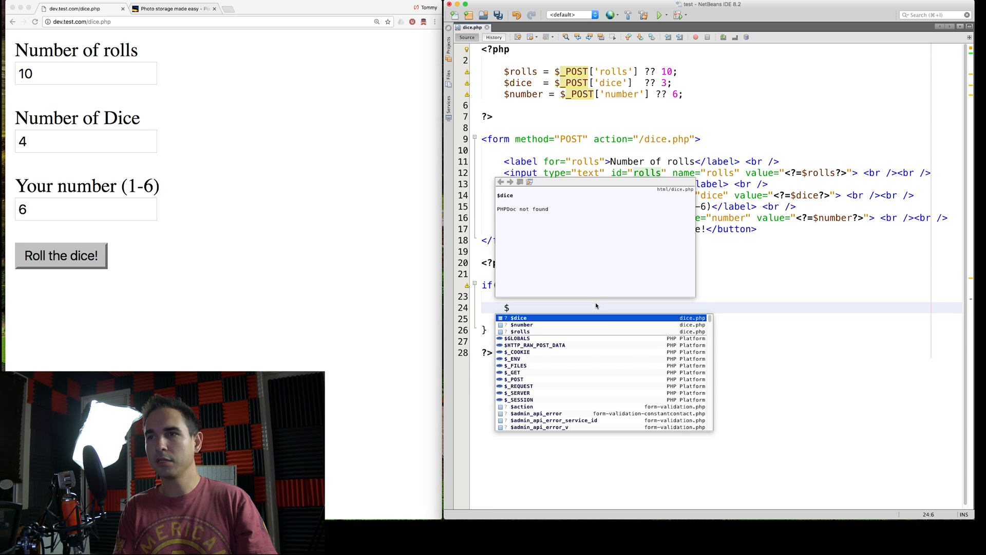
{"action": "key", "text": "Escape"}
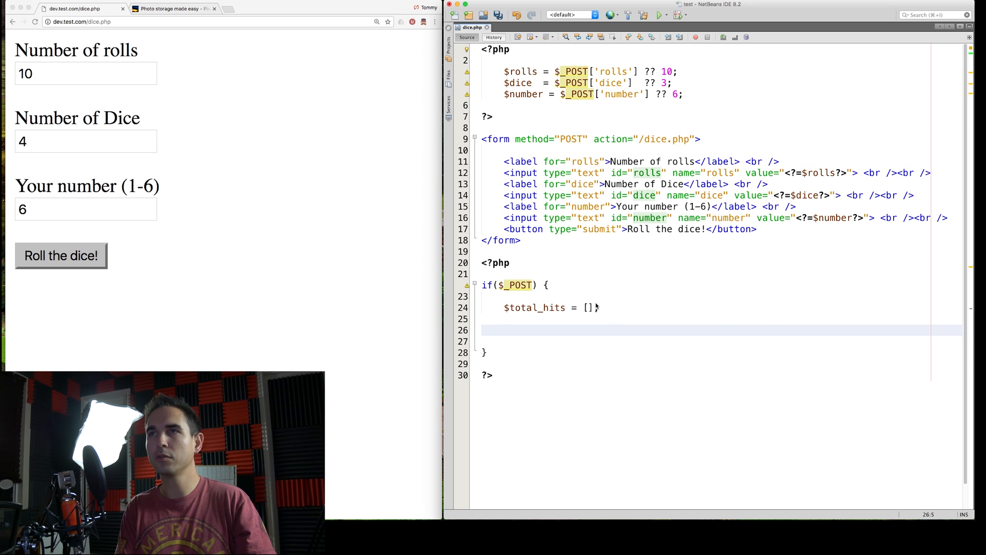
Step: Add for($i=1; $i <= $rolls; $i++) { } looping once per roll
{"action": "type", "text": "for($"}
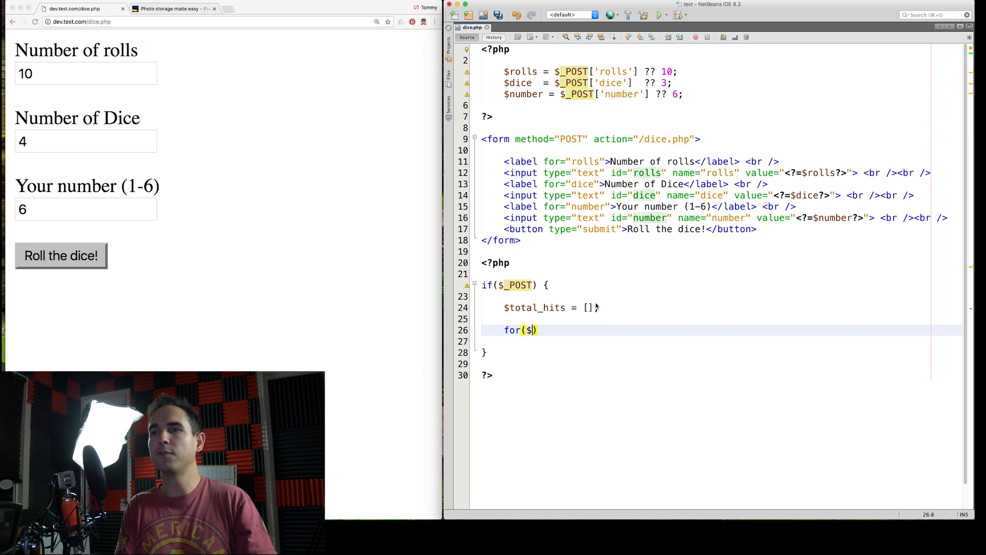
{"action": "type", "text": "i=1; $i"}
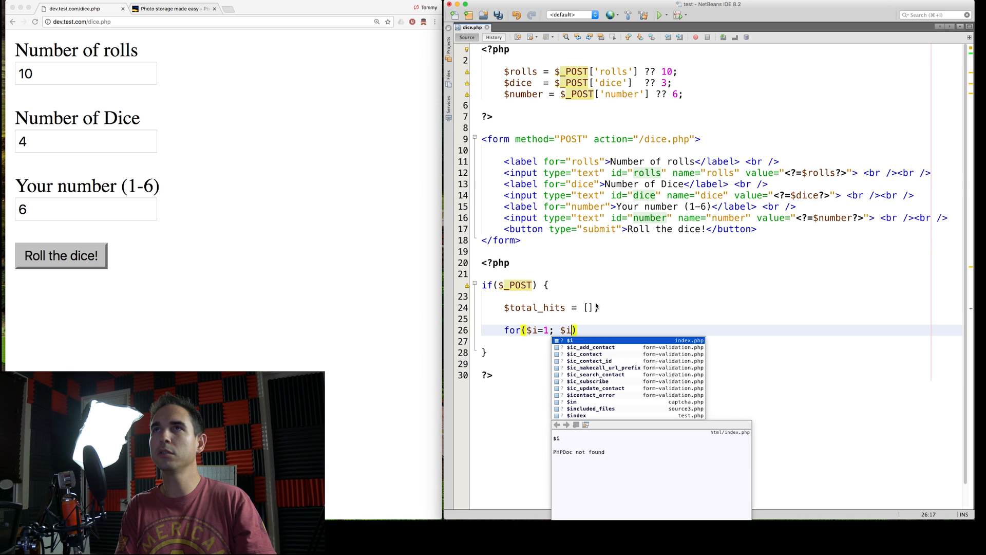
{"action": "type", "text": "<= $ro"}
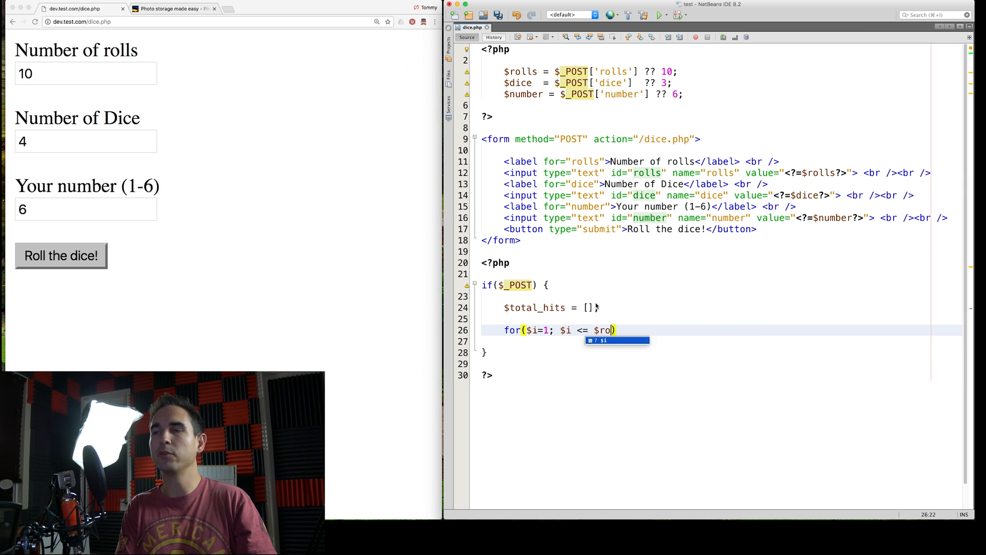
{"action": "type", "text": "lls"}
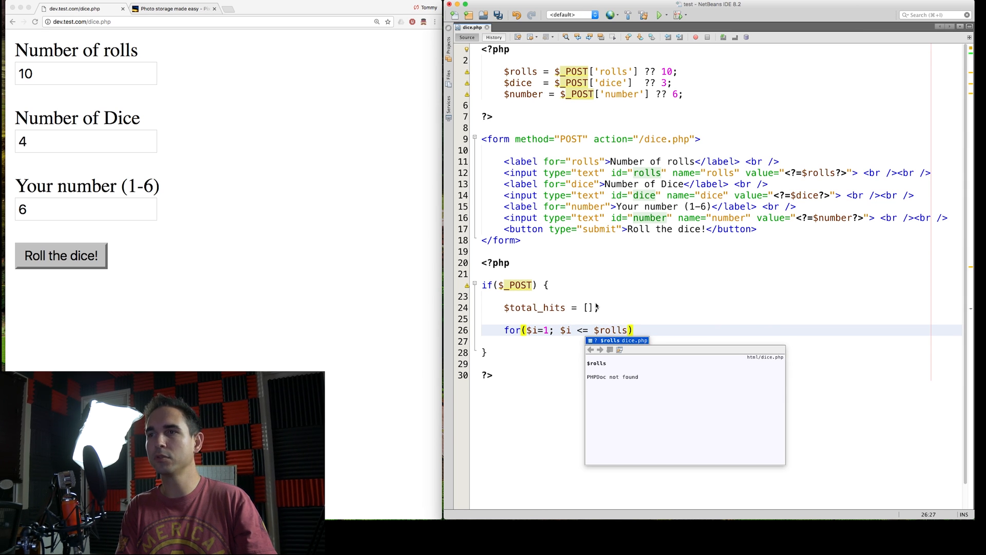
{"action": "type", "text": "; $i++"}
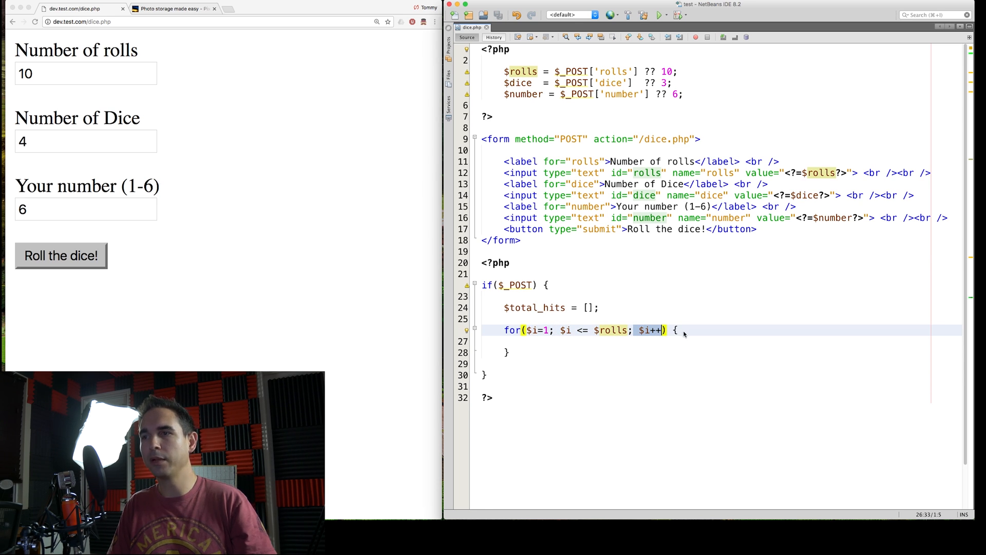
Step: Inside the rolls loop set $hits = 0 and add for($x=1;$x<=$dice;$x++){ }
{"action": "key", "text": "Return"}
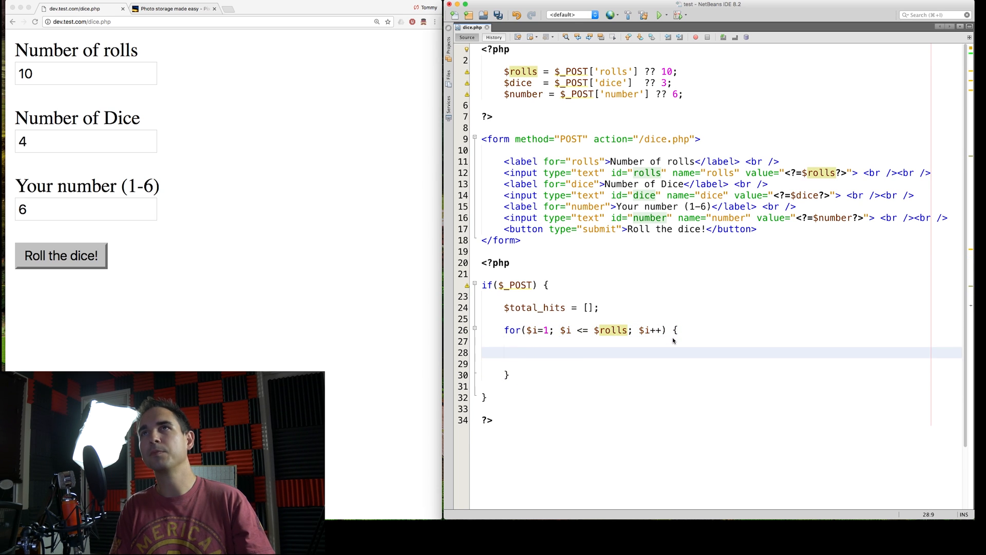
{"action": "type", "text": "$hits = 0;"}
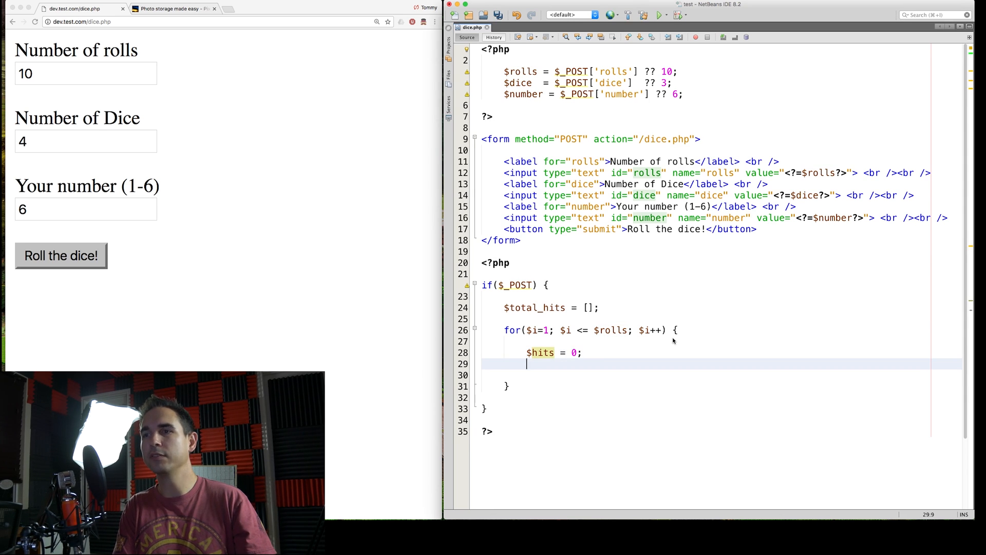
{"action": "type", "text": "$"}
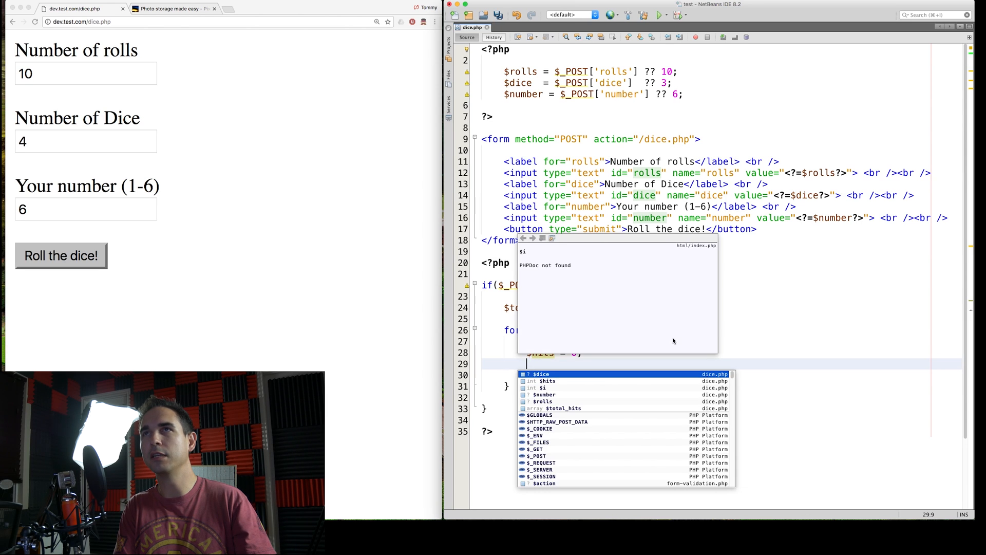
{"action": "type", "text": "for("}
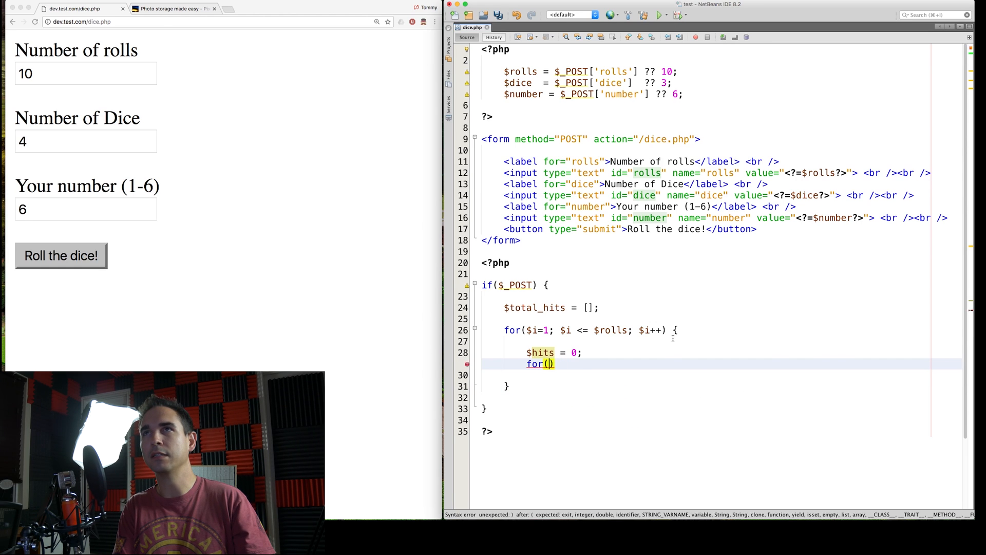
{"action": "type", "text": "$x=1; $"}
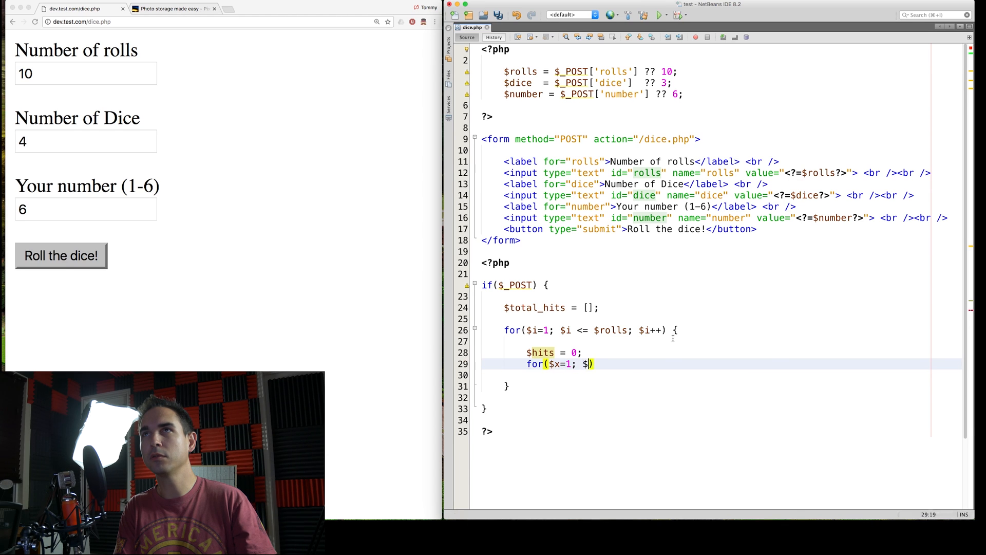
{"action": "type", "text": "x<="}
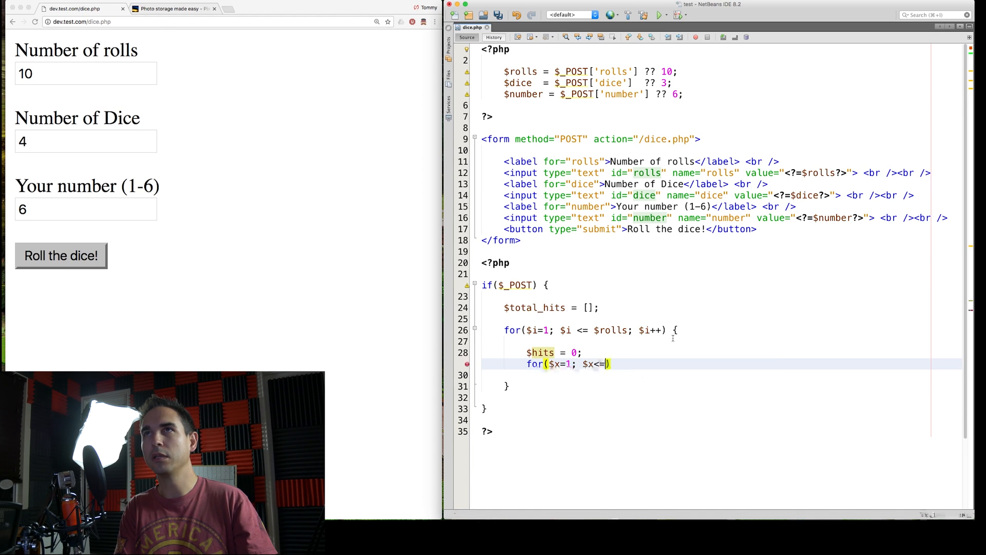
{"action": "type", "text": "$dice;"}
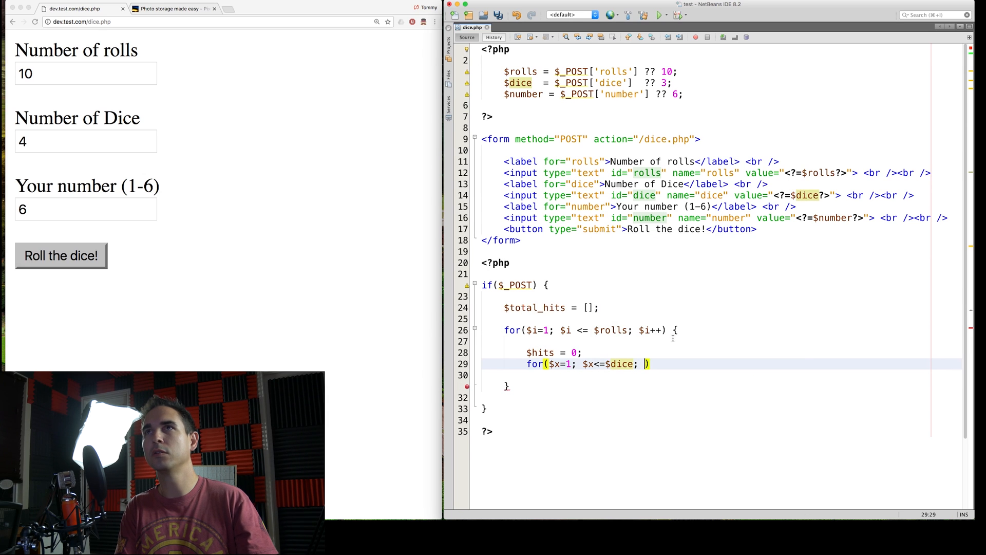
{"action": "type", "text": "$x++"}
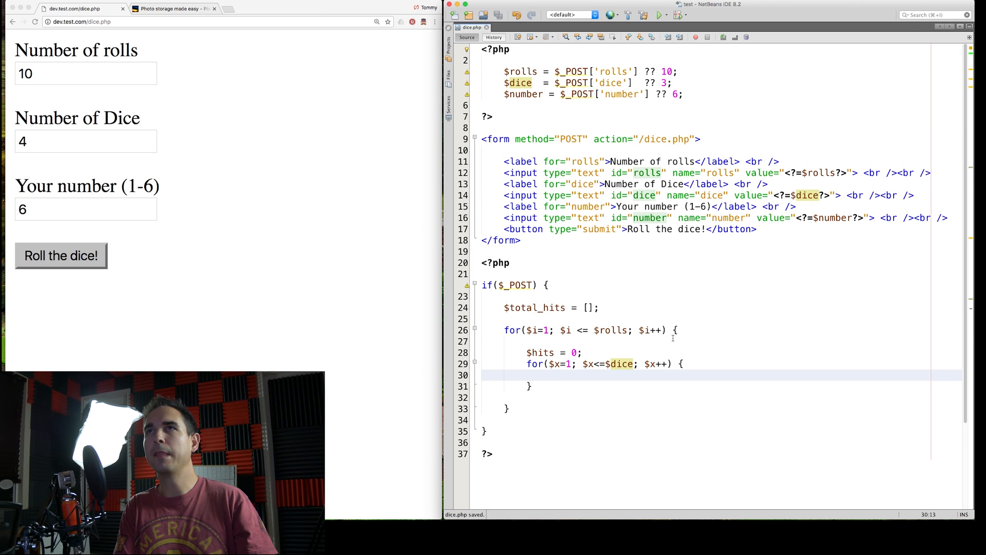
Step: Inside the dice loop add if($number === mt_rand(1,6)){ $hits++; }
{"action": "type", "text": "if("}
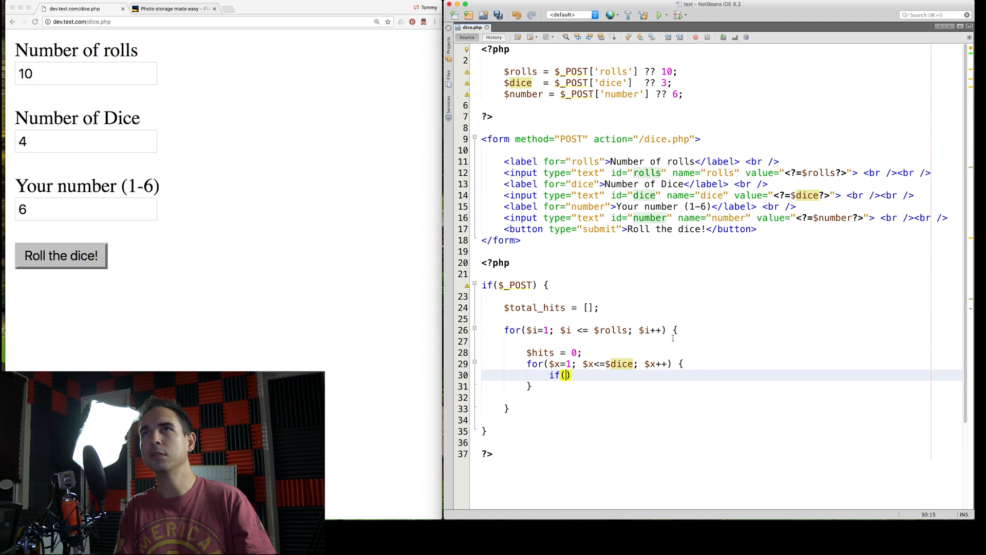
{"action": "type", "text": "$number"}
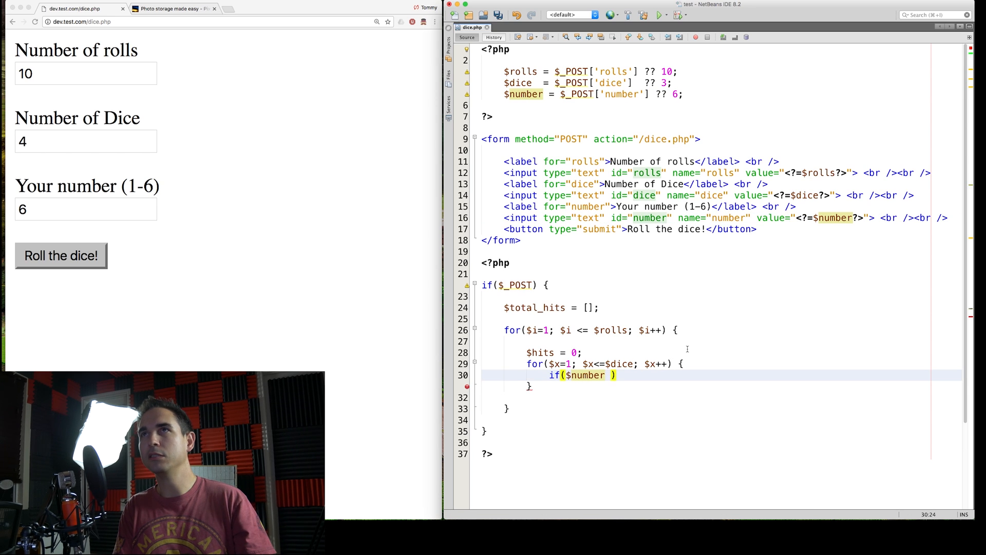
{"action": "type", "text": "==="}
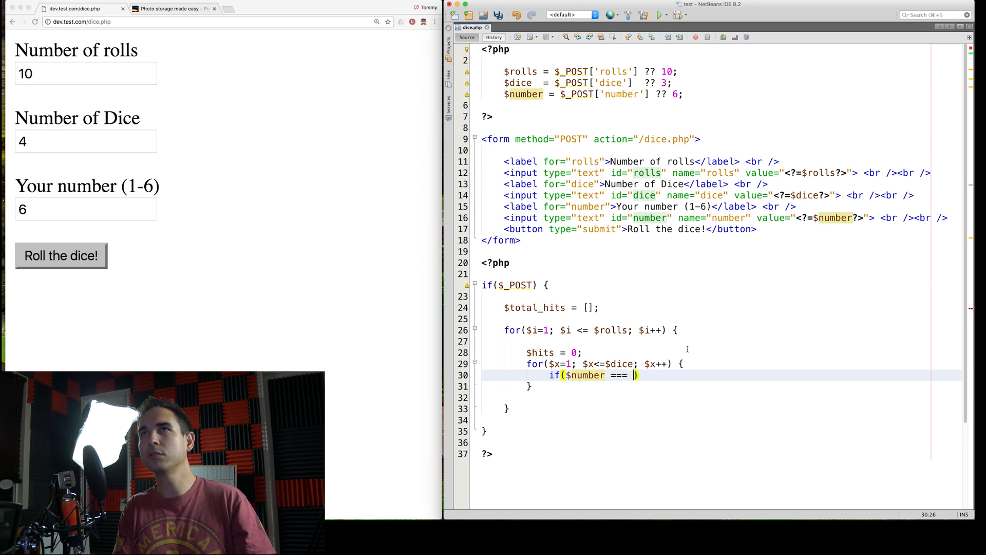
{"action": "type", "text": "mt_rand("}
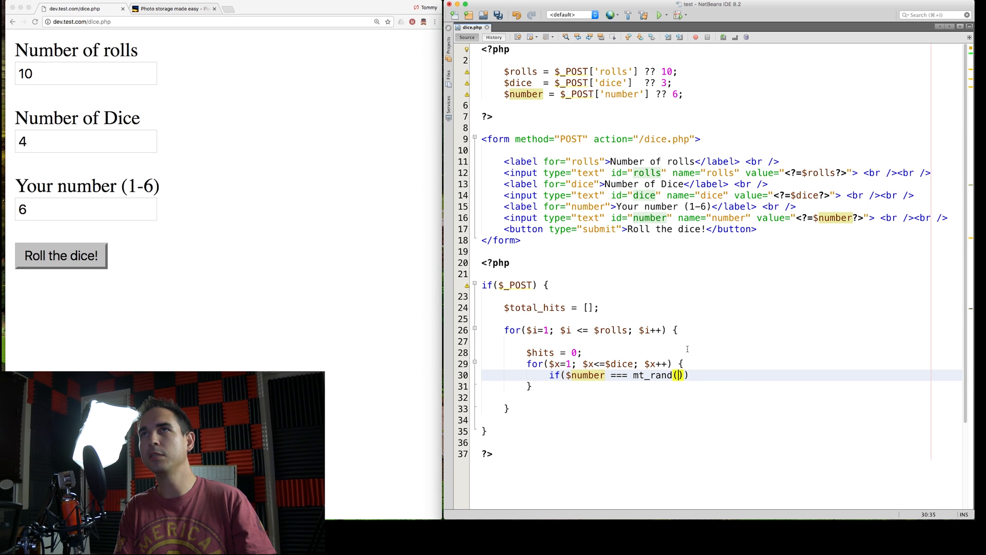
{"action": "type", "text": "1,6"}
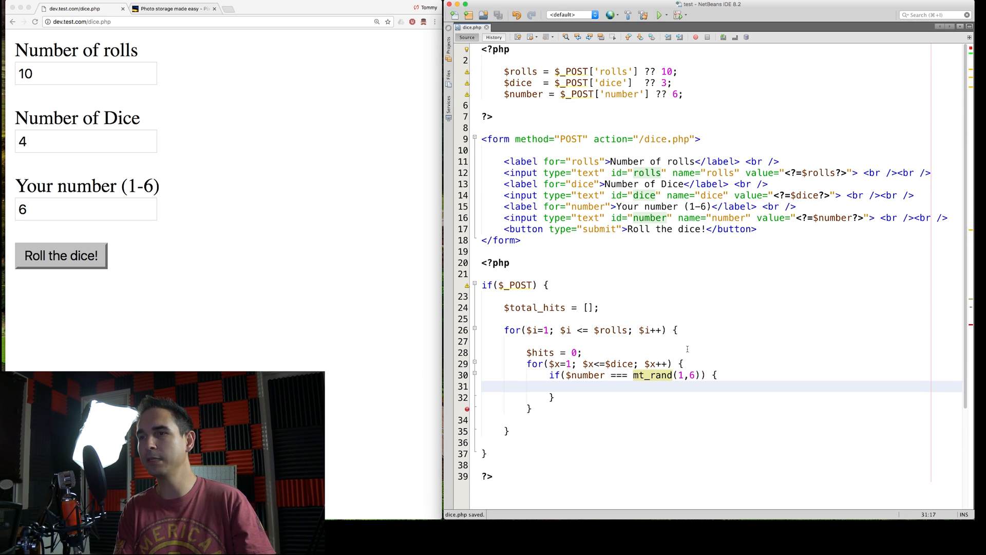
{"action": "type", "text": "$hits++;"}
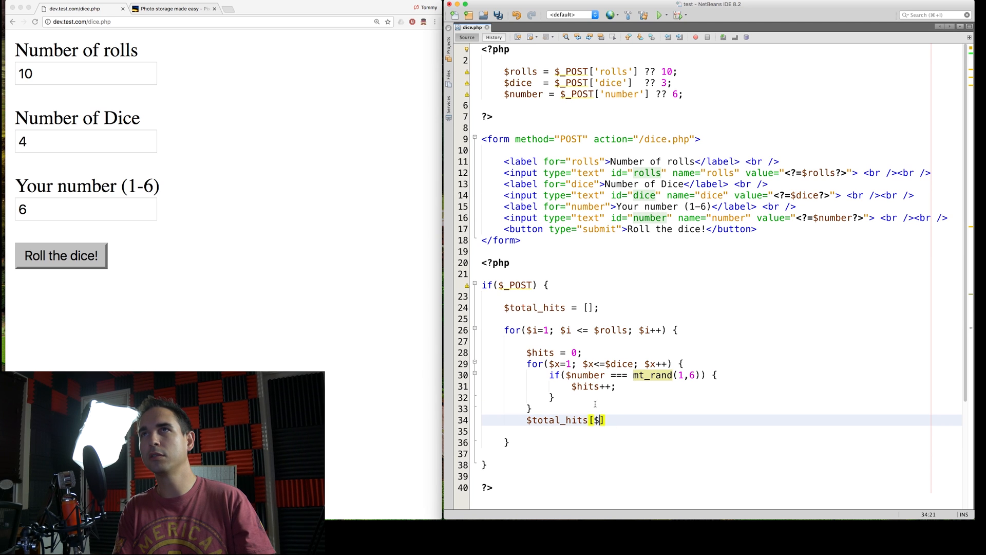
Step: Tally each round with $total_hits[$hits]++; after the dice loop
{"action": "type", "text": "hits]++"}
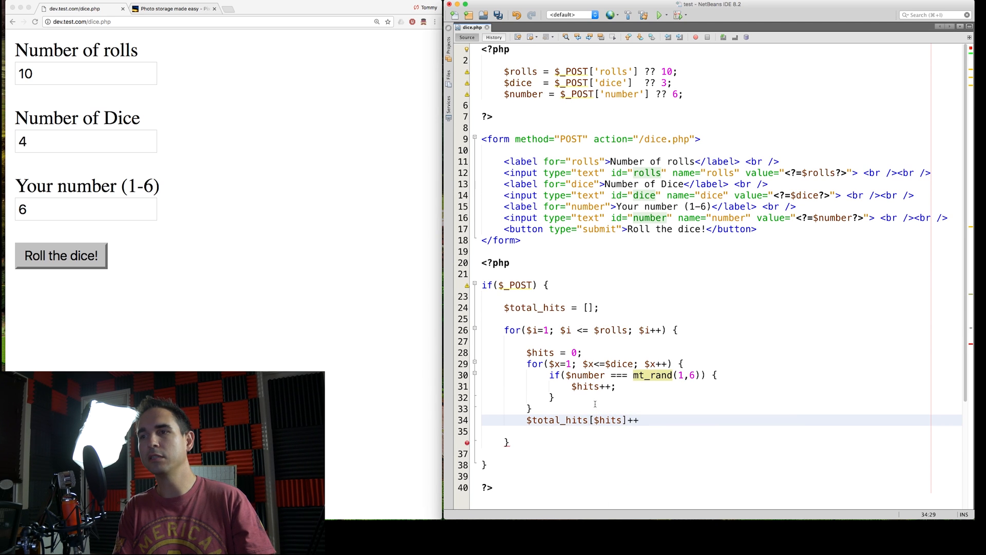
{"action": "type", "text": ";"}
{"action": "left_click", "coordinate": [85, 73]}
{"action": "type", "text": "1"}
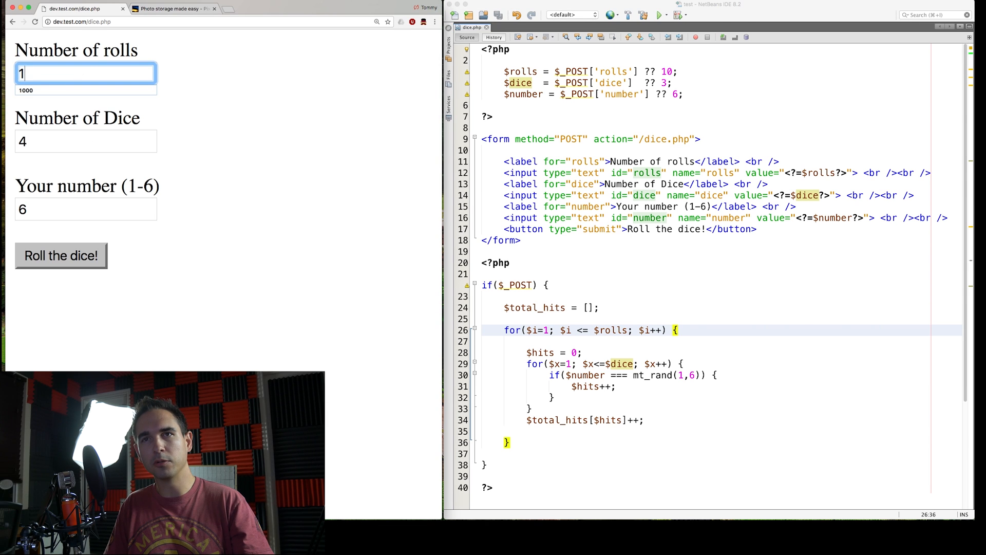
{"action": "left_click", "coordinate": [61, 256]}
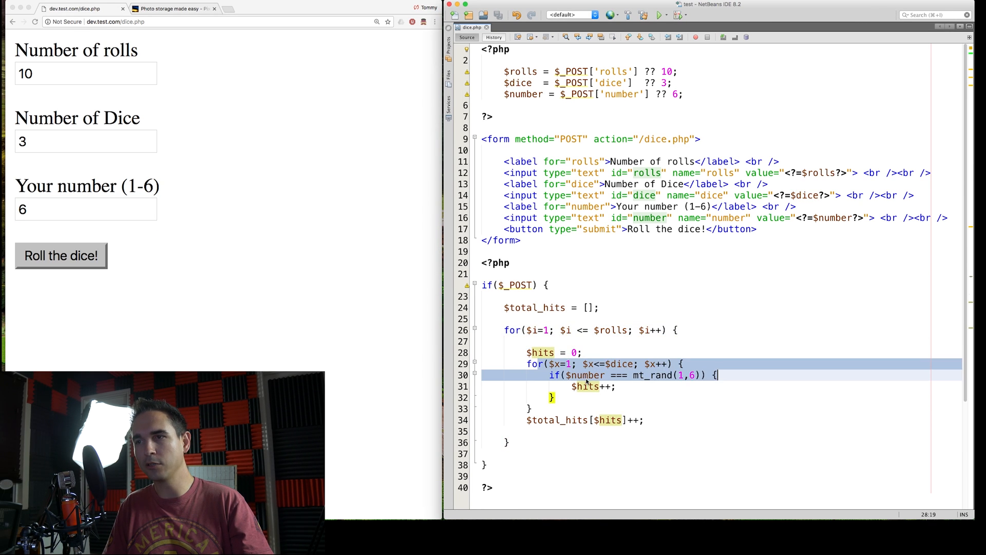
{"action": "left_click", "coordinate": [585, 386]}
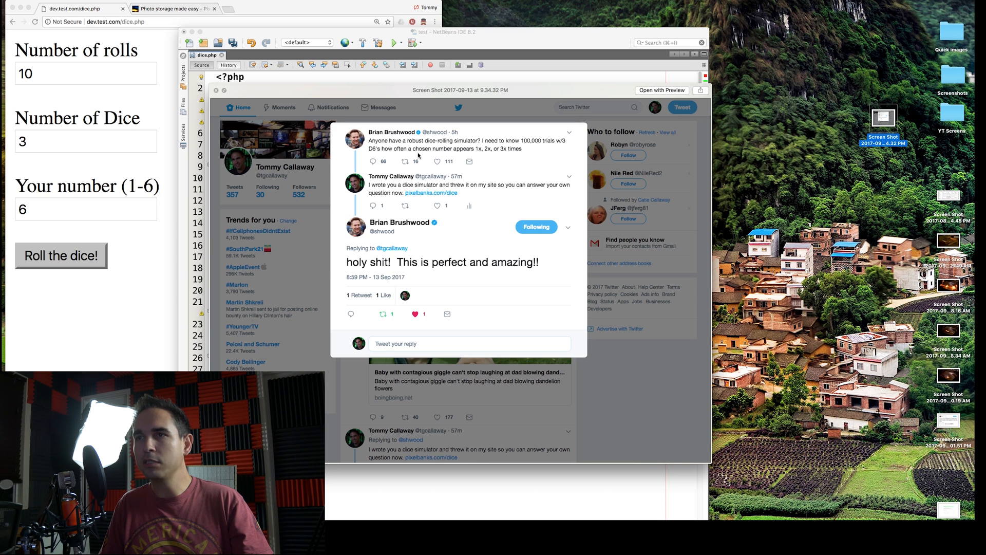
{"action": "mouse_move", "coordinate": [418, 155]}
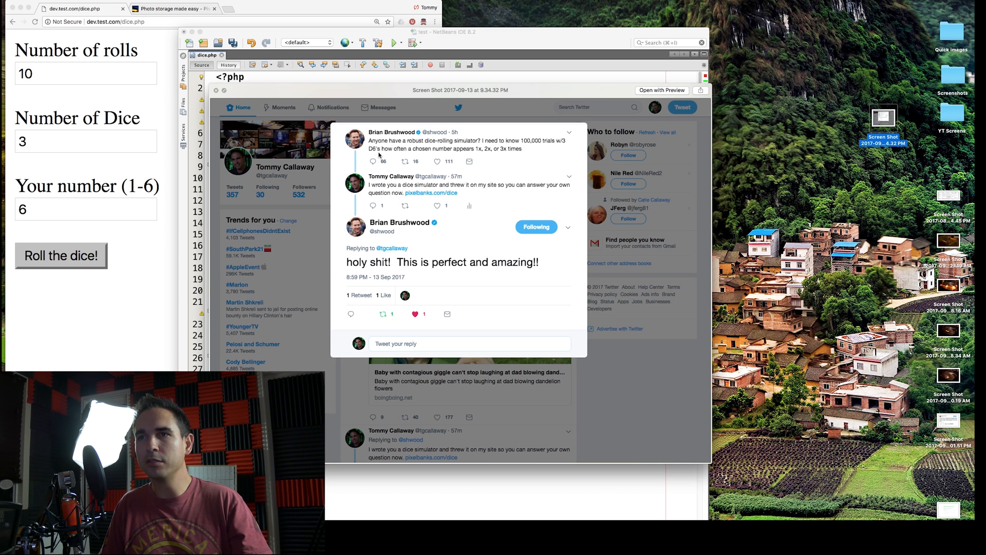
{"action": "mouse_move", "coordinate": [463, 157]}
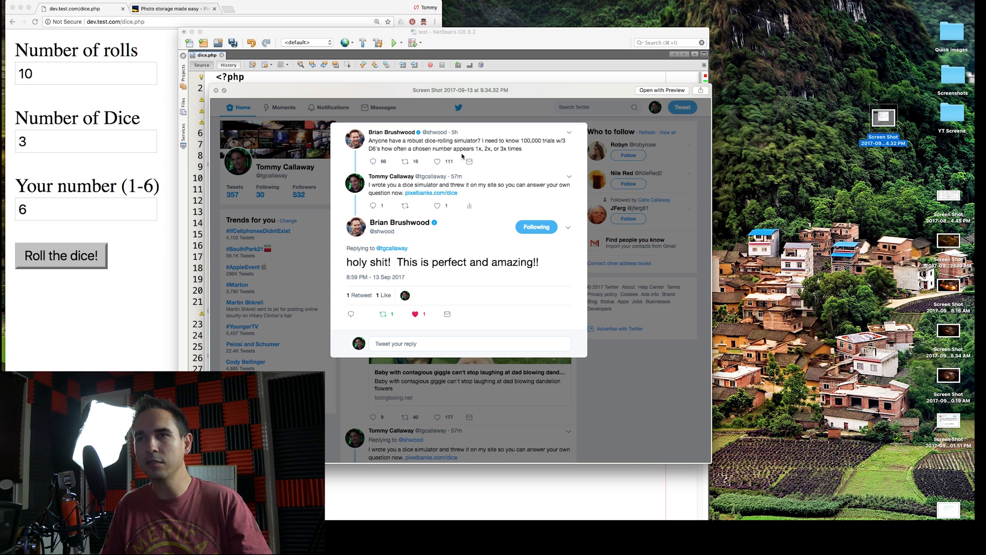
{"action": "mouse_move", "coordinate": [439, 103]}
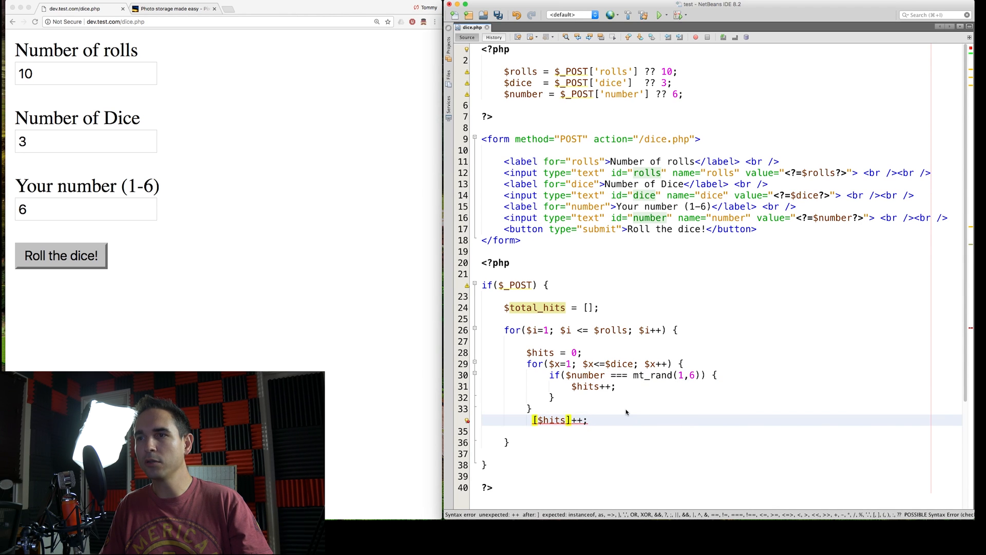
Step: Restore $total_hits[$hits]++; and add print_r($total_hits); after the rolls loop
{"action": "type", "text": "$total_hits"}
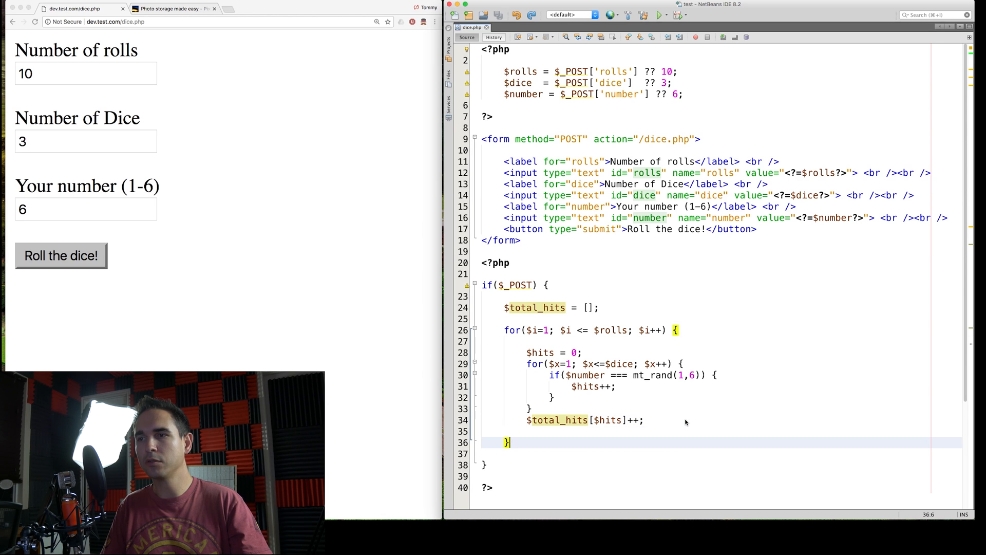
{"action": "left_click", "coordinate": [534, 307]}
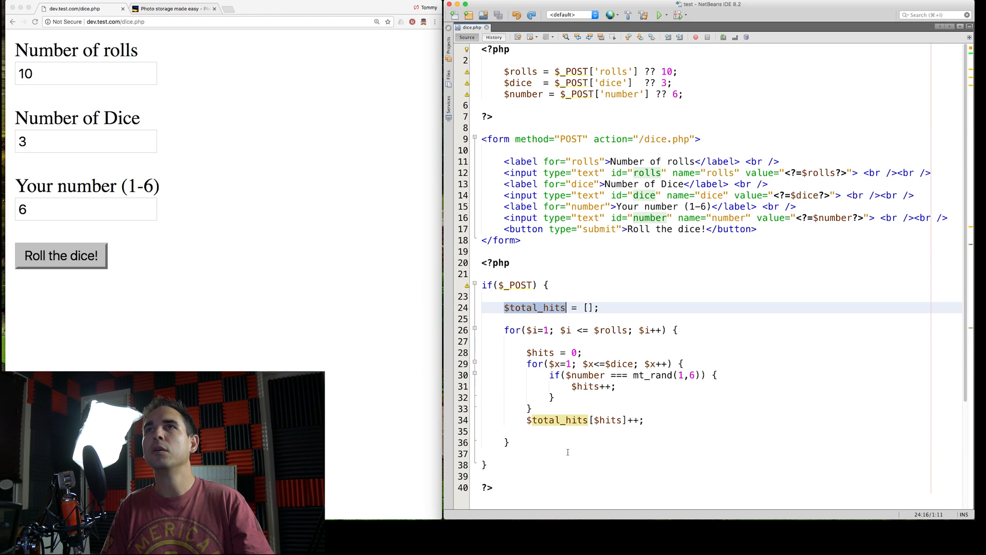
{"action": "type", "text": "print_r"}
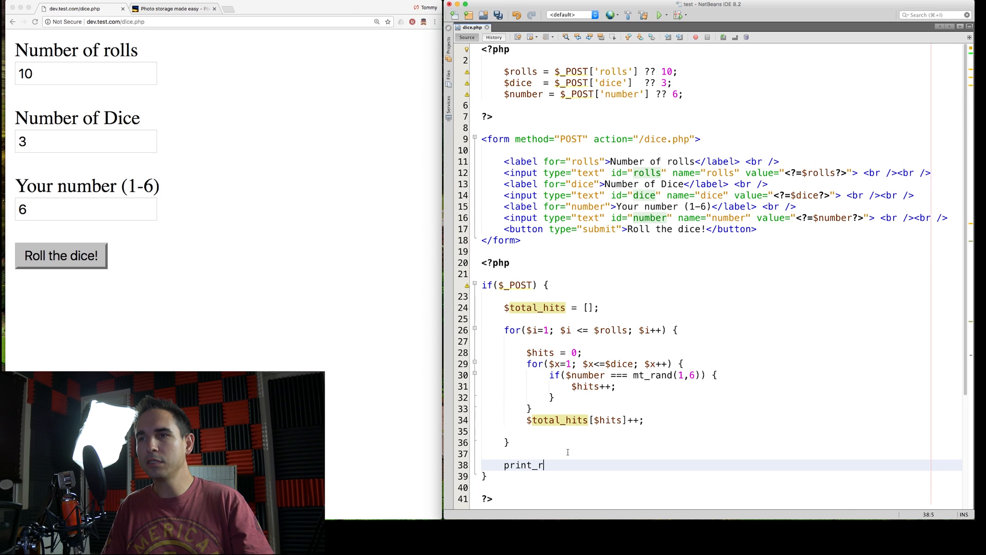
{"action": "type", "text": "($total_hits);"}
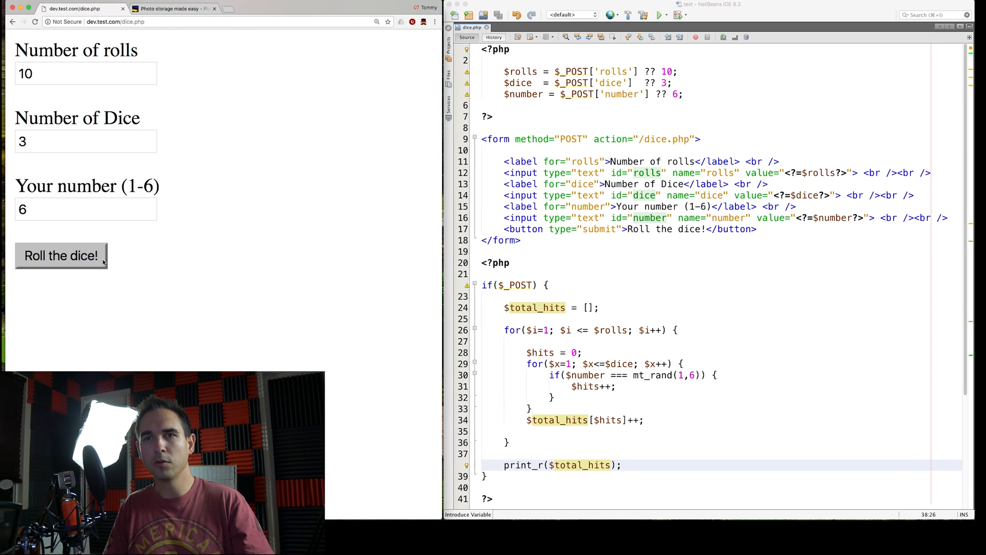
Step: Test the form, suppress the tally warning with @ before $total_hits[$hits]++, and re-run
{"action": "left_click", "coordinate": [60, 256]}
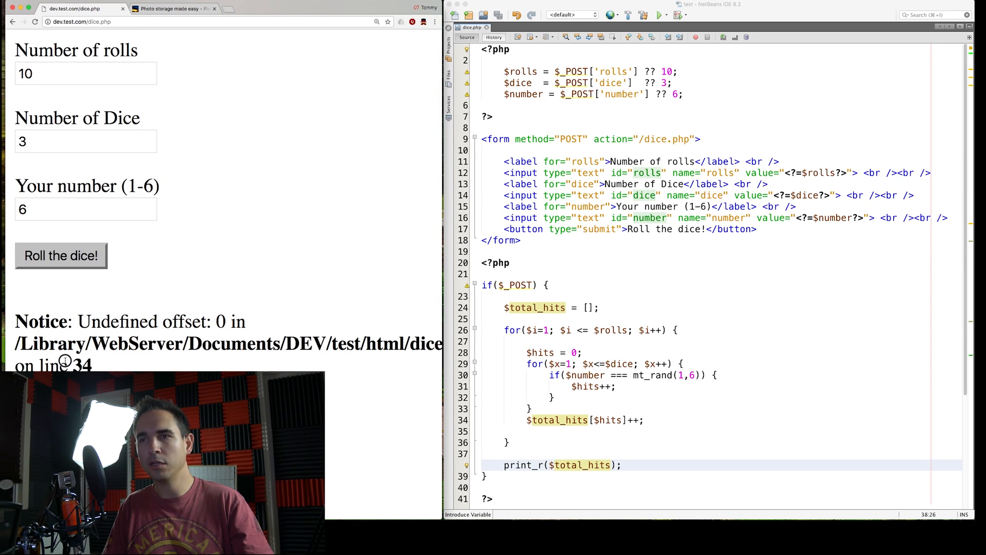
{"action": "left_click", "coordinate": [528, 420]}
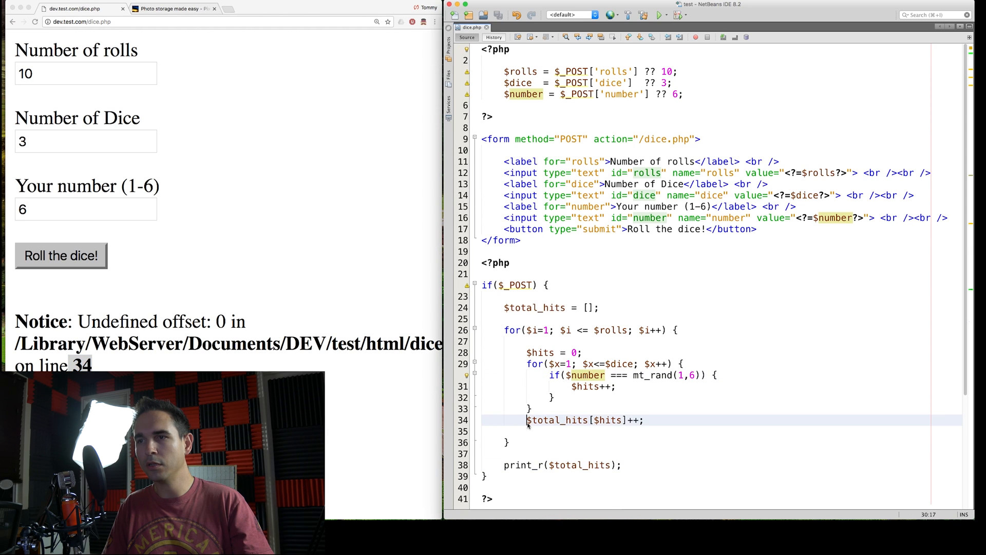
{"action": "type", "text": "@"}
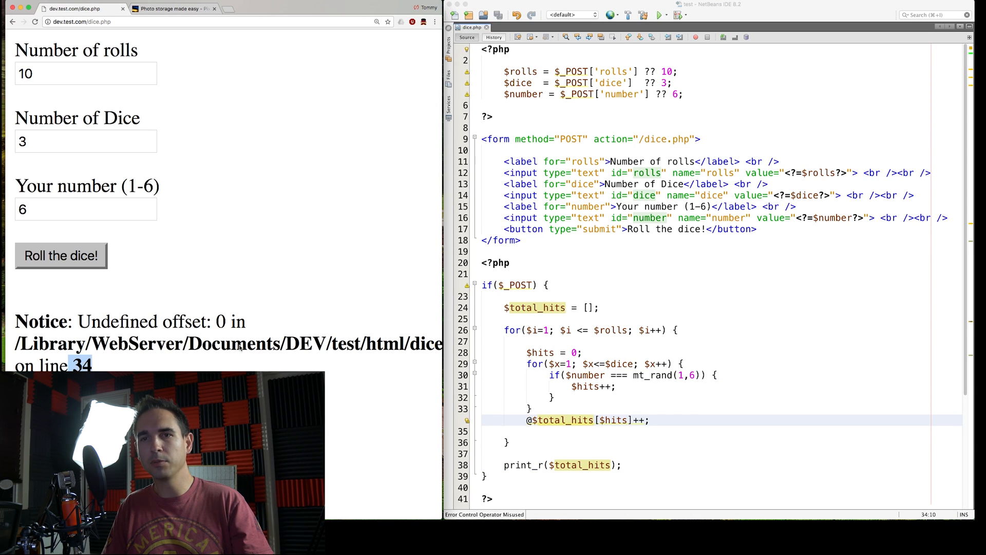
{"action": "left_click", "coordinate": [60, 255]}
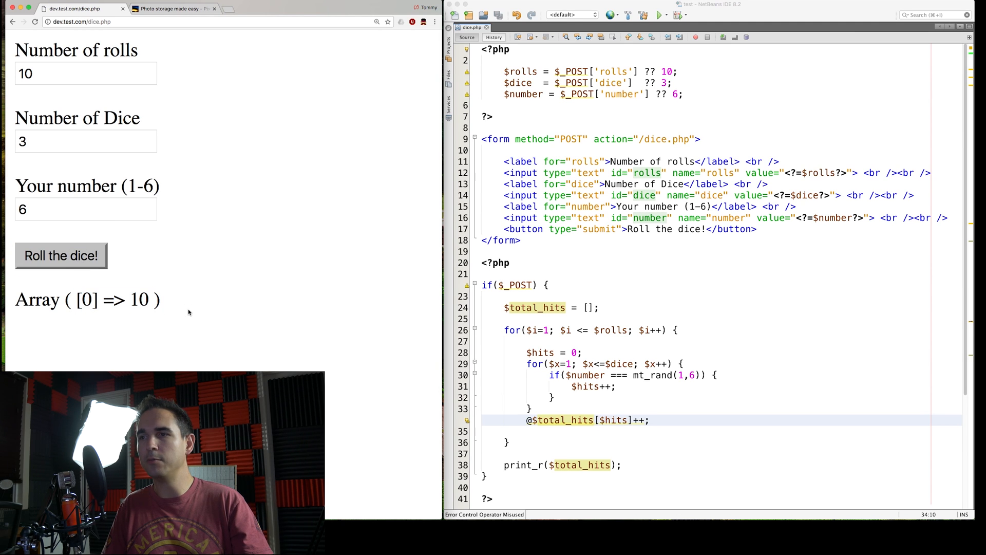
Step: Cast $_POST['number'] to (int) on line 4 so rolls show varied hit counts
{"action": "left_click", "coordinate": [585, 375]}
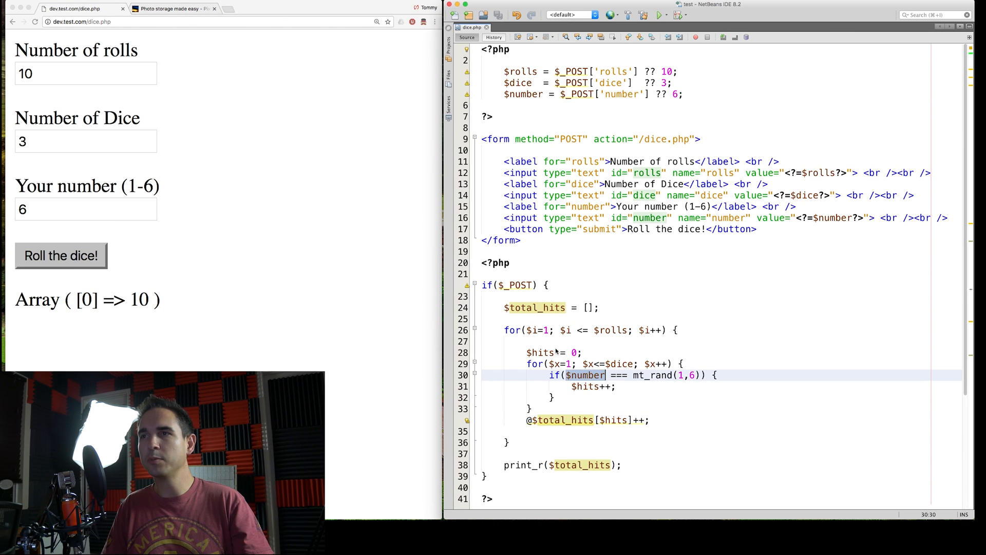
{"action": "left_click", "coordinate": [829, 218]}
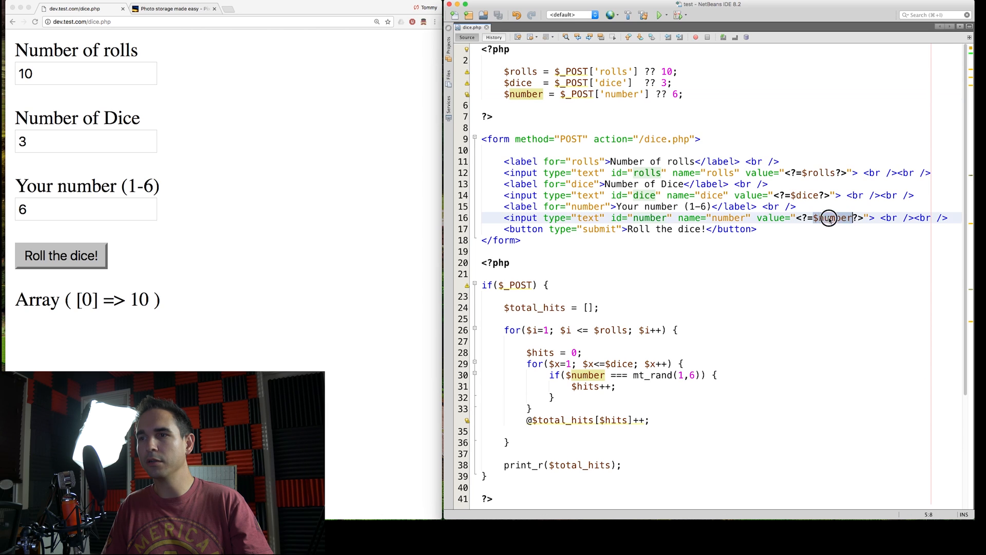
{"action": "left_click", "coordinate": [654, 375]}
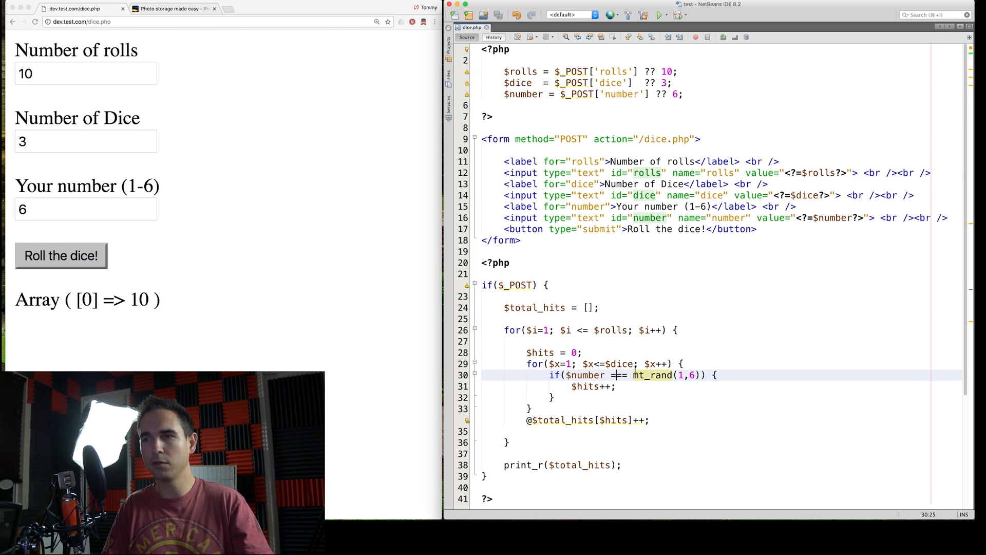
{"action": "left_click", "coordinate": [61, 256]}
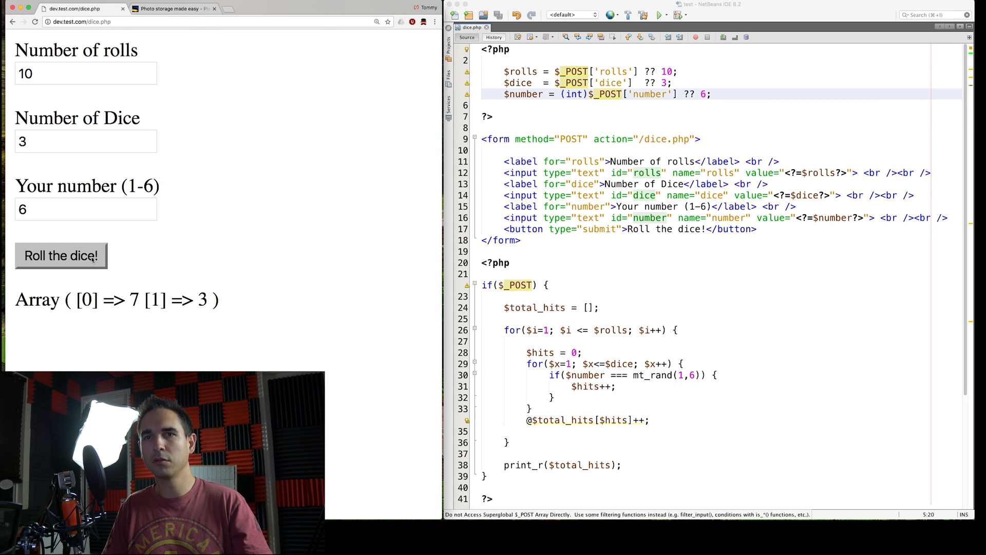
{"action": "left_click", "coordinate": [60, 255]}
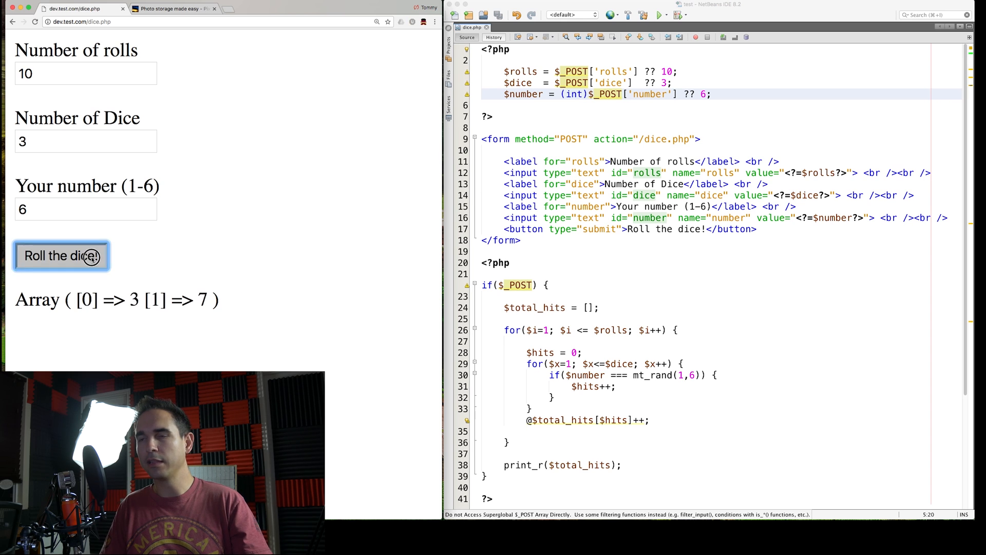
{"action": "left_click", "coordinate": [61, 256]}
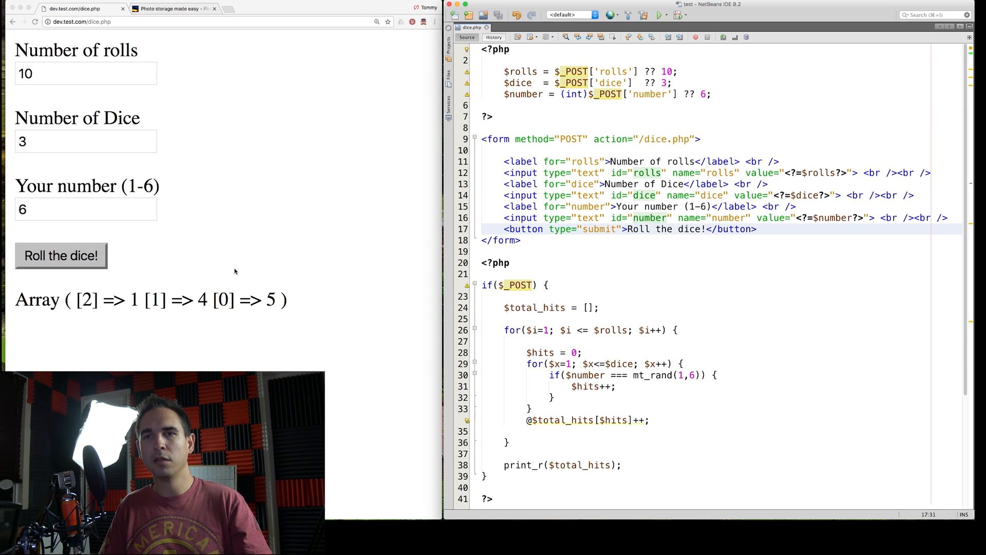
{"action": "left_click", "coordinate": [61, 256]}
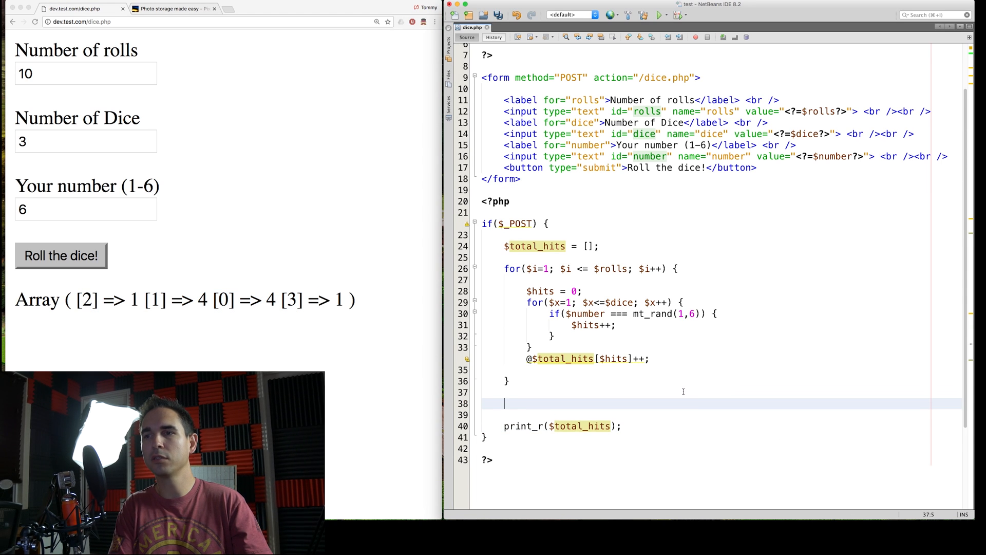
Step: Add ksort($total_hits); after the loop, verify sorted totals, and remove the print_r line
{"action": "type", "text": "ksort()"}
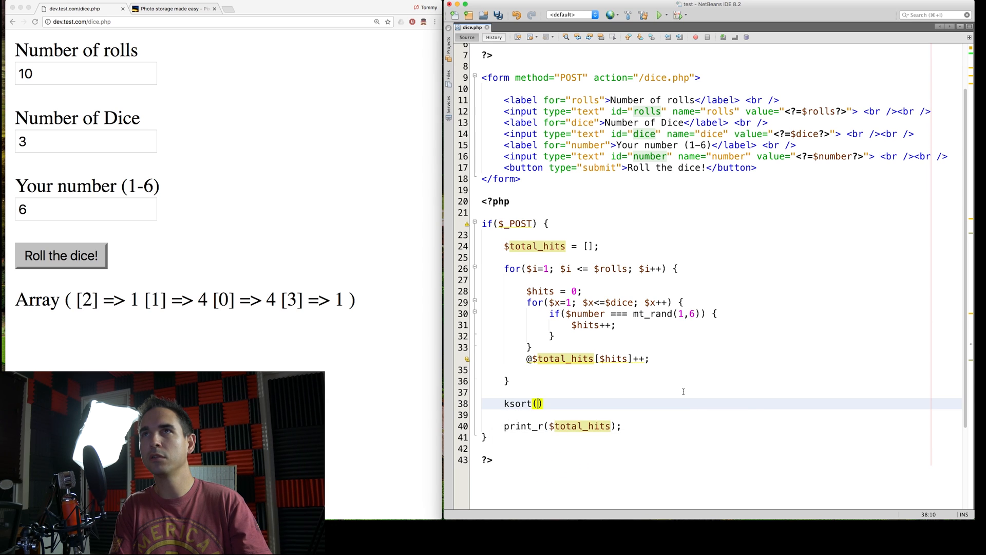
{"action": "type", "text": "$total_hits"}
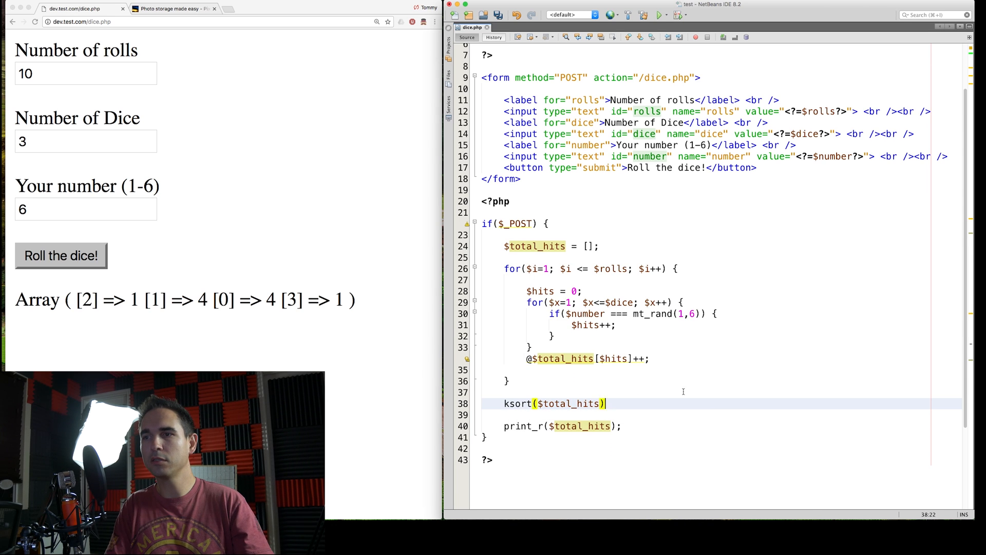
{"action": "left_click", "coordinate": [60, 256]}
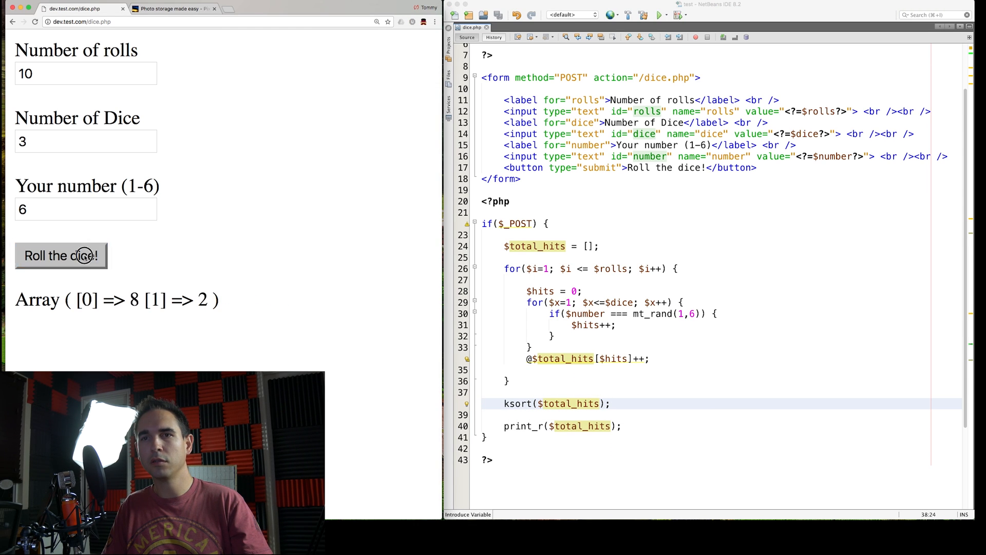
{"action": "left_click", "coordinate": [61, 256]}
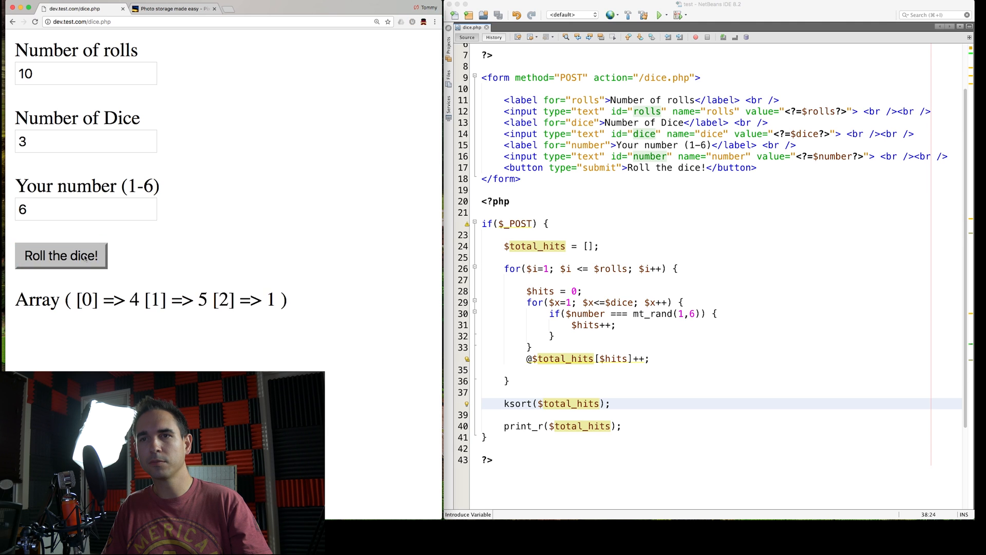
{"action": "left_click", "coordinate": [60, 255]}
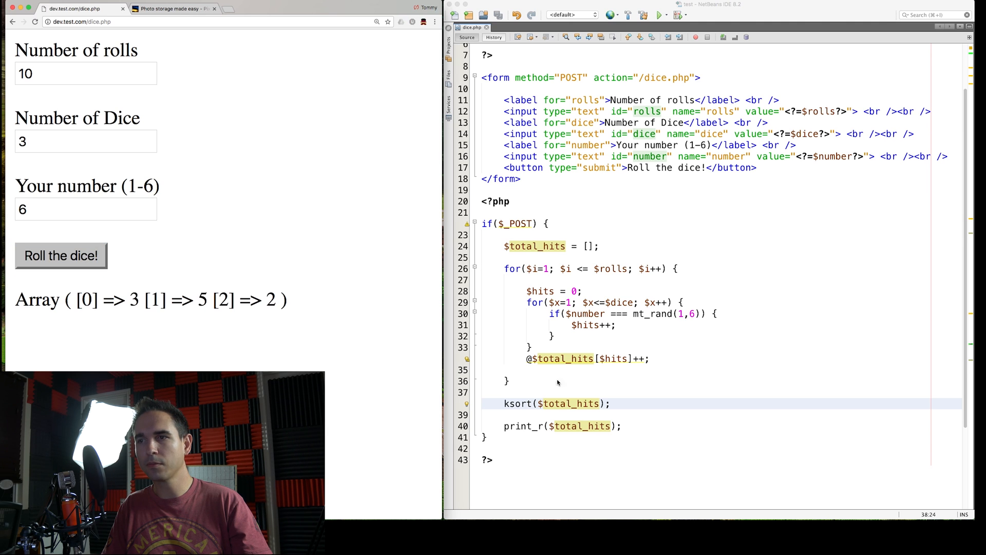
{"action": "left_click", "coordinate": [620, 426]}
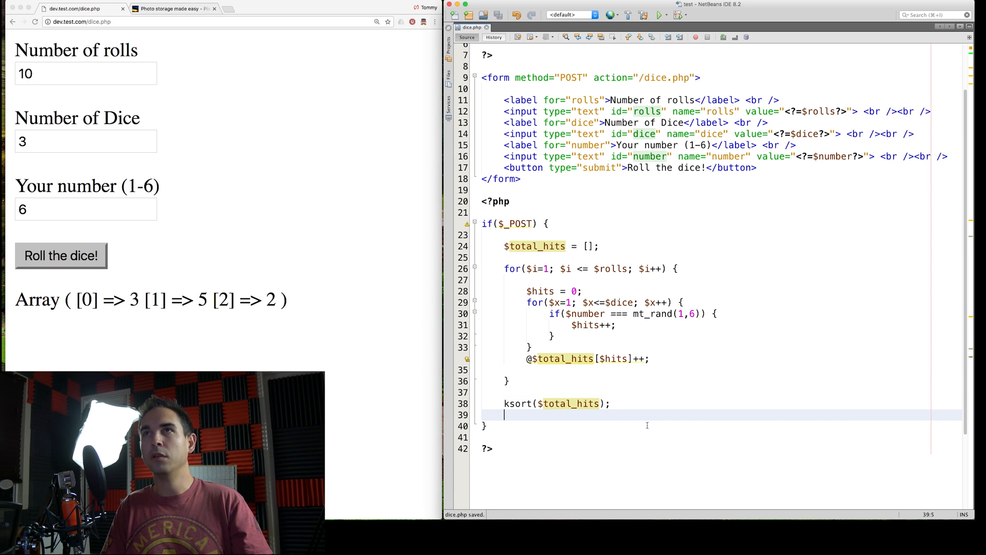
Step: Add foreach($total_hits as $key=>$result) { after the ksort
{"action": "key", "text": "enter"}
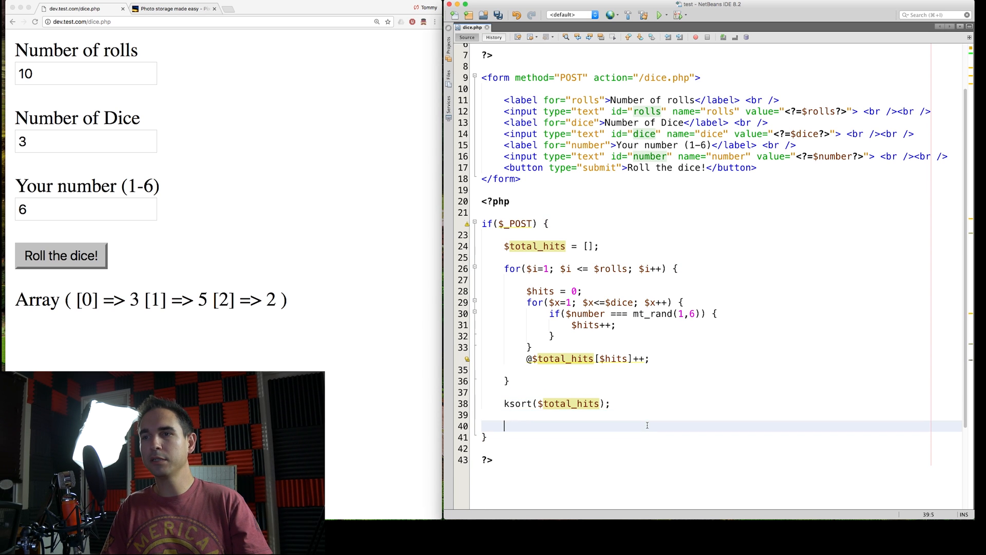
{"action": "type", "text": "foreach($total_hits as $"}
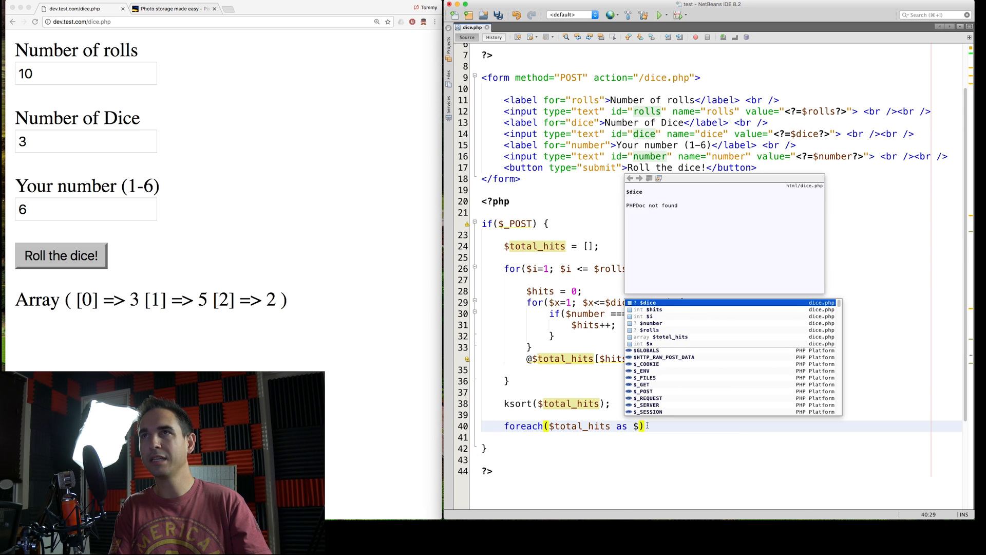
{"action": "type", "text": "key=>$result"}
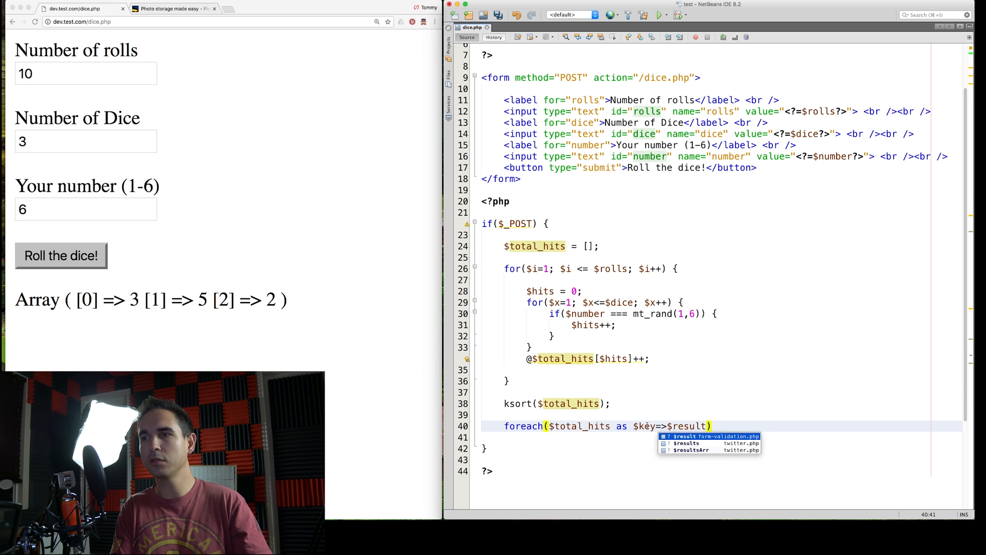
{"action": "type", "text": "{"}
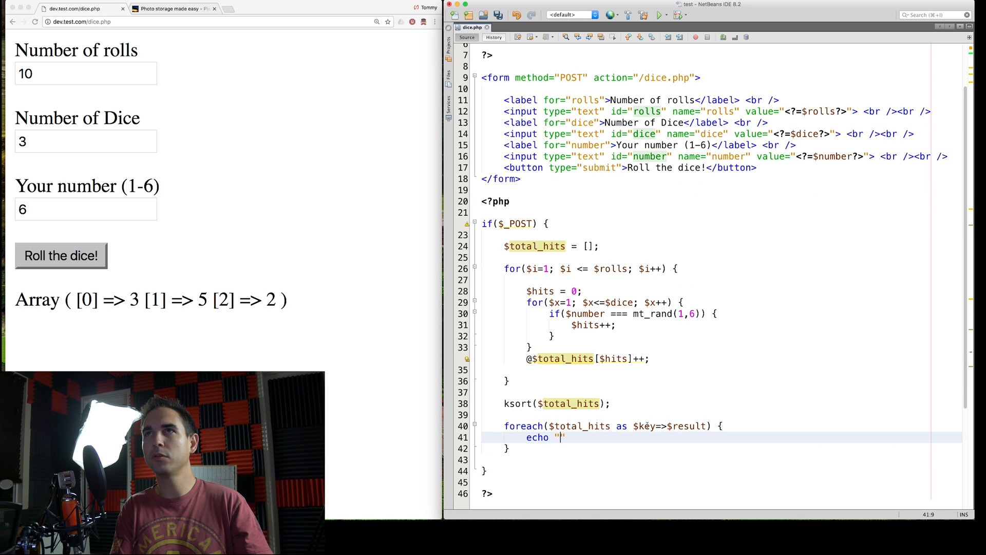
Step: Echo "Your number appeared on a die $key times in $result rounds. <br />"; inside it
{"action": "type", "text": "Your number appeared"}
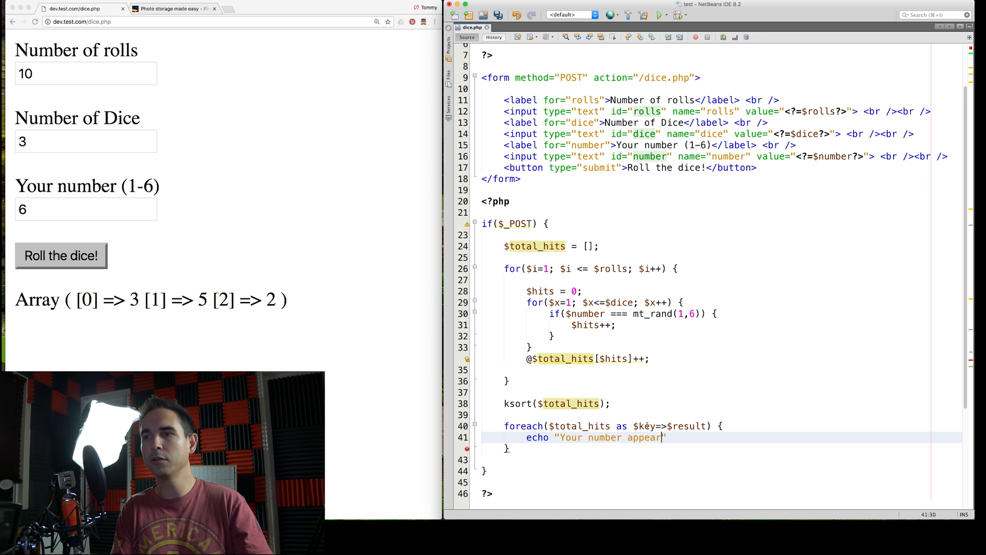
{"action": "type", "text": "ed on a die"}
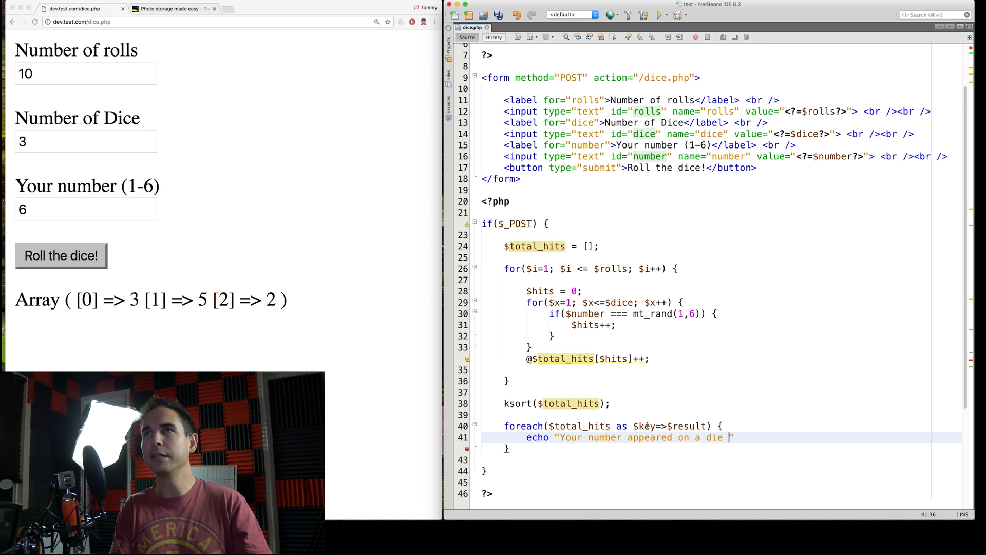
{"action": "type", "text": "$key times in $resul"}
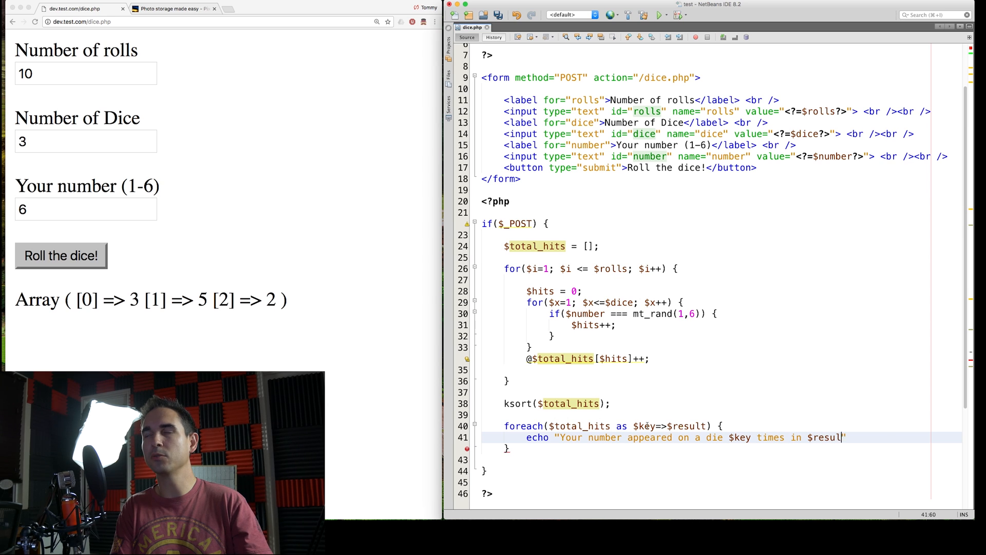
{"action": "type", "text": "rounds."}
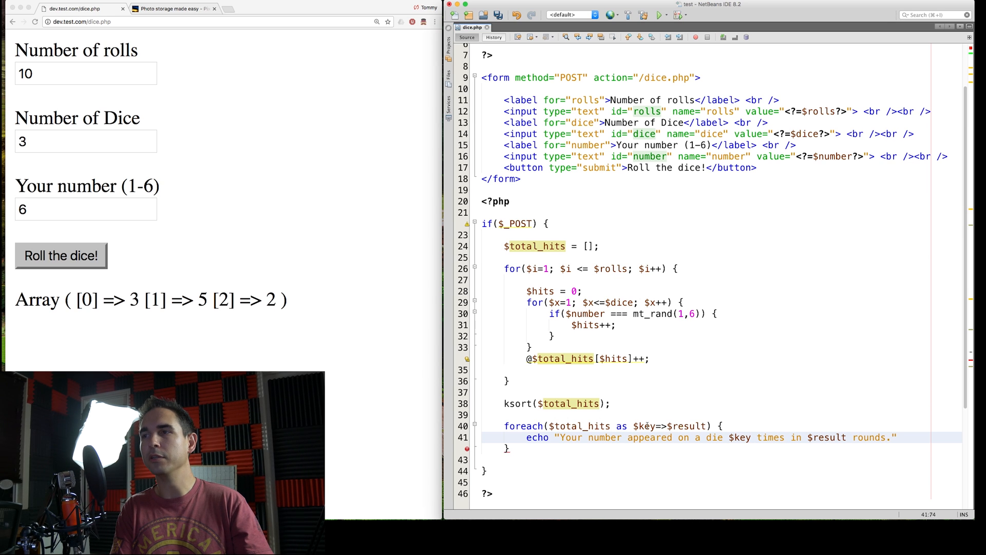
{"action": "type", "text": "<br />\";"}
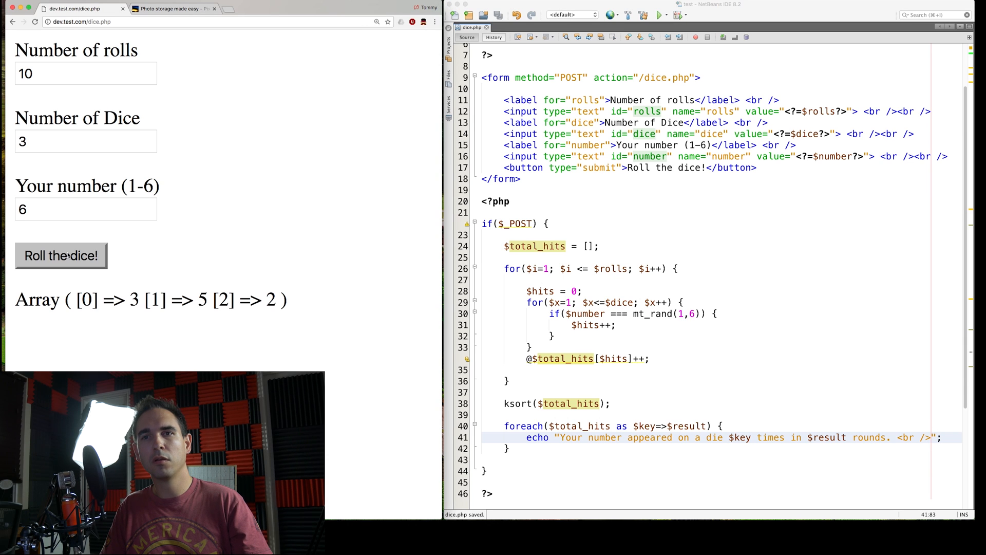
Step: Roll the dice several times in Chrome to see the sentence output with 100 rolls
{"action": "left_click", "coordinate": [61, 256]}
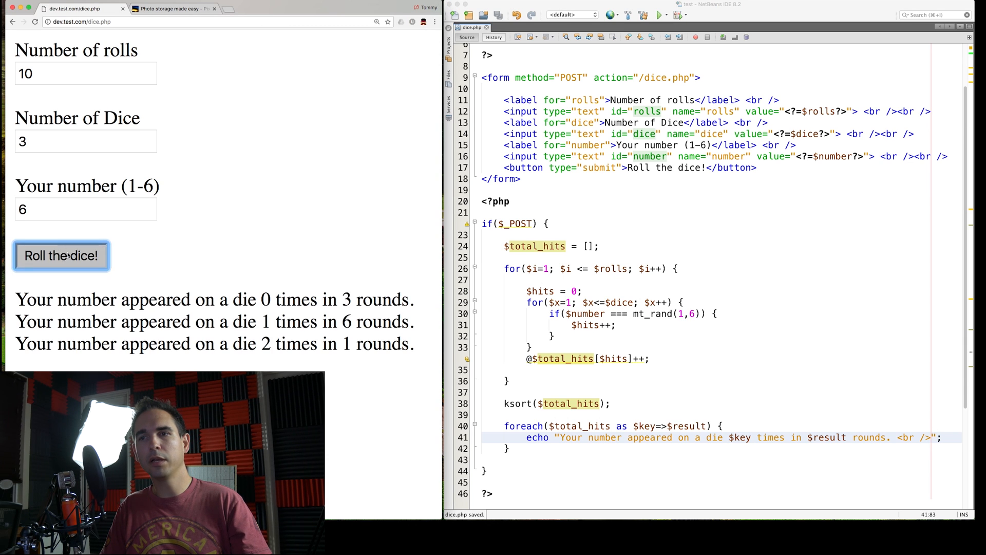
{"action": "left_click", "coordinate": [60, 256]}
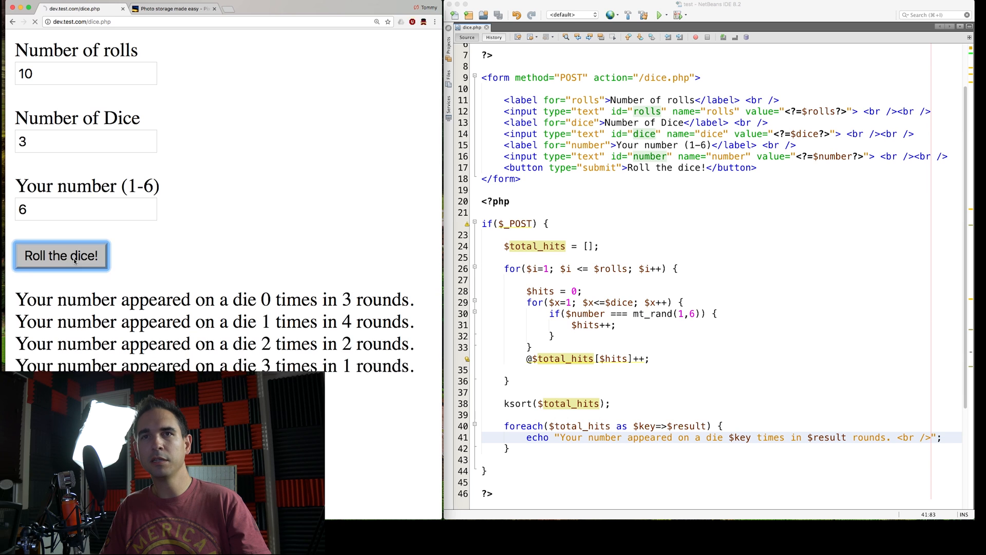
{"action": "left_click", "coordinate": [61, 256]}
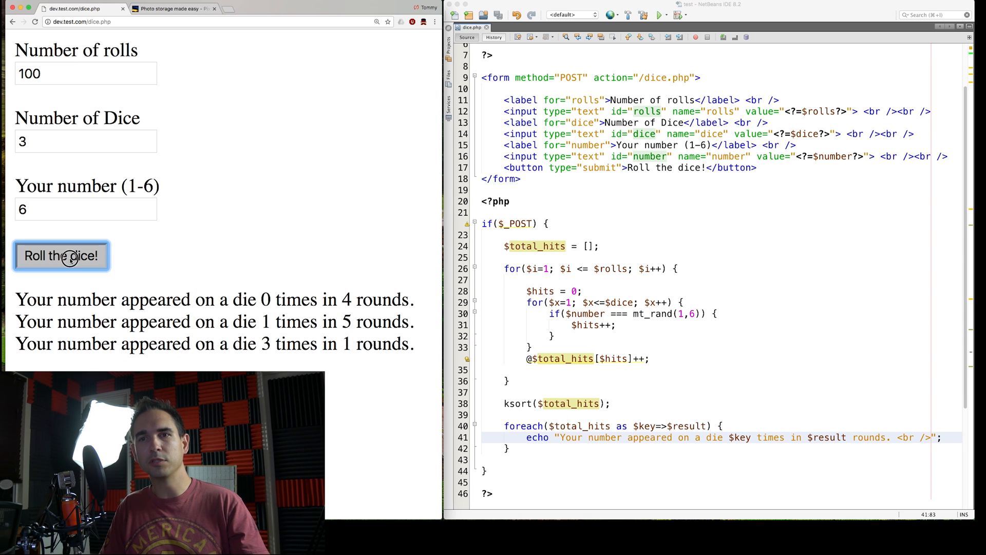
{"action": "left_click", "coordinate": [60, 256]}
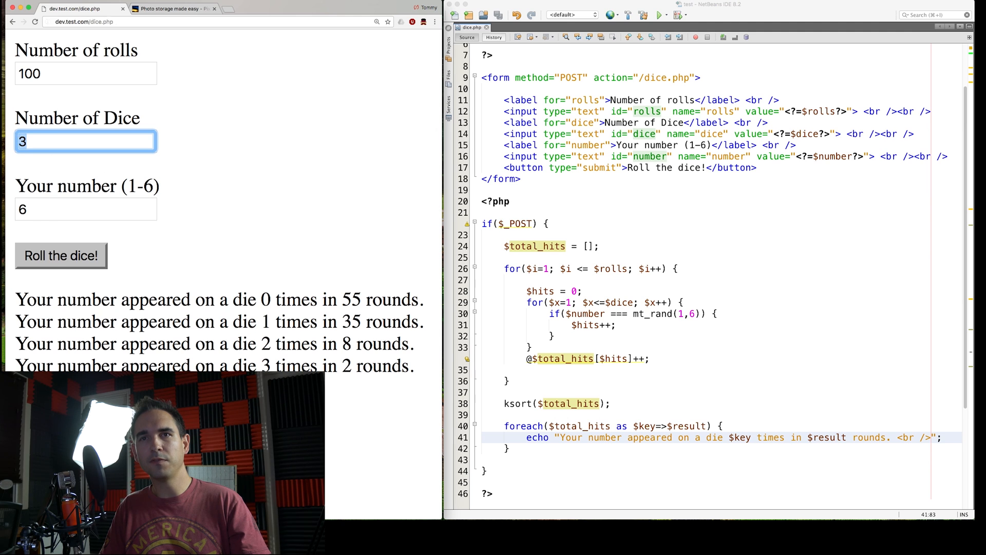
Step: Roll 100000 times with 5 dice to print six sorted lines, zero to five hits
{"action": "left_click", "coordinate": [61, 256]}
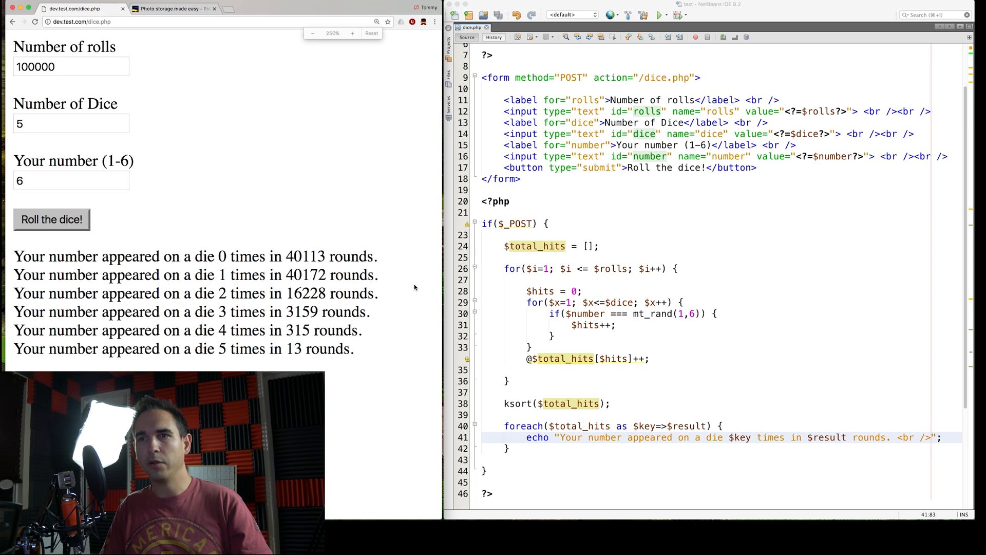
{"action": "left_click", "coordinate": [51, 220]}
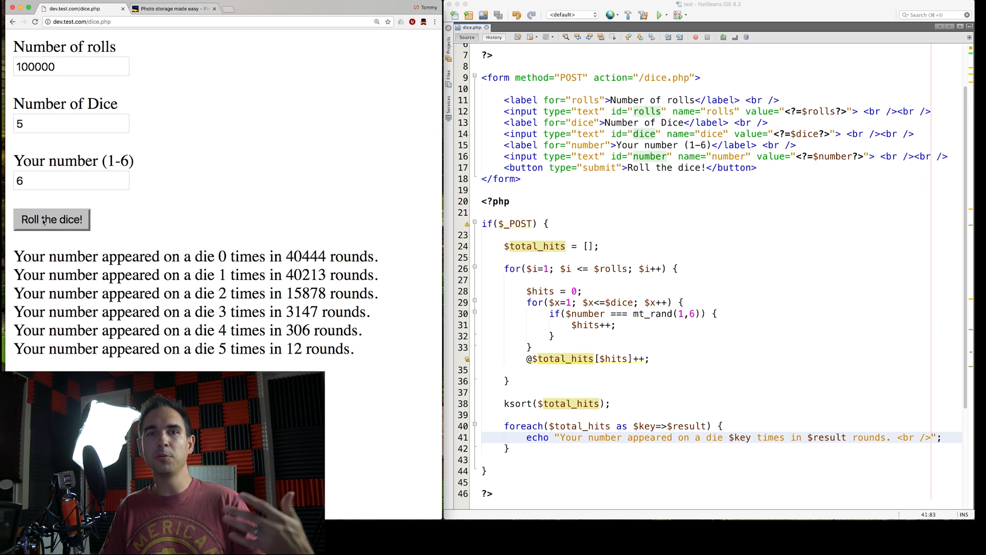
{"action": "mouse_move", "coordinate": [116, 226]}
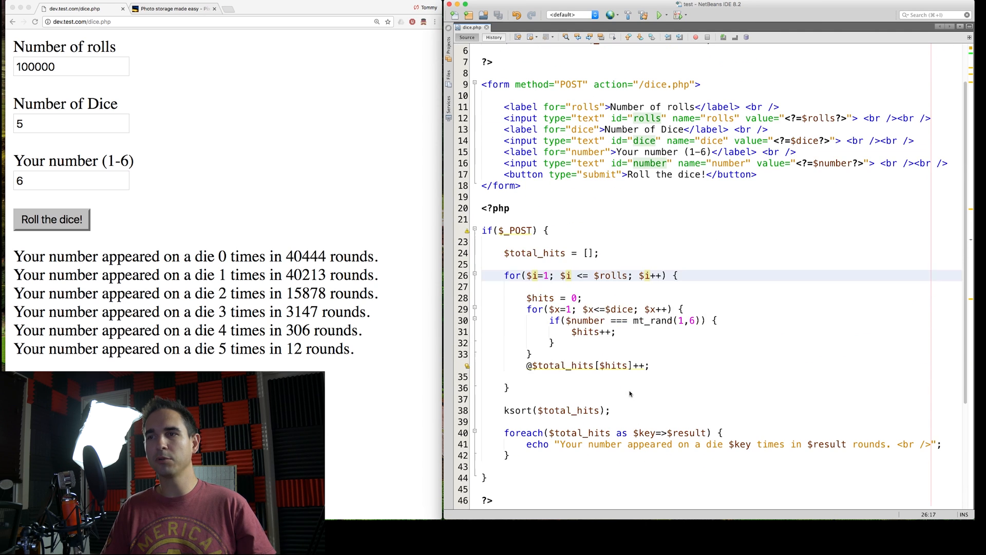
{"action": "left_click", "coordinate": [484, 219]}
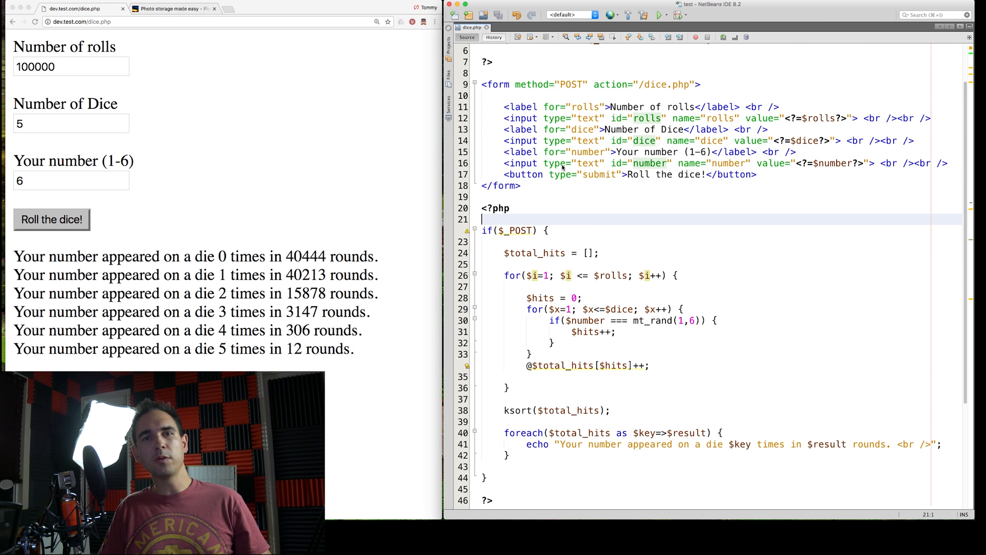